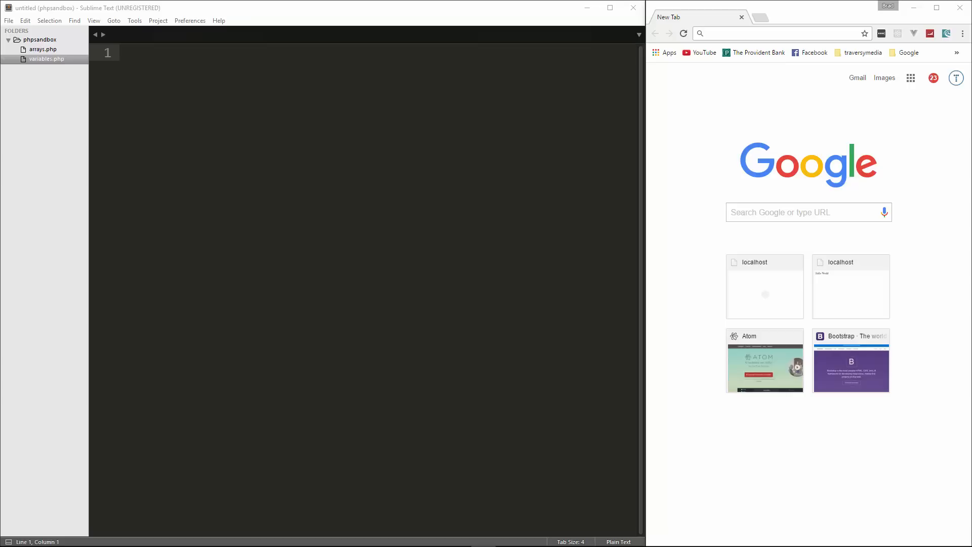
{"action": "mouse_move", "coordinate": [321, 32]}
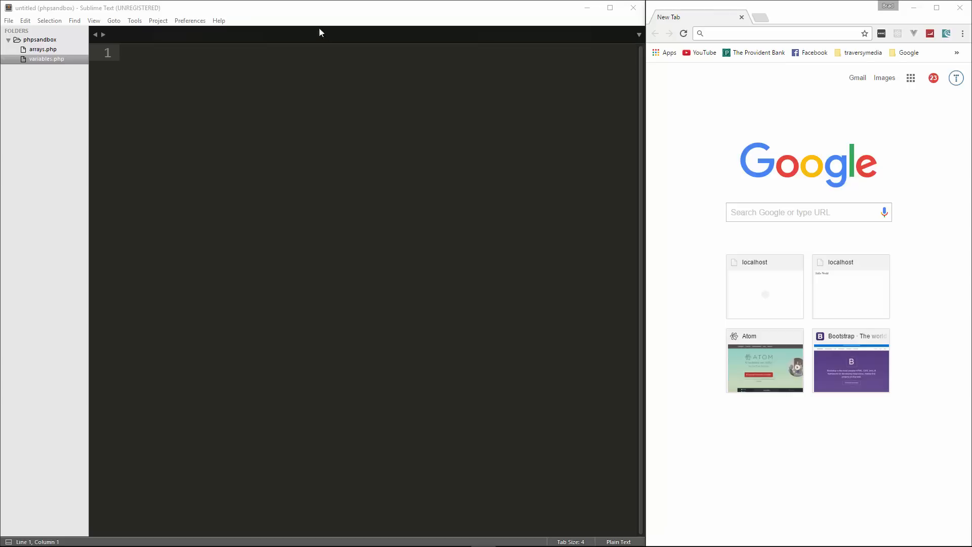
- Create a new file in the phpsandbox folder and save it as loops.php
{"action": "right_click", "coordinate": [39, 39]}
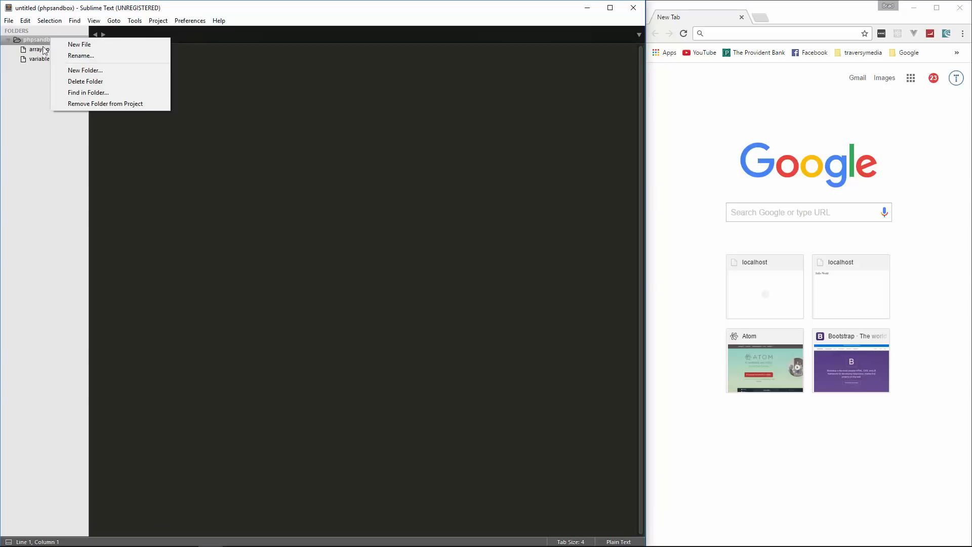
{"action": "left_click", "coordinate": [79, 43]}
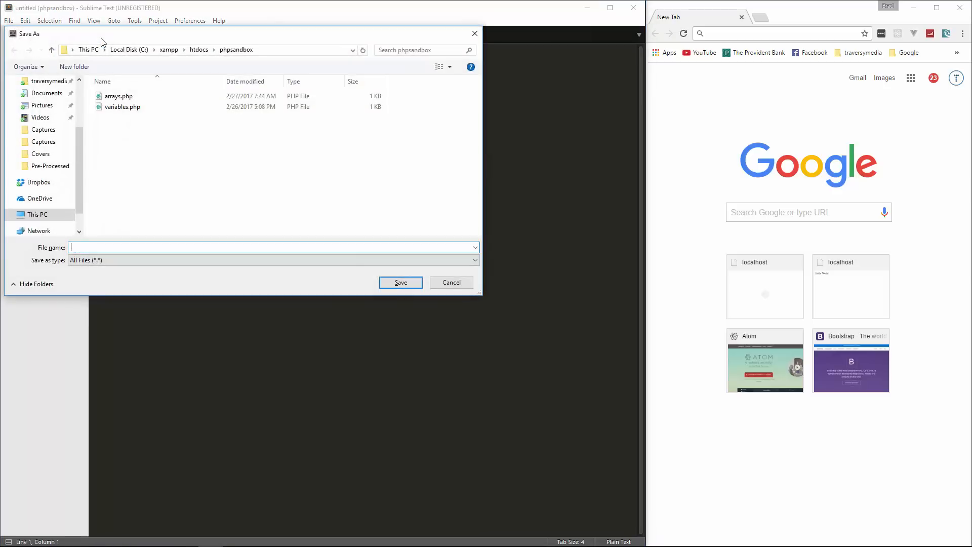
{"action": "type", "text": "loops.php"}
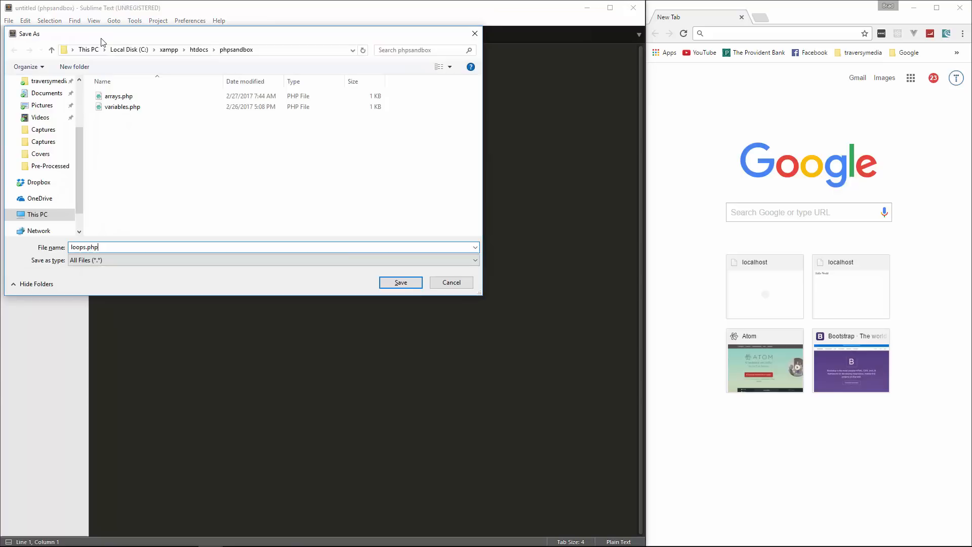
{"action": "left_click", "coordinate": [399, 283]}
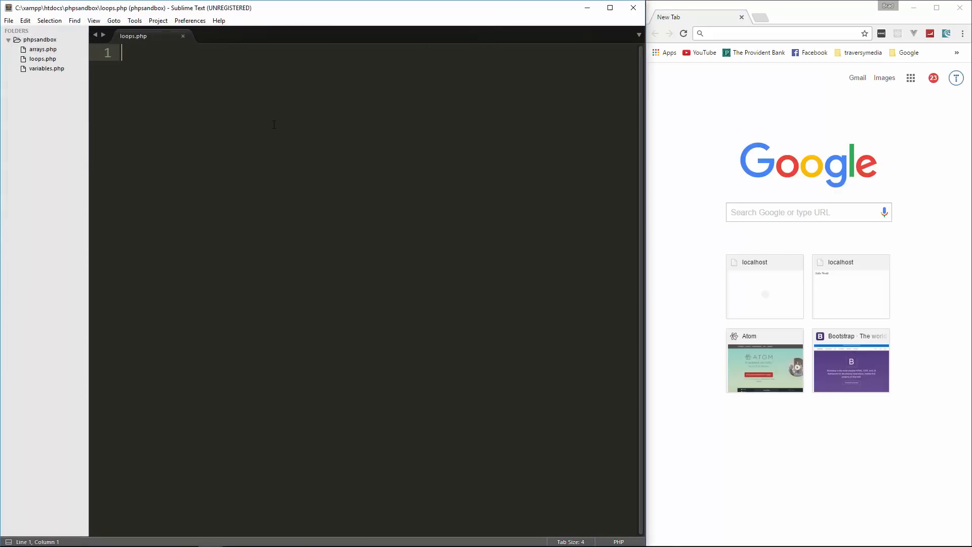
- Start a PHP block with the comment '# LOOPS - Execute code set number of times'
{"action": "type", "text": "<?php"}
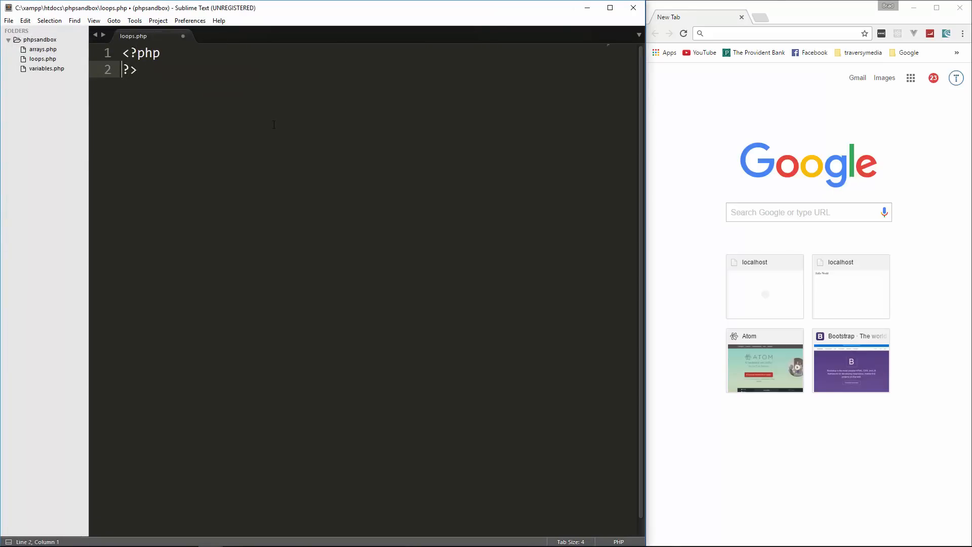
{"action": "key", "text": "enter"}
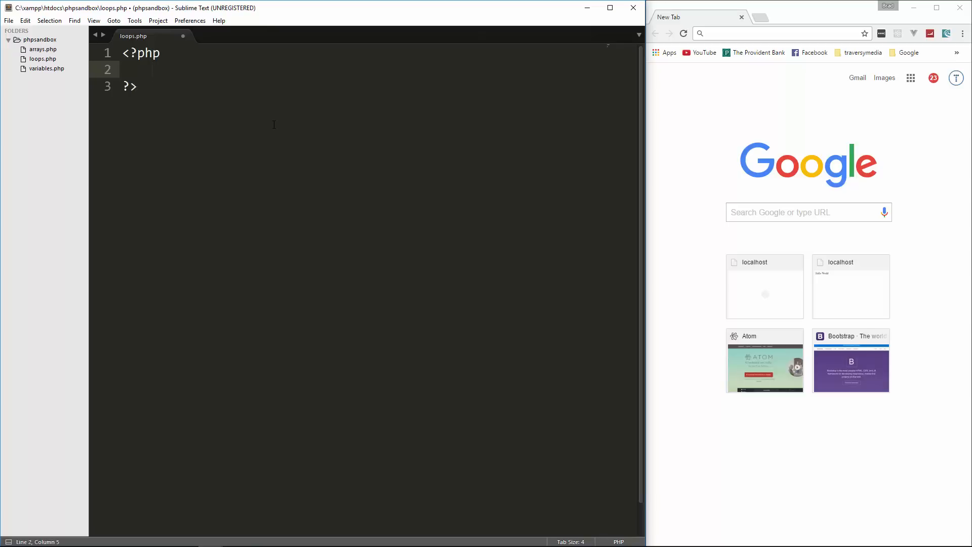
{"action": "type", "text": "# LOOP"}
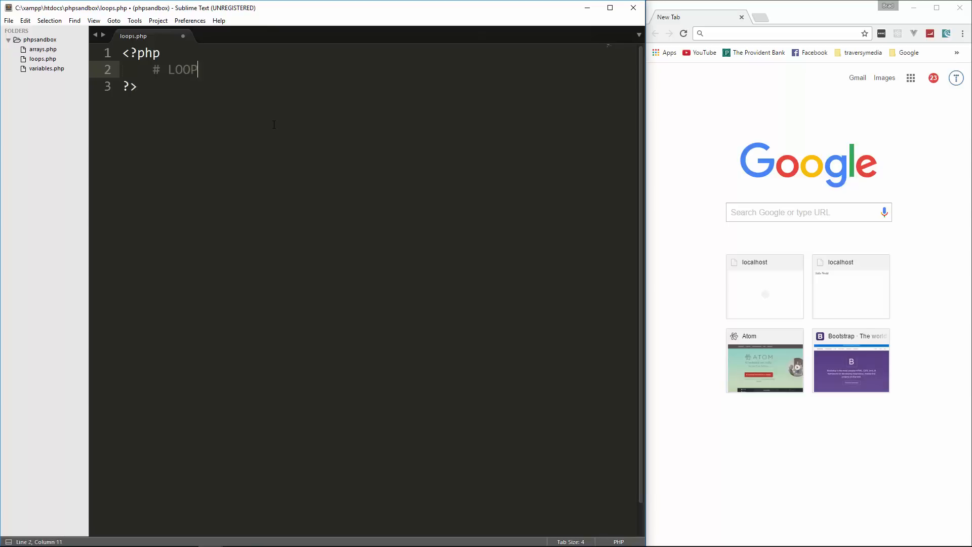
{"action": "type", "text": "S - Execute code set numbe"}
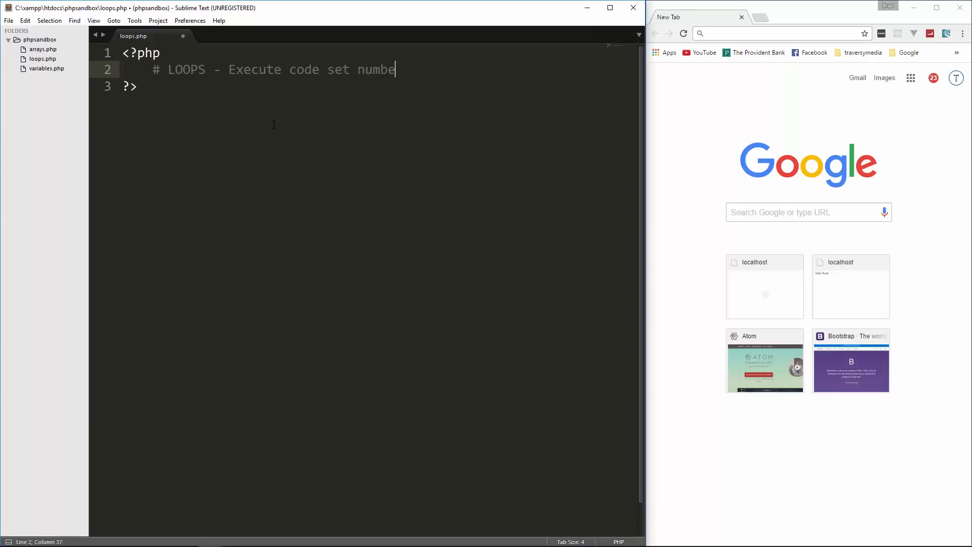
{"action": "type", "text": "r of times"}
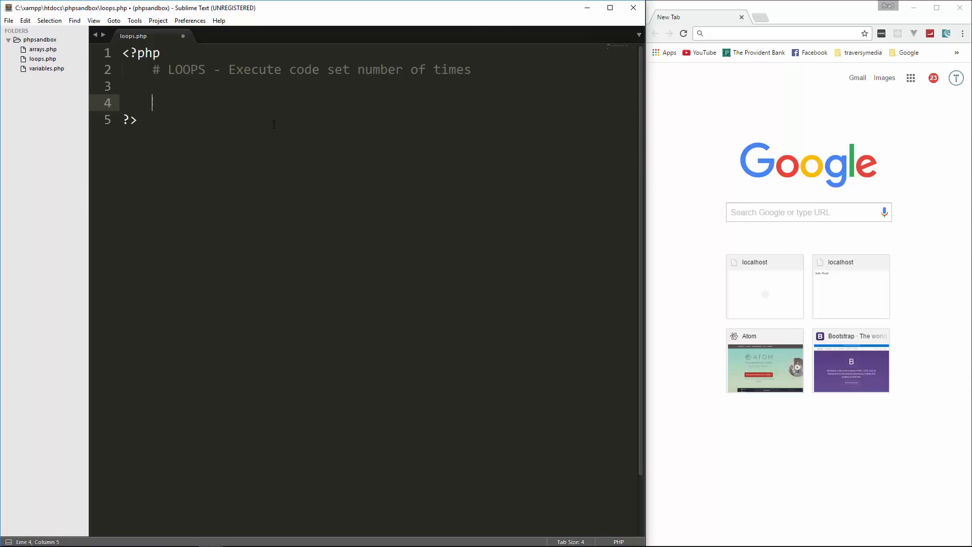
- Add a /* */ block comment listing For, While, Do..While and Foreach
{"action": "type", "text": "/*"}
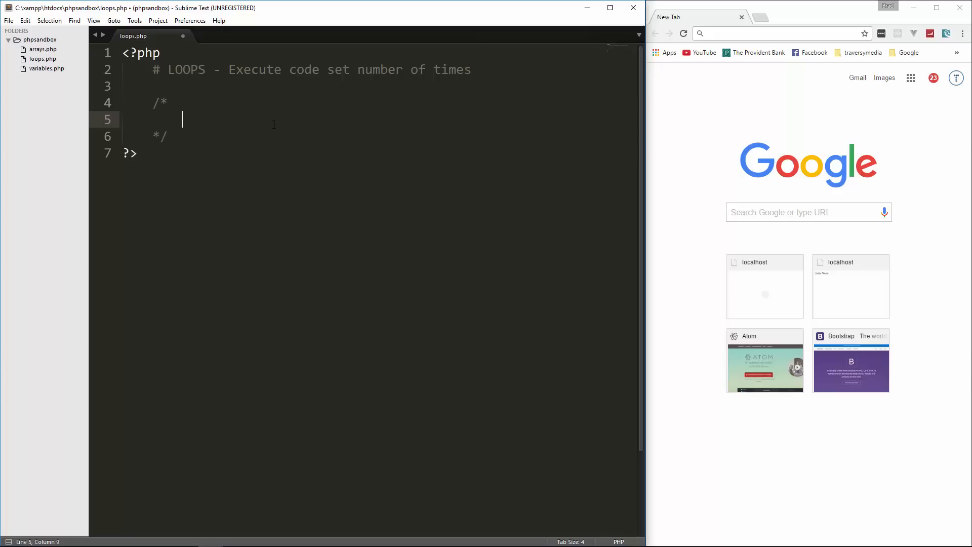
{"action": "type", "text": "For"}
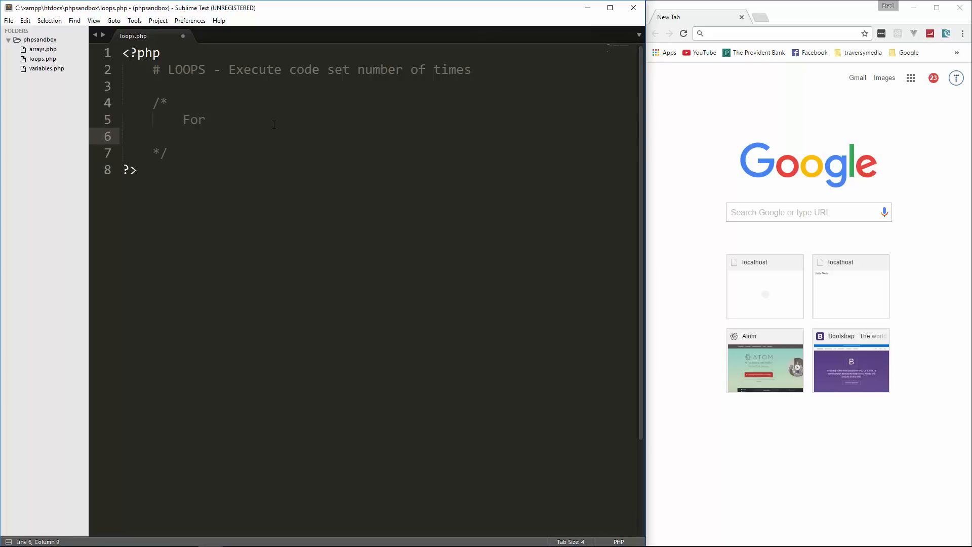
{"action": "type", "text": "While"}
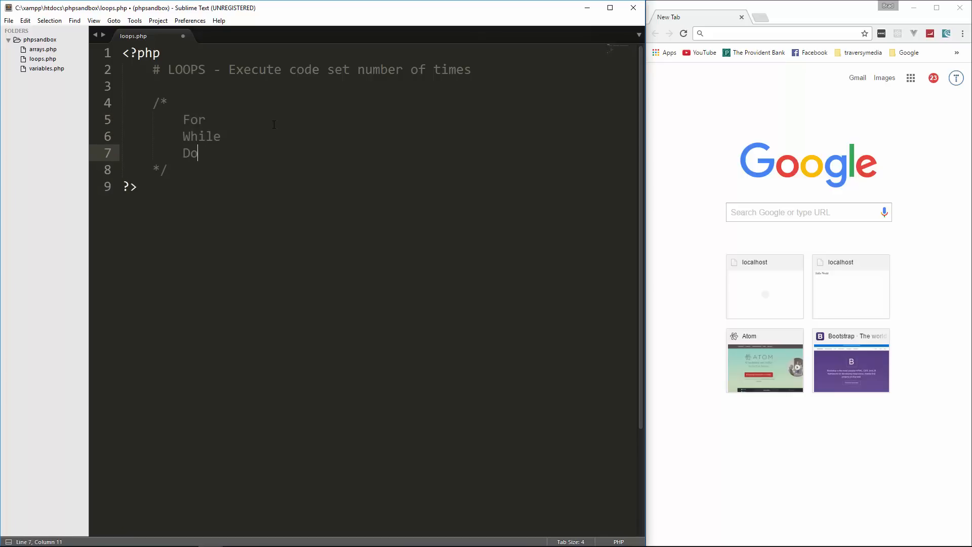
{"action": "type", "text": "..While"}
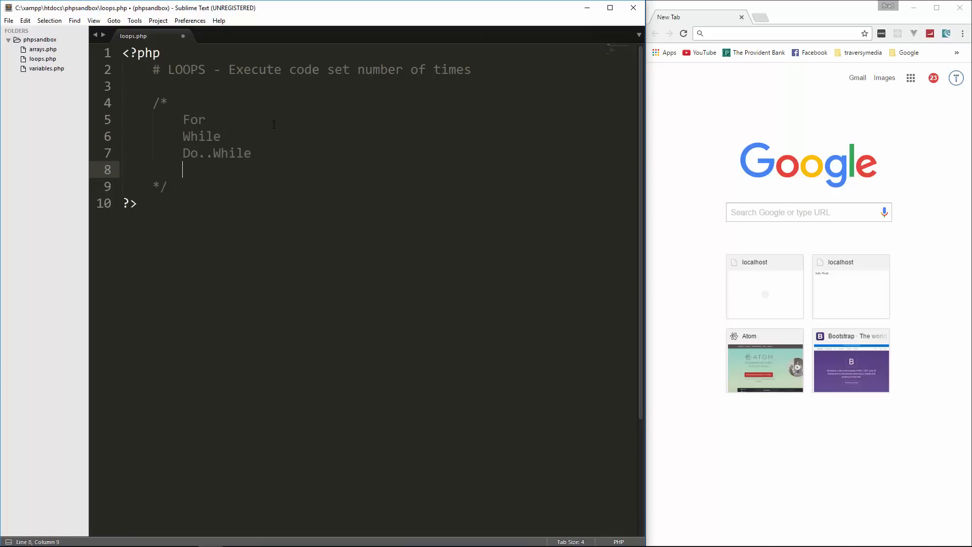
{"action": "type", "text": "Foreach"}
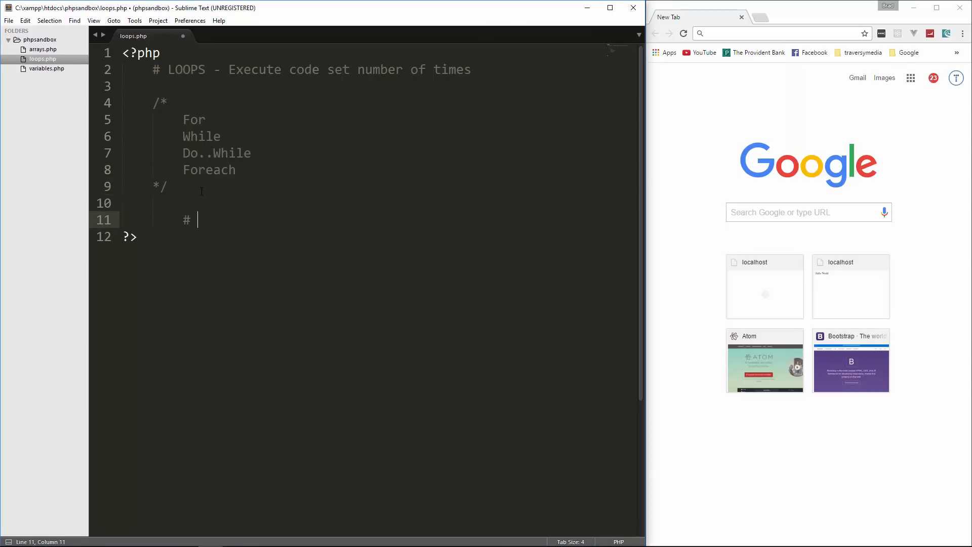
{"action": "type", "text": "For Loop"}
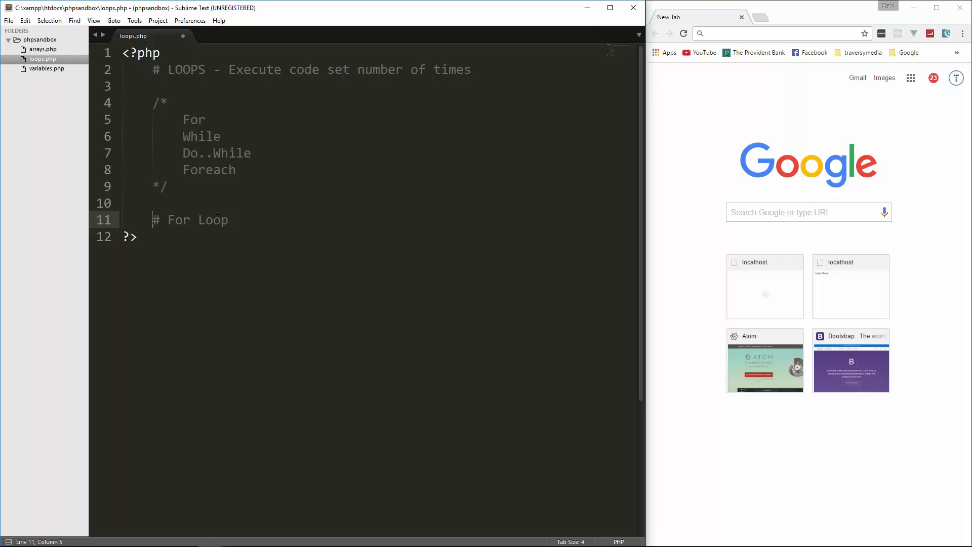
{"action": "key", "text": "enter"}
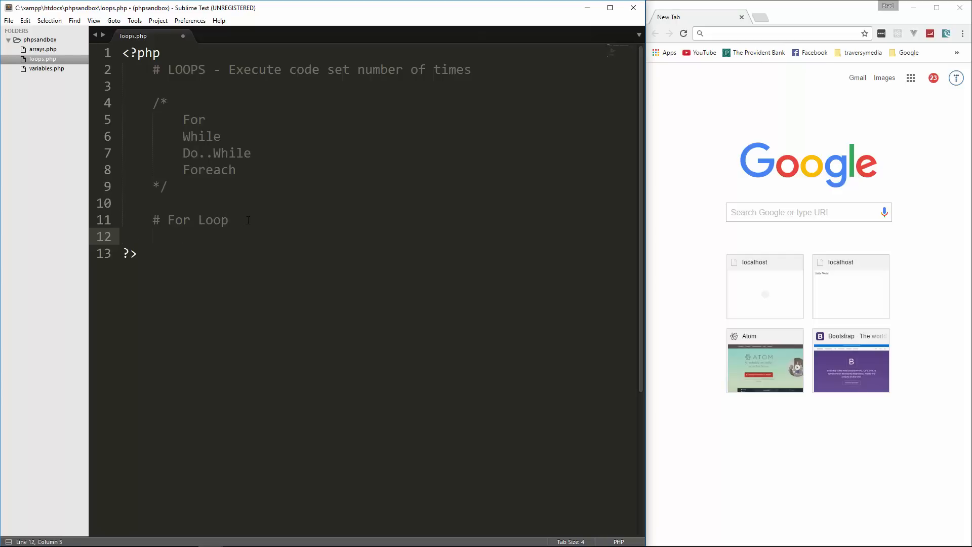
{"action": "type", "text": "# @"}
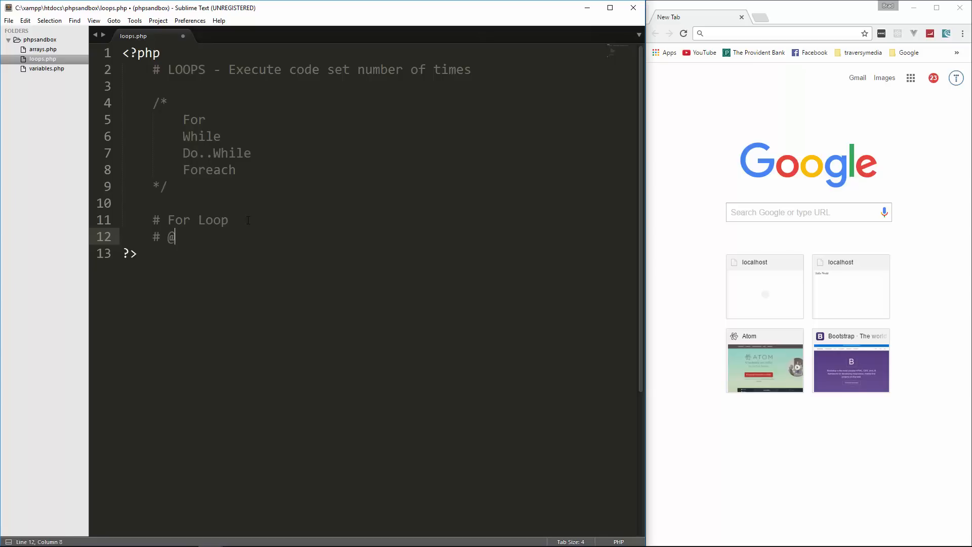
{"action": "type", "text": "params -"}
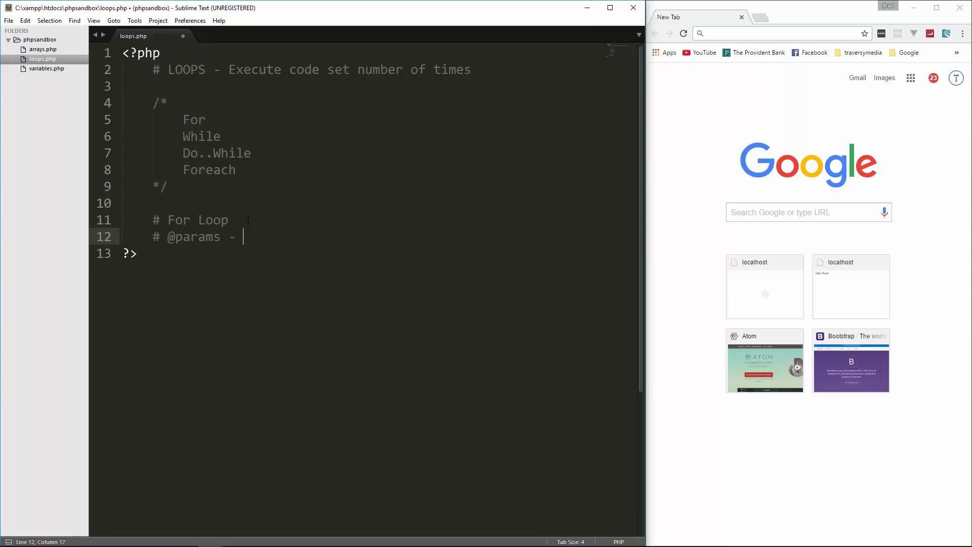
{"action": "type", "text": "initi"}
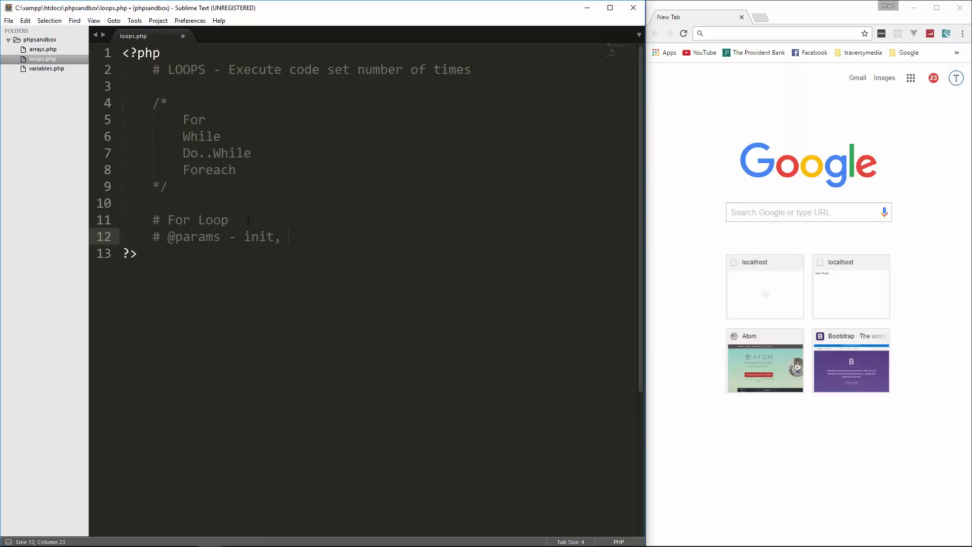
- Finish the params comment as 'init, condition, inc' and begin the for statement
{"action": "type", "text": "con"}
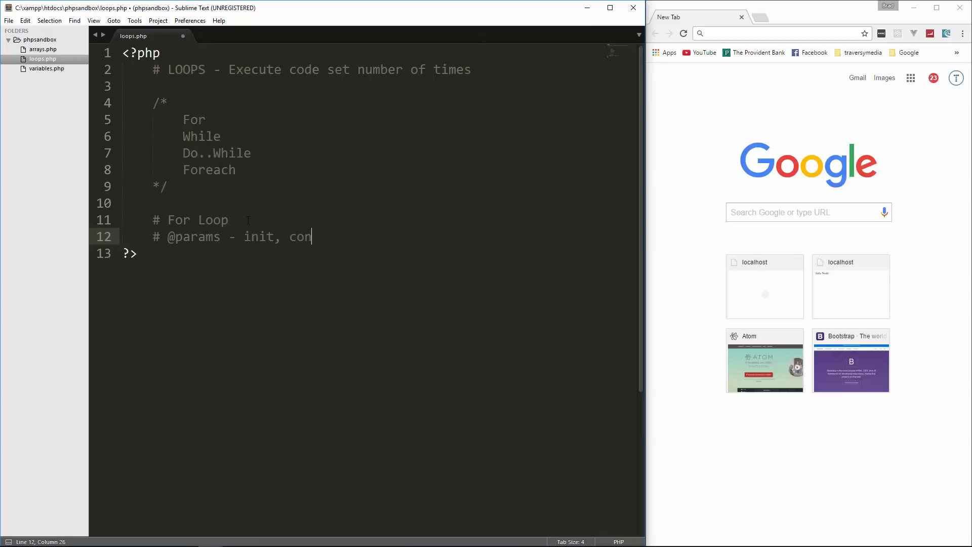
{"action": "type", "text": "dition"}
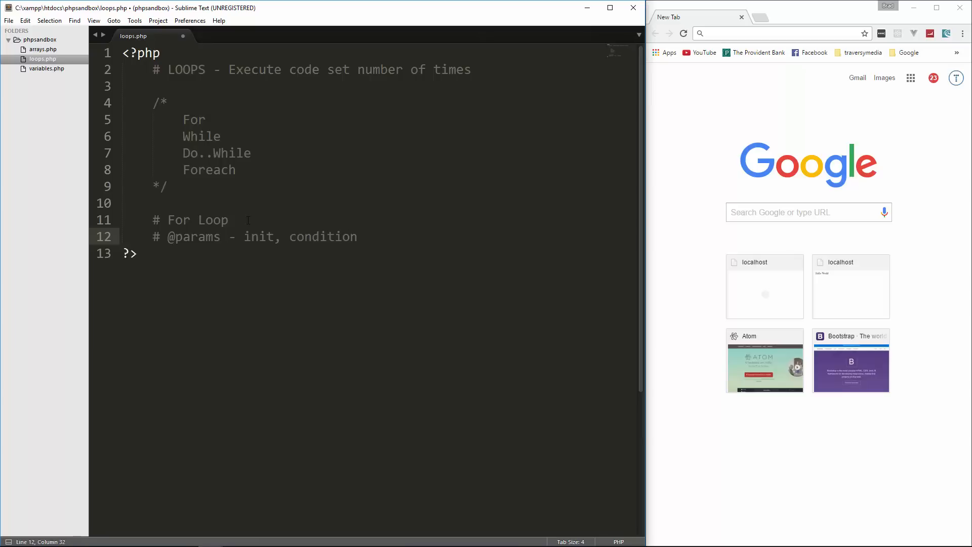
{"action": "type", "text": ","}
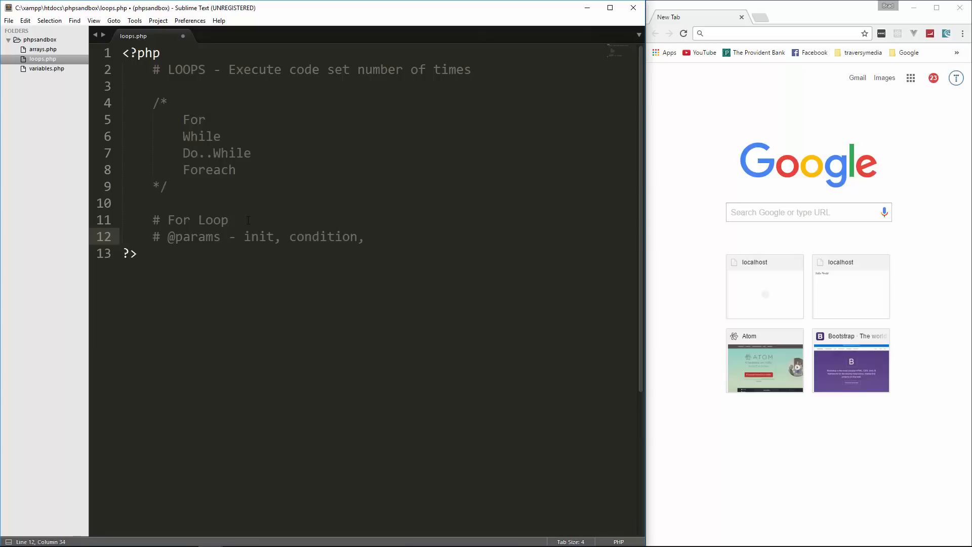
{"action": "type", "text": "inc"}
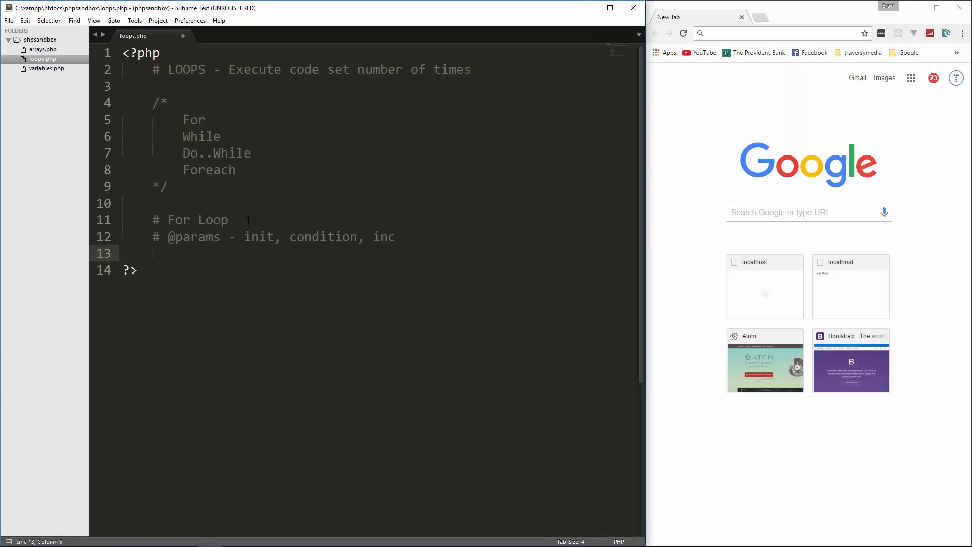
{"action": "type", "text": "for(){"}
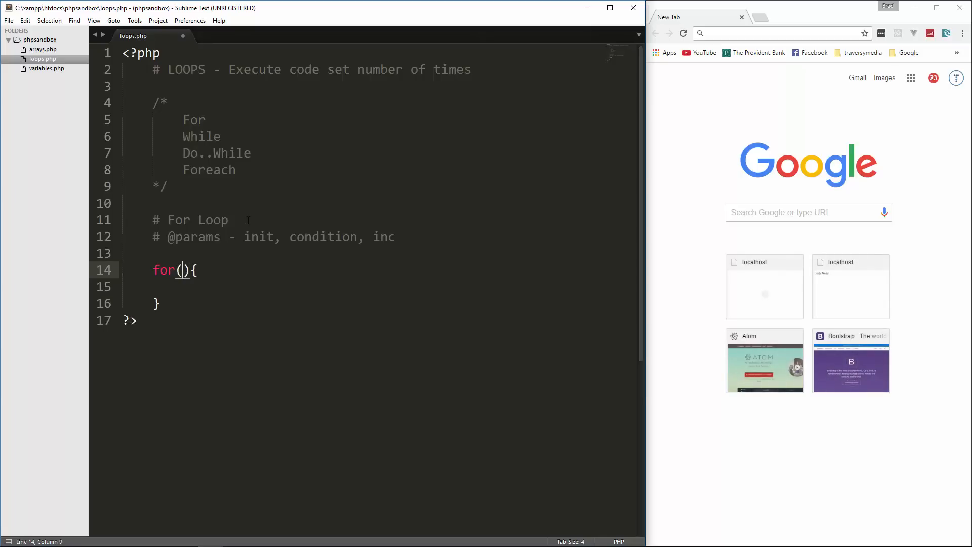
- Complete the for header as $i = 0; $i < 10; $i++
{"action": "type", "text": "$i ="}
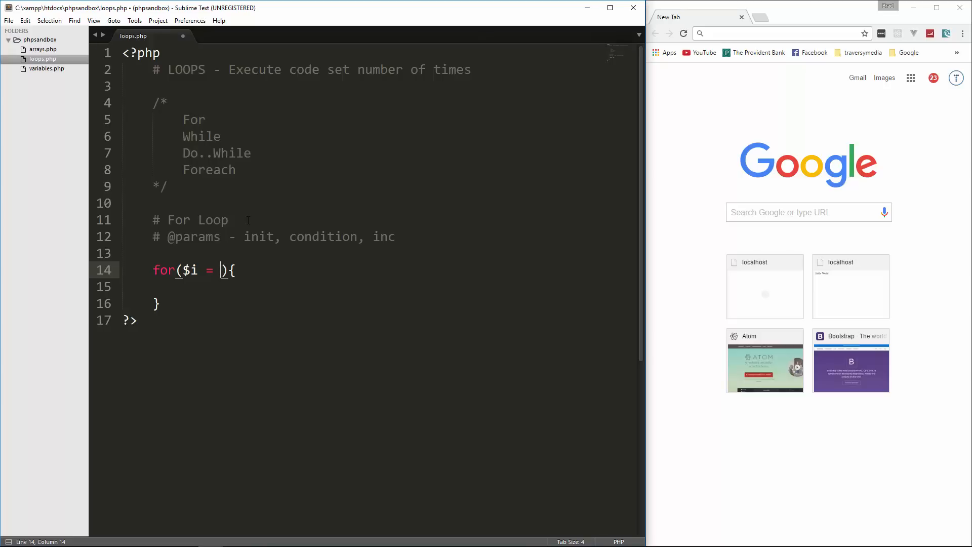
{"action": "type", "text": "0;"}
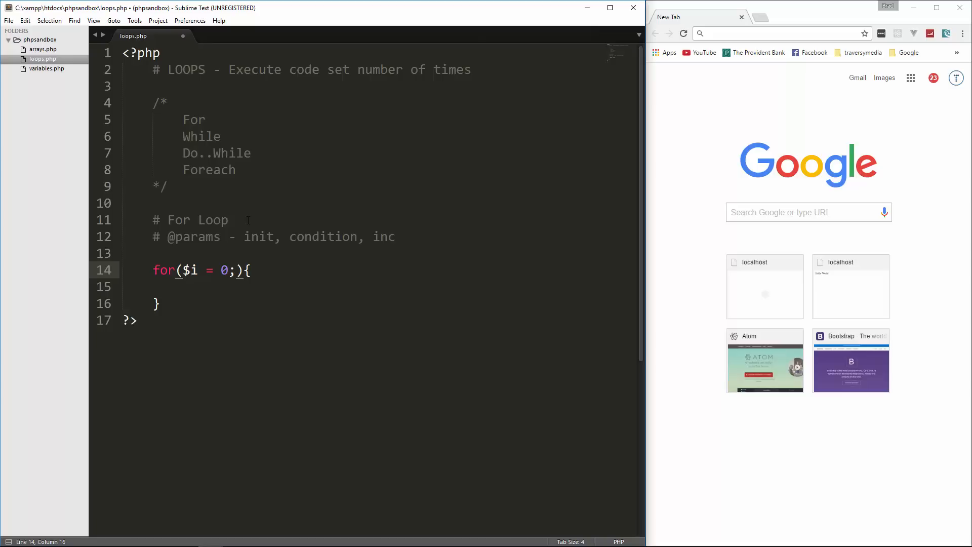
{"action": "type", "text": "$i"}
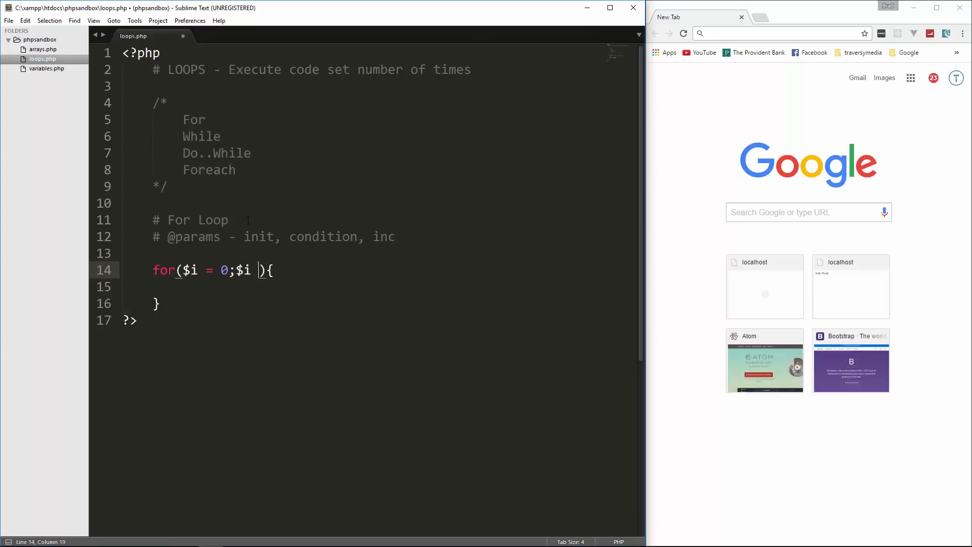
{"action": "type", "text": "< 10"}
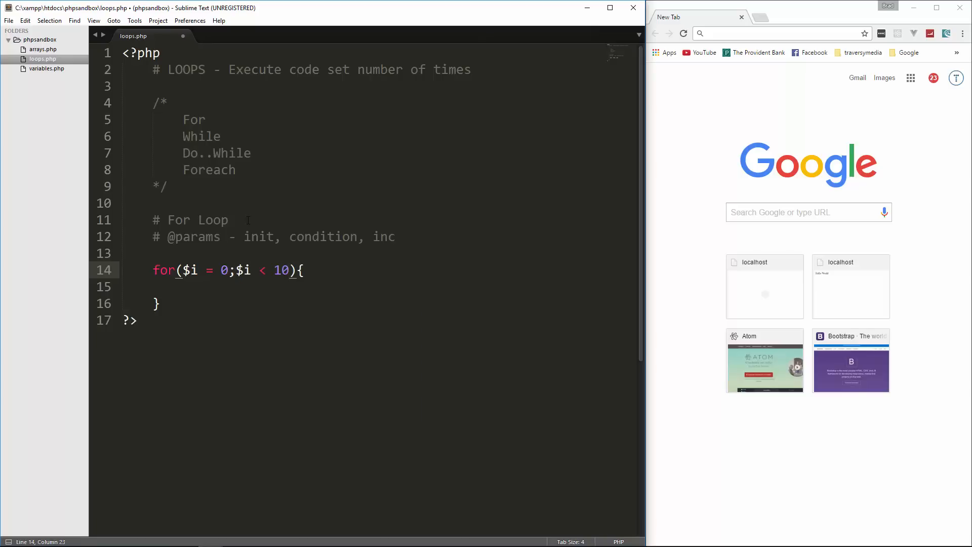
{"action": "type", "text": ";$i"}
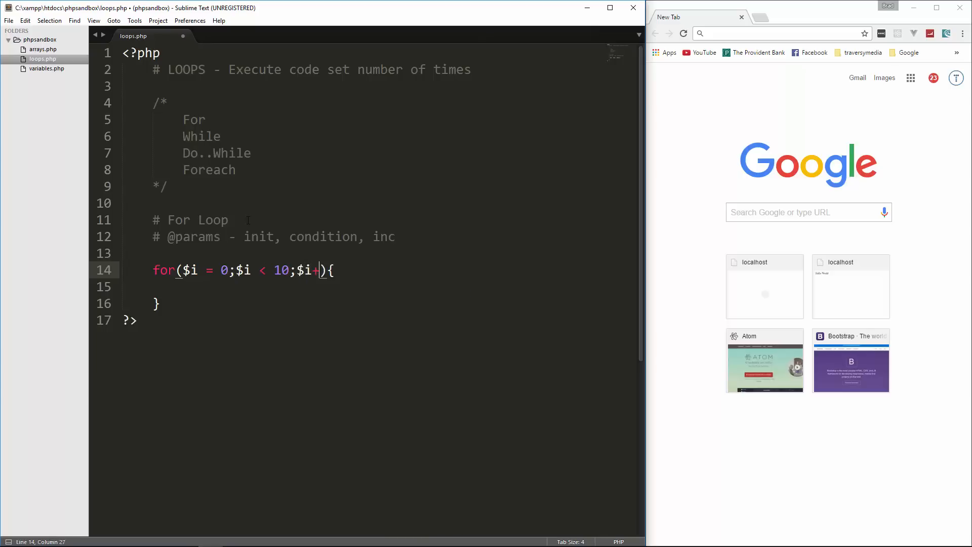
{"action": "type", "text": "+"}
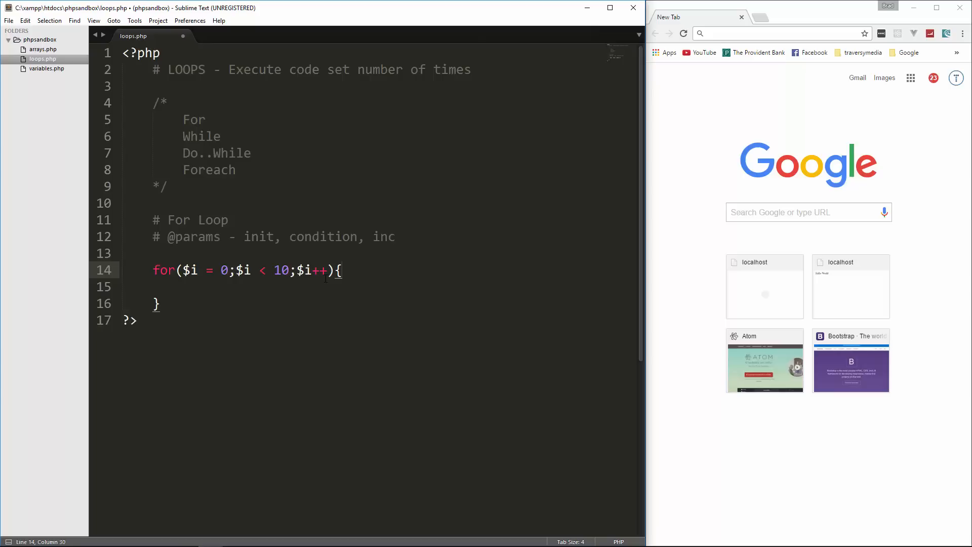
- Point out the start value, limit and condition, then move into the empty loop body
{"action": "left_click", "coordinate": [222, 270]}
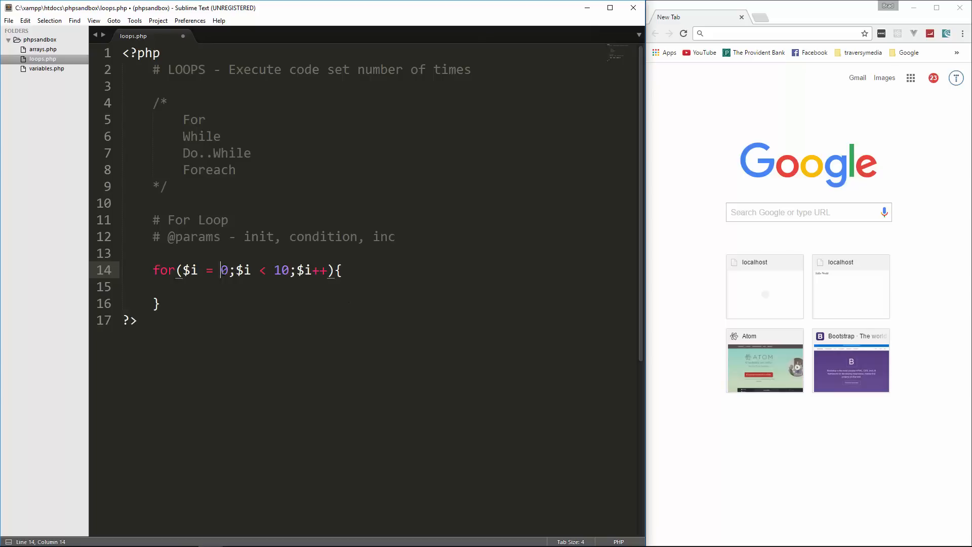
{"action": "double_click", "coordinate": [223, 269]}
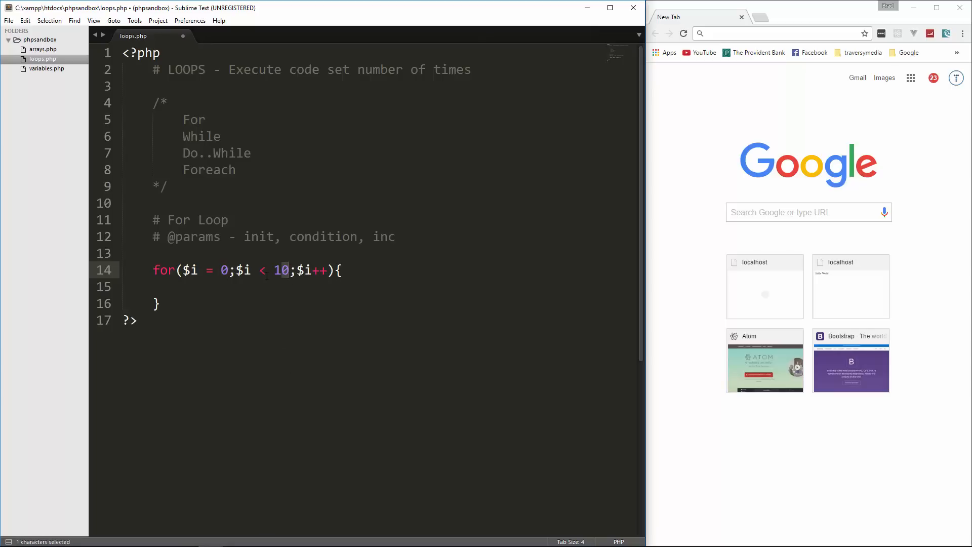
{"action": "left_click", "coordinate": [115, 287]}
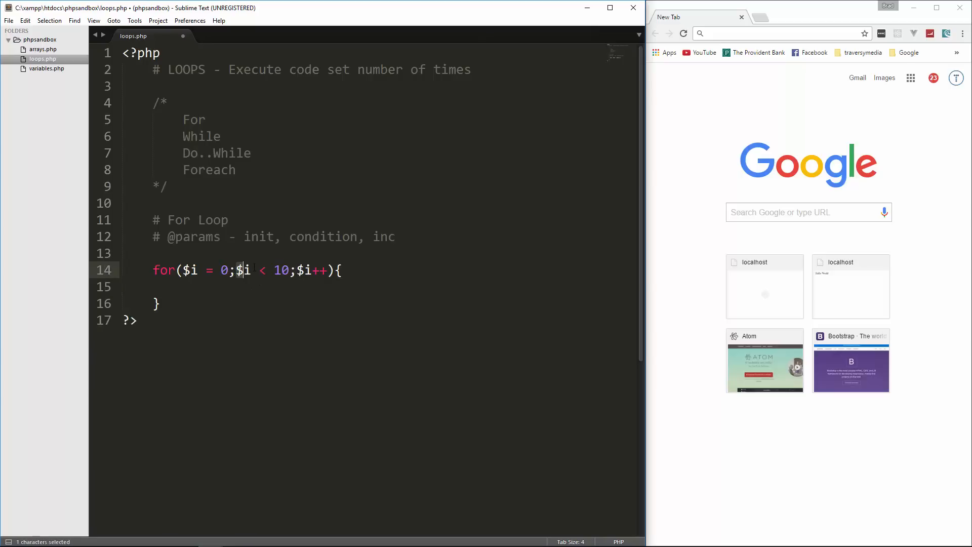
{"action": "left_click", "coordinate": [204, 286]}
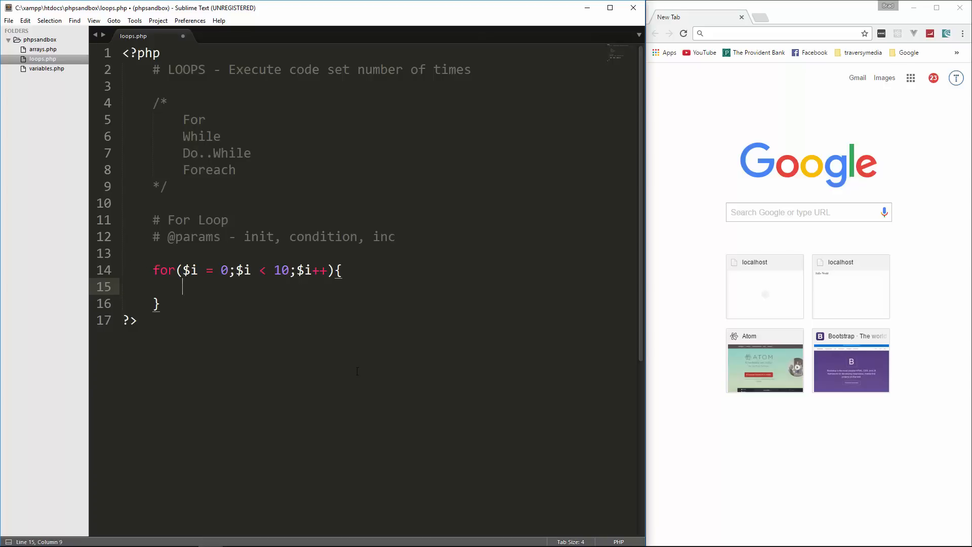
- Make the loop body echo $i; and save loops.php
{"action": "type", "text": "echo"}
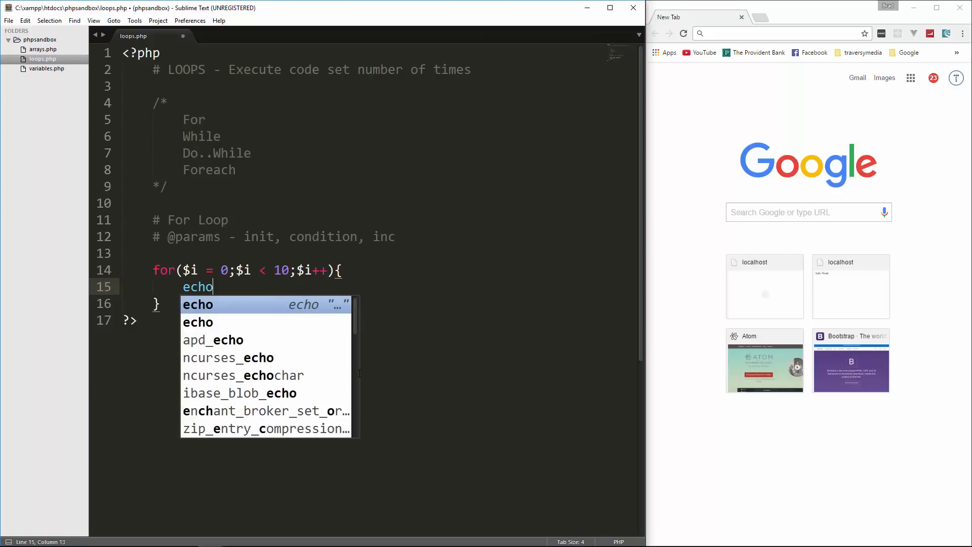
{"action": "type", "text": "$i;"}
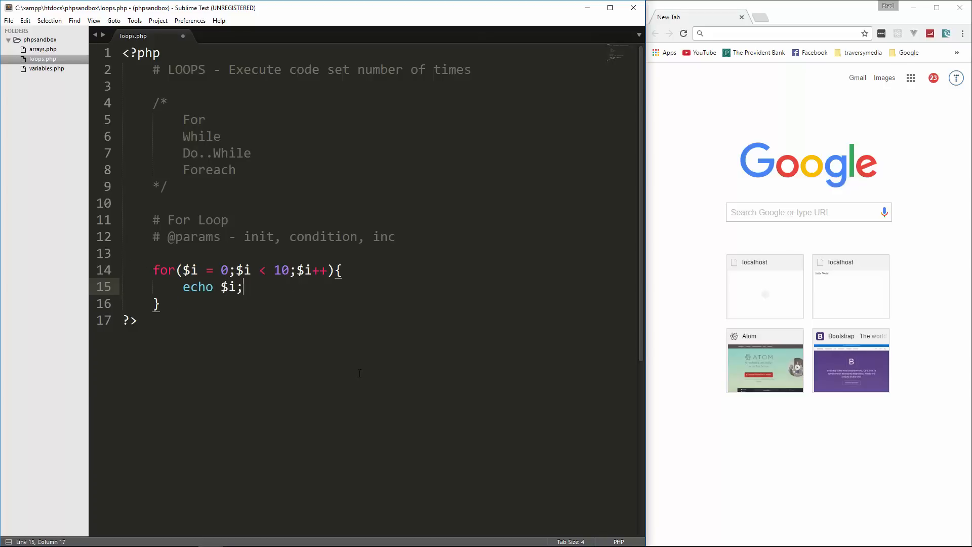
{"action": "key", "text": "ctrl+s"}
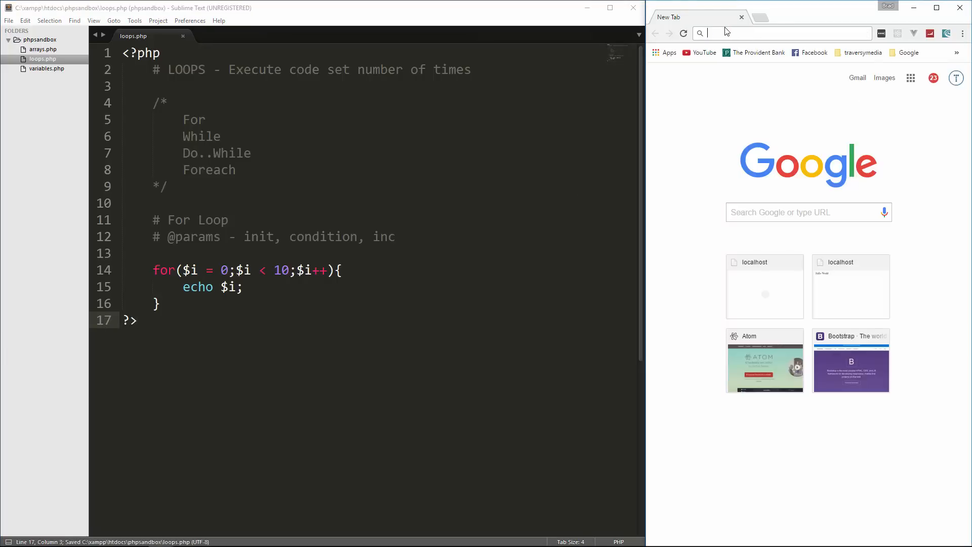
{"action": "type", "text": "localhost/phpsandbox/loops.php"}
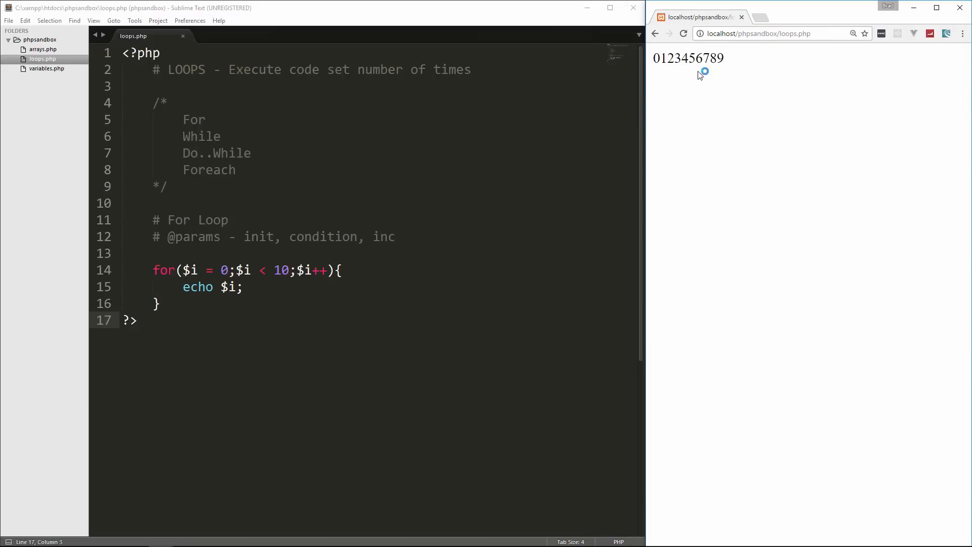
- Echo a '<br>' after each number so 0 to 9 list on separate lines, then mark the condition
{"action": "type", "text": "e"}
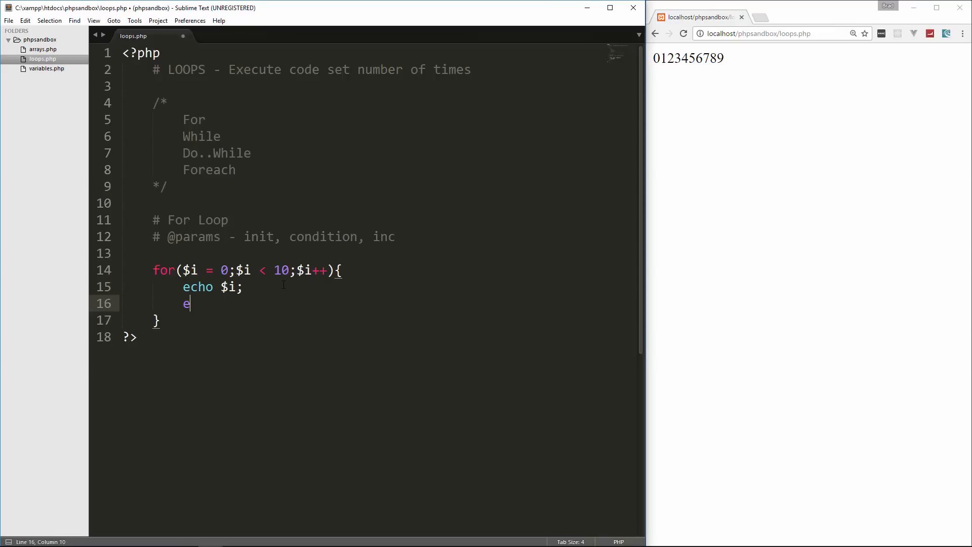
{"action": "type", "text": "cho '';"}
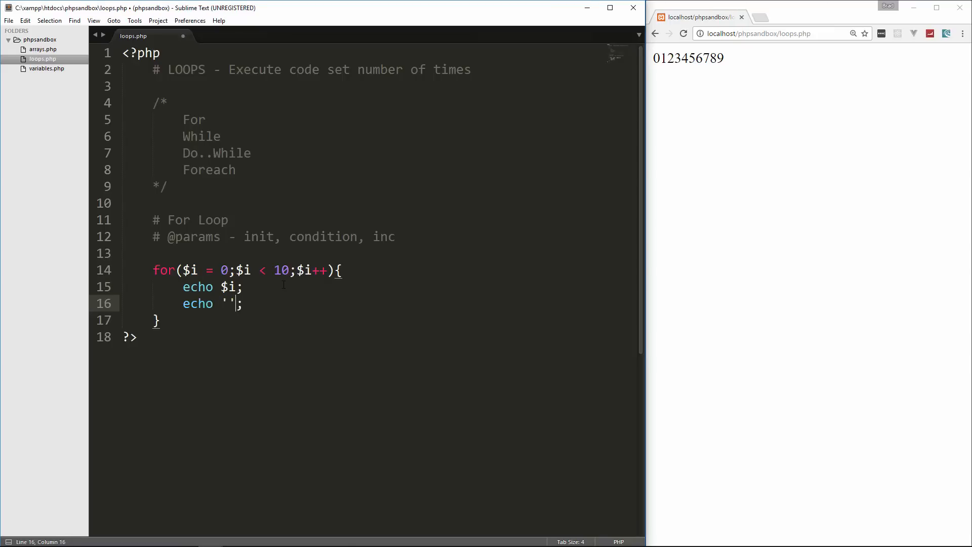
{"action": "type", "text": "<br>"}
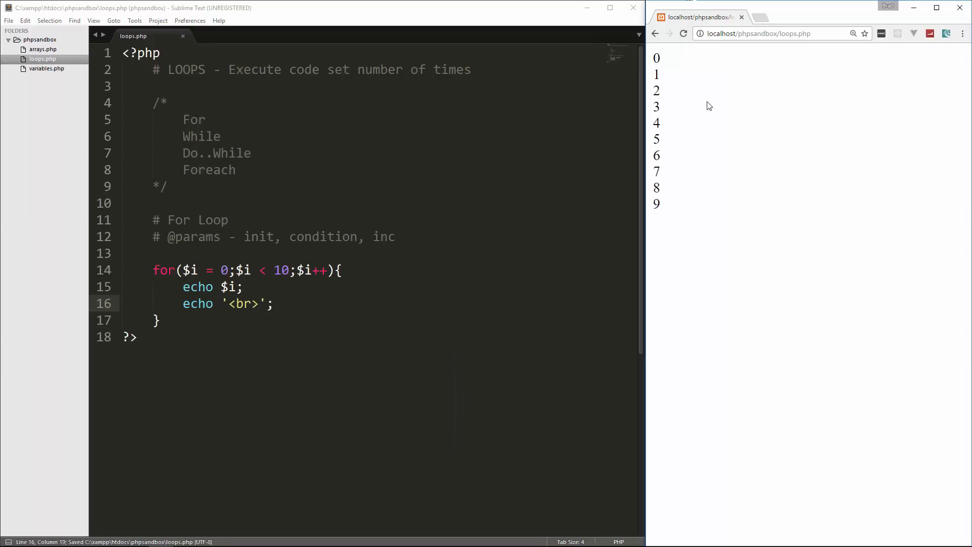
{"action": "mouse_move", "coordinate": [674, 212]}
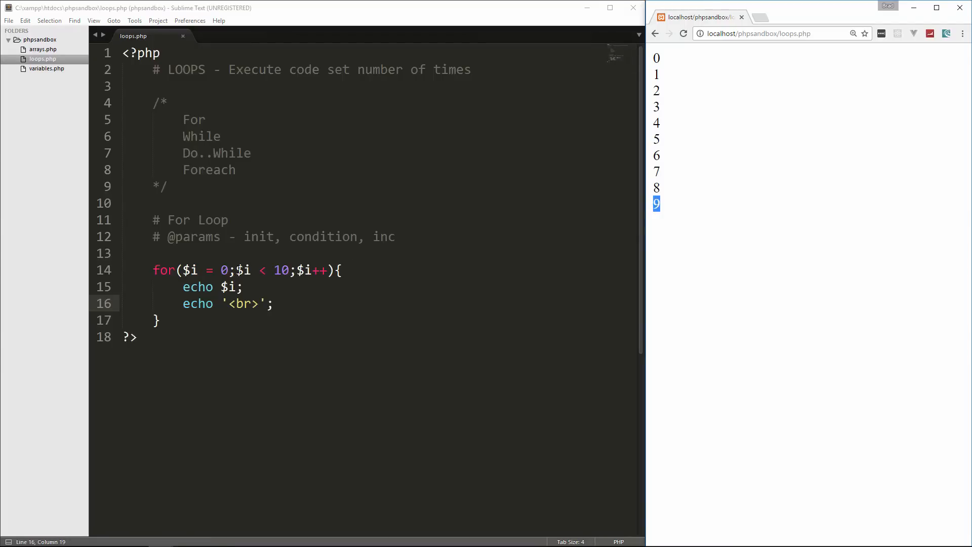
{"action": "left_click_drag", "start_coordinate": [237, 269], "coordinate": [286, 270]}
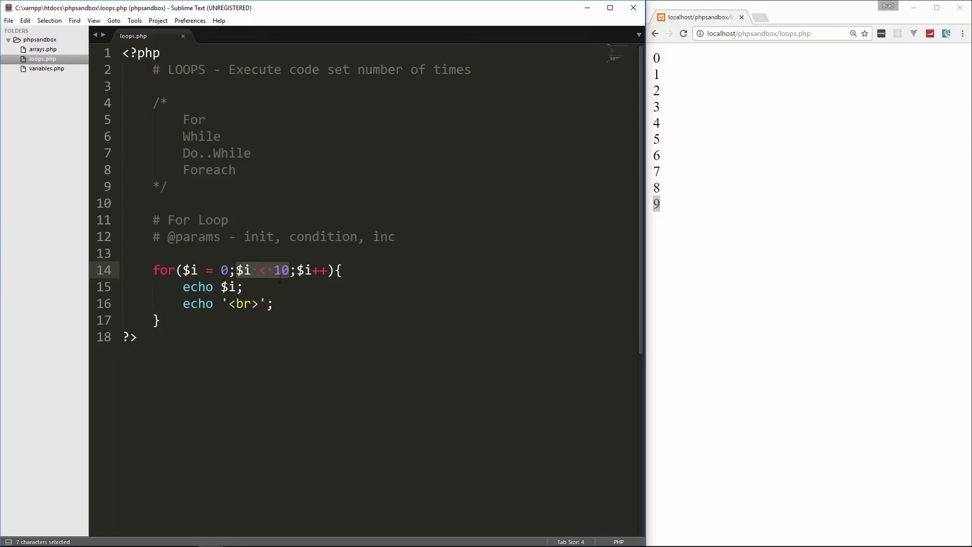
{"action": "mouse_move", "coordinate": [656, 218]}
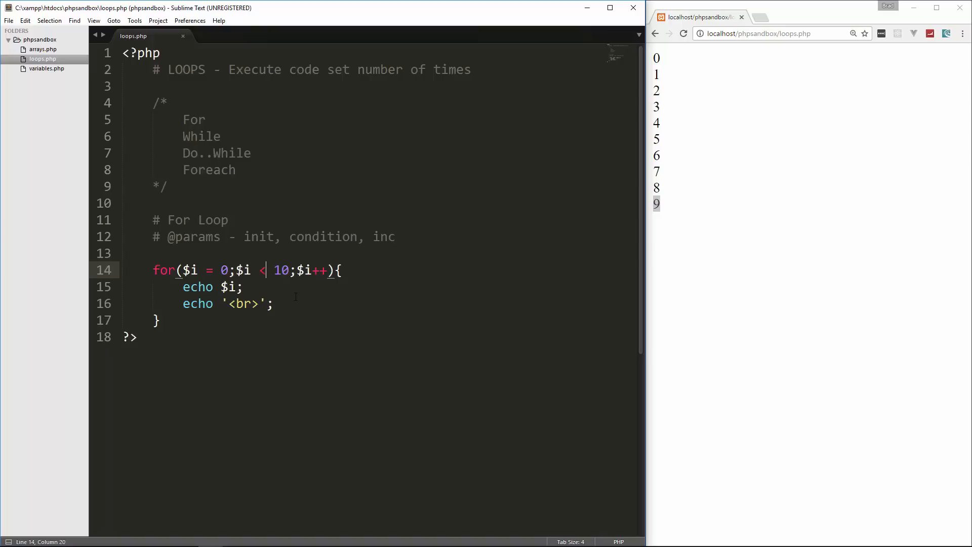
- Change the condition to $i <= 10 so the page counts to 10, and begin a quoted prefix
{"action": "type", "text": "="}
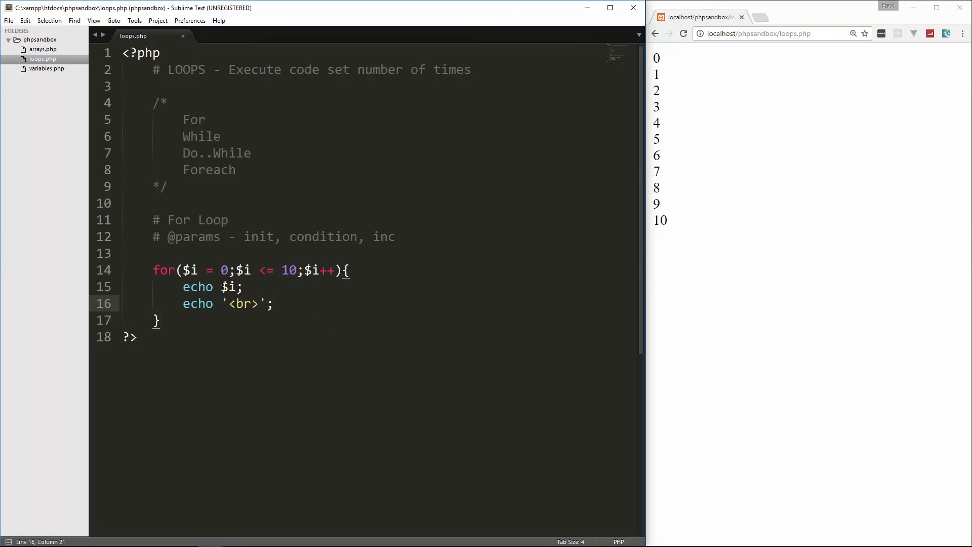
{"action": "type", "text": "'"}
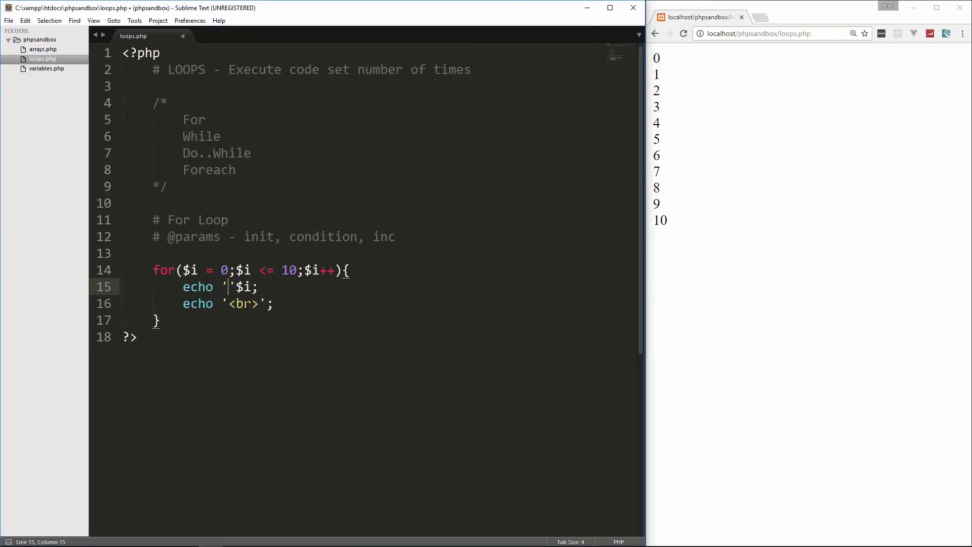
- Prefix each output with 'Number ' and start the loop at 5, reloading to show Number 5 to 10
{"action": "type", "text": "Number"}
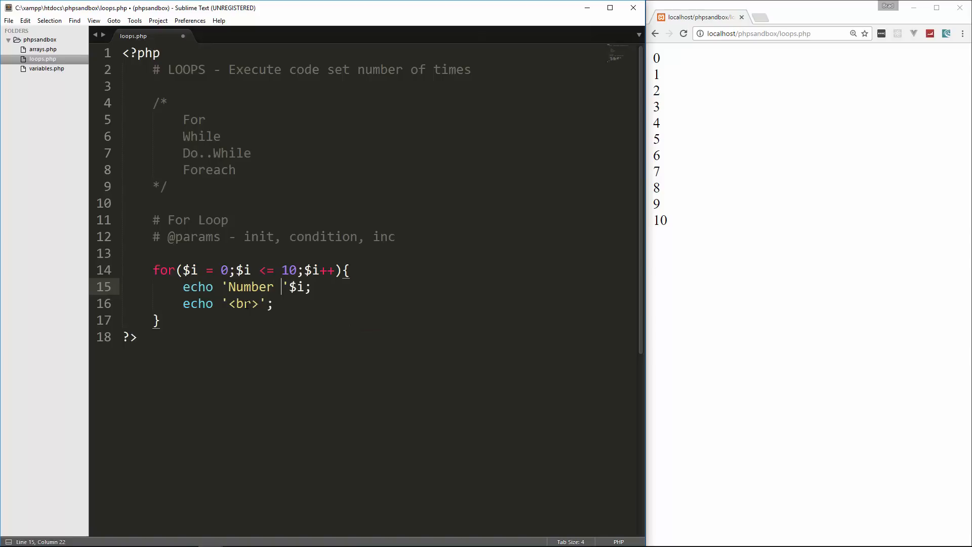
{"action": "type", "text": "."}
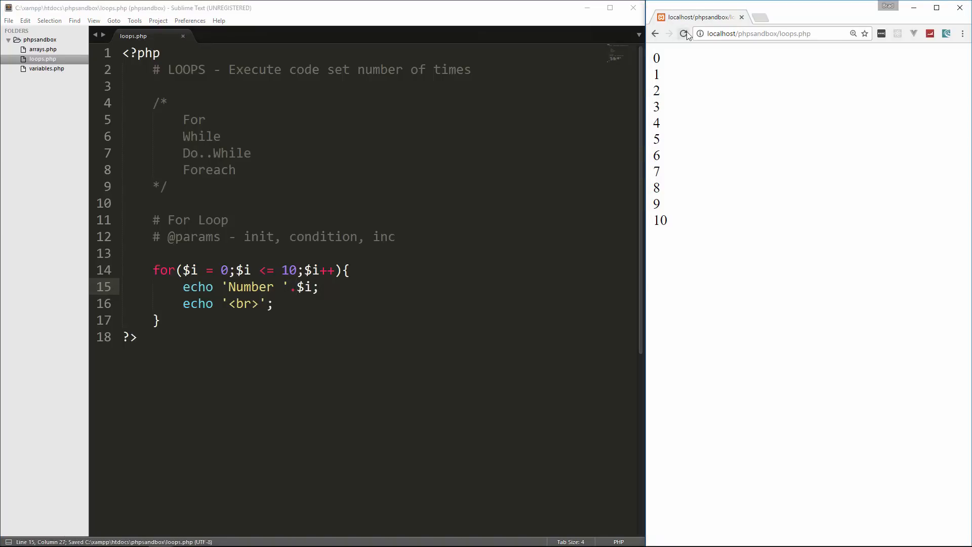
{"action": "left_click", "coordinate": [683, 34]}
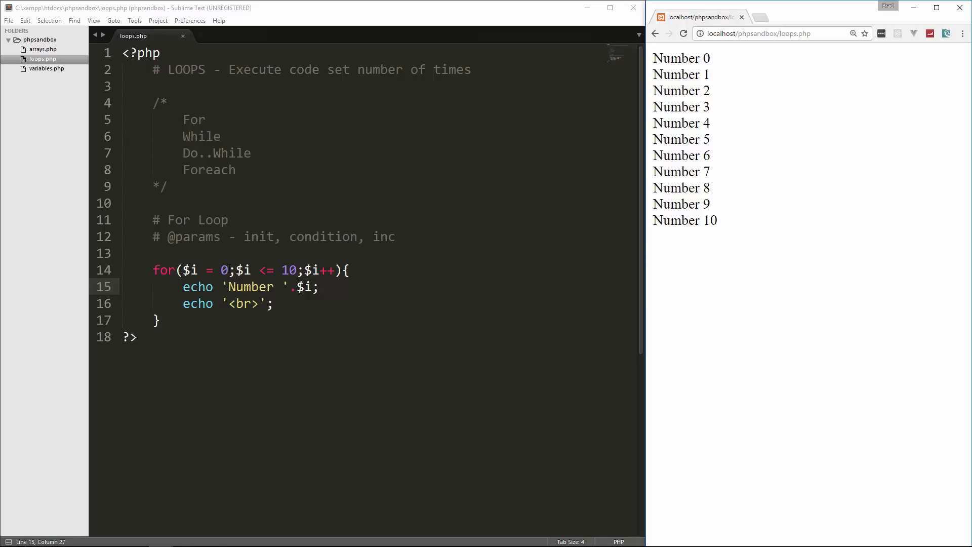
{"action": "type", "text": "5"}
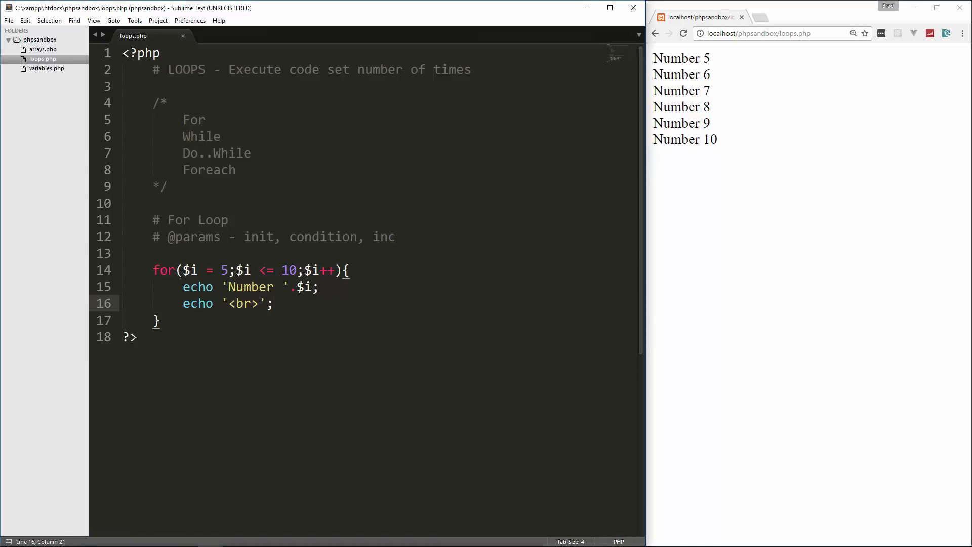
{"action": "left_click", "coordinate": [159, 320]}
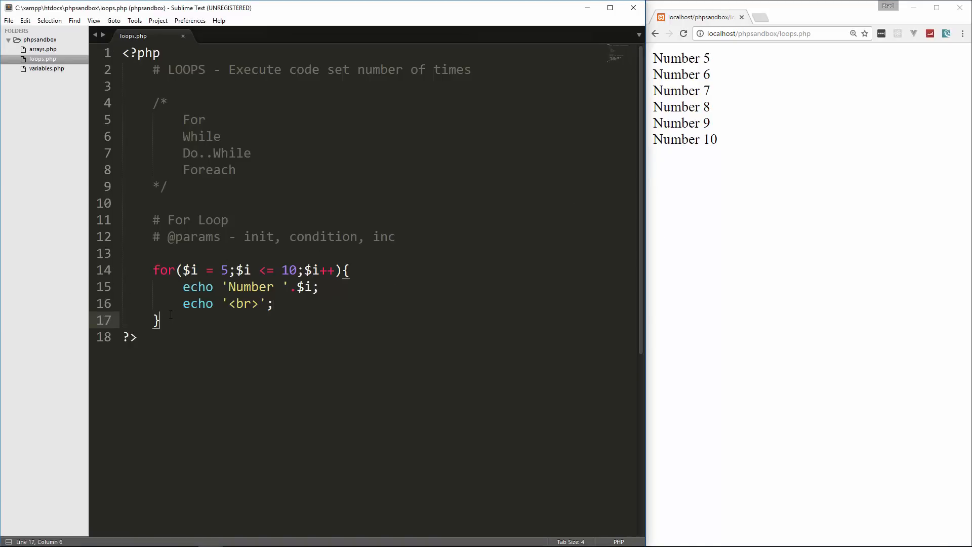
{"action": "type", "text": "#Wh"}
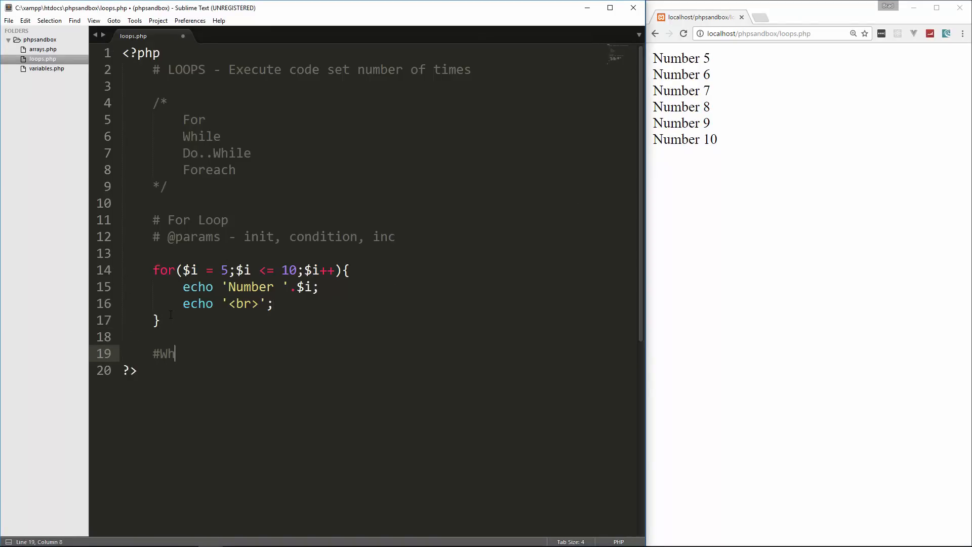
{"action": "type", "text": "ile Loop"}
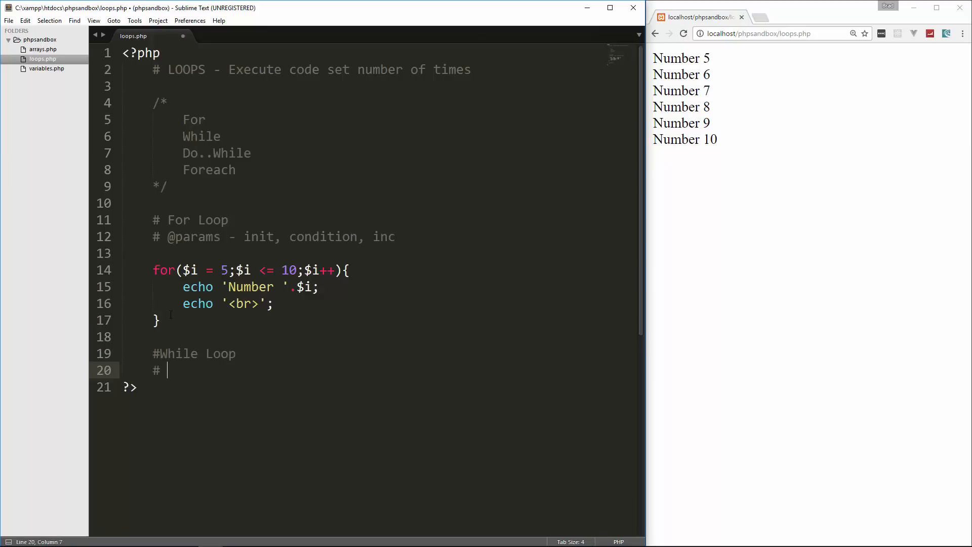
{"action": "type", "text": "@param"}
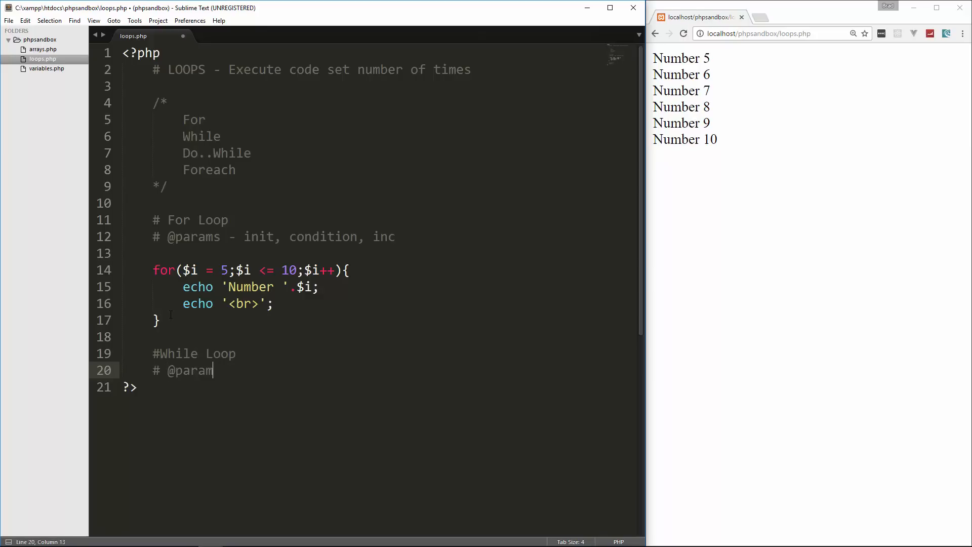
{"action": "type", "text": "s -"}
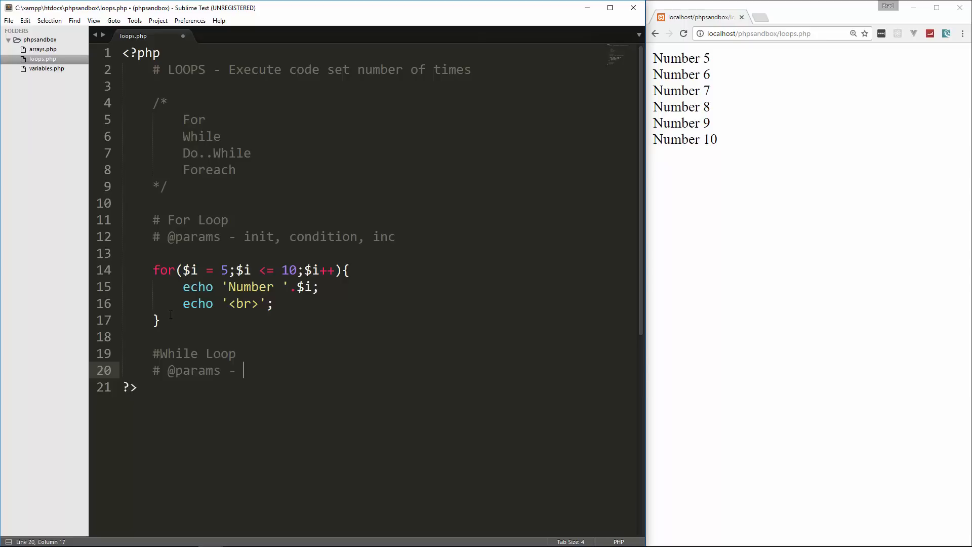
{"action": "type", "text": "condition"}
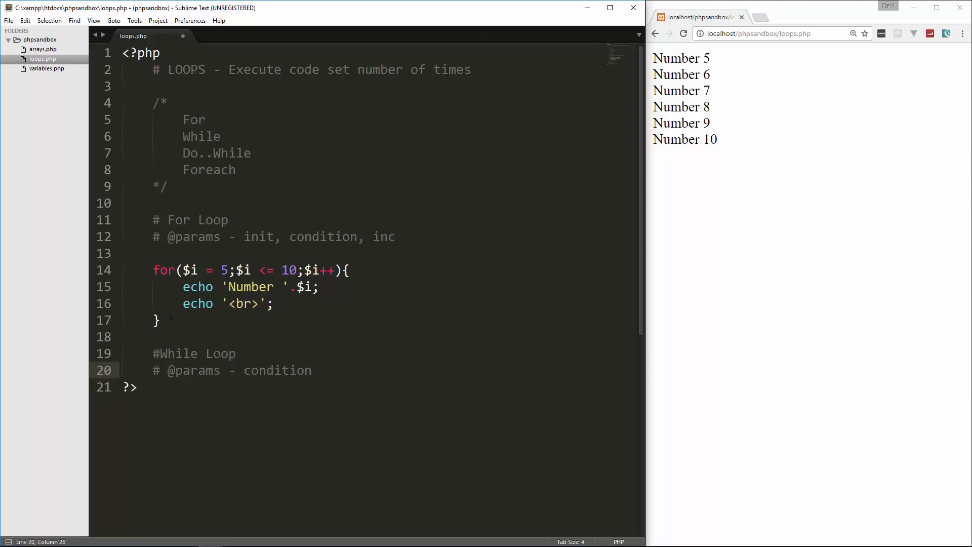
{"action": "key", "text": "enter"}
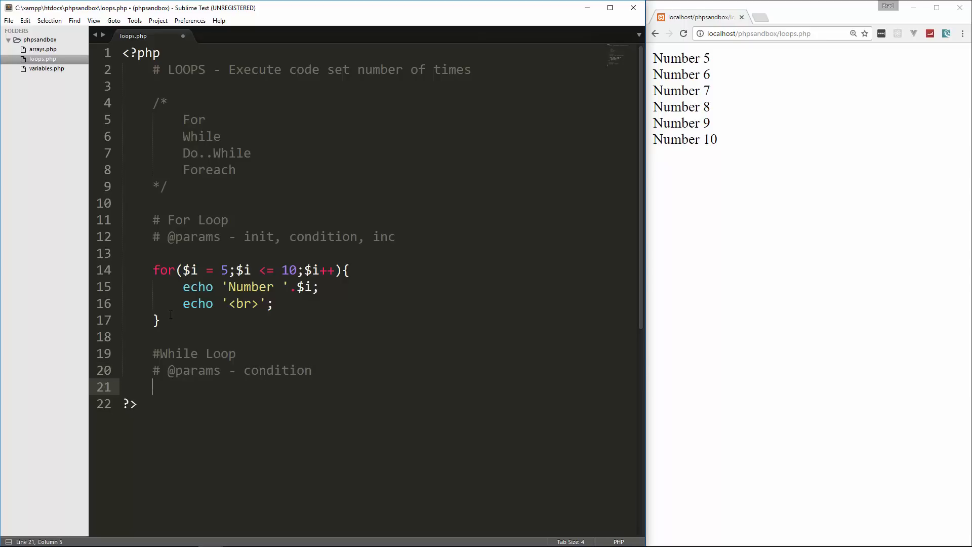
- Set $i = 0; and begin the while loop that runs while $i < 10
{"action": "key", "text": "enter"}
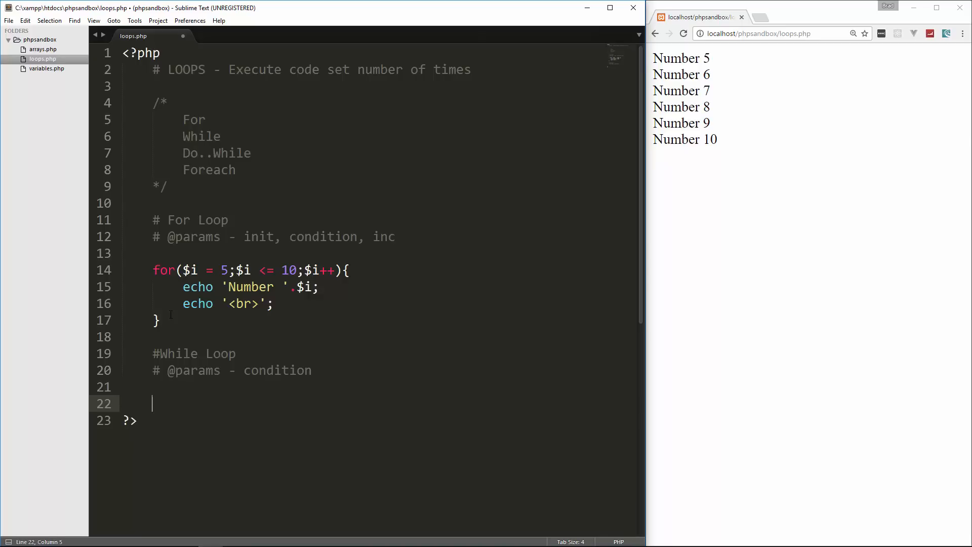
{"action": "type", "text": "$i ="}
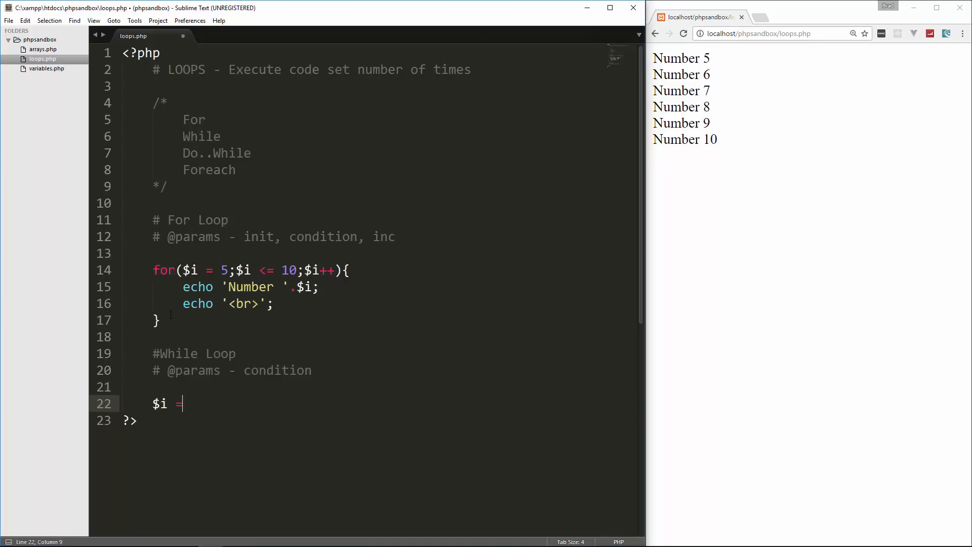
{"action": "type", "text": "0;"}
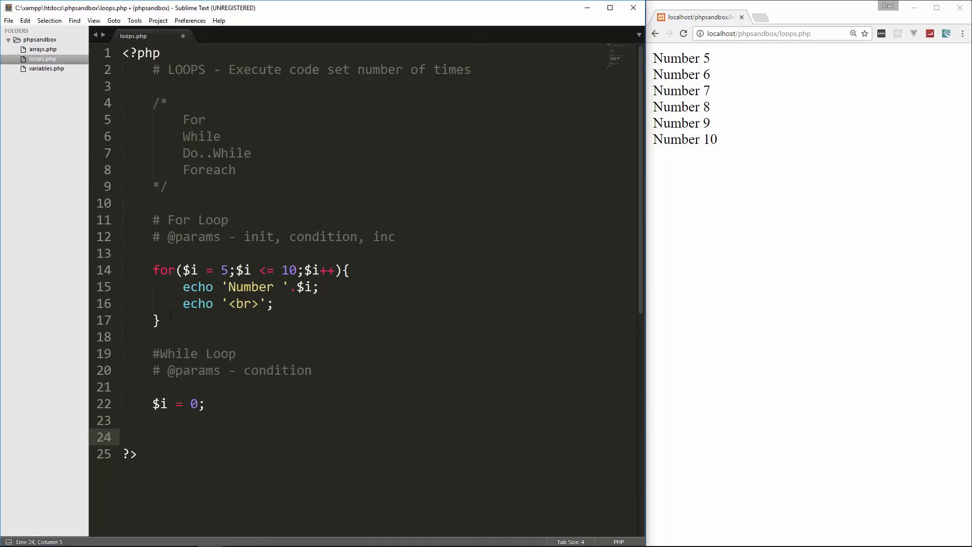
{"action": "type", "text": "while(){"}
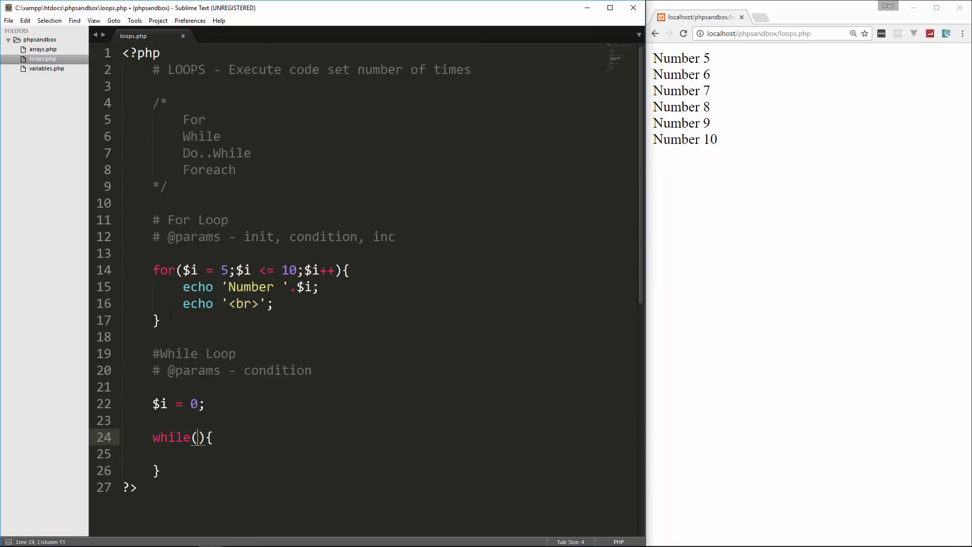
{"action": "type", "text": "i < 10"}
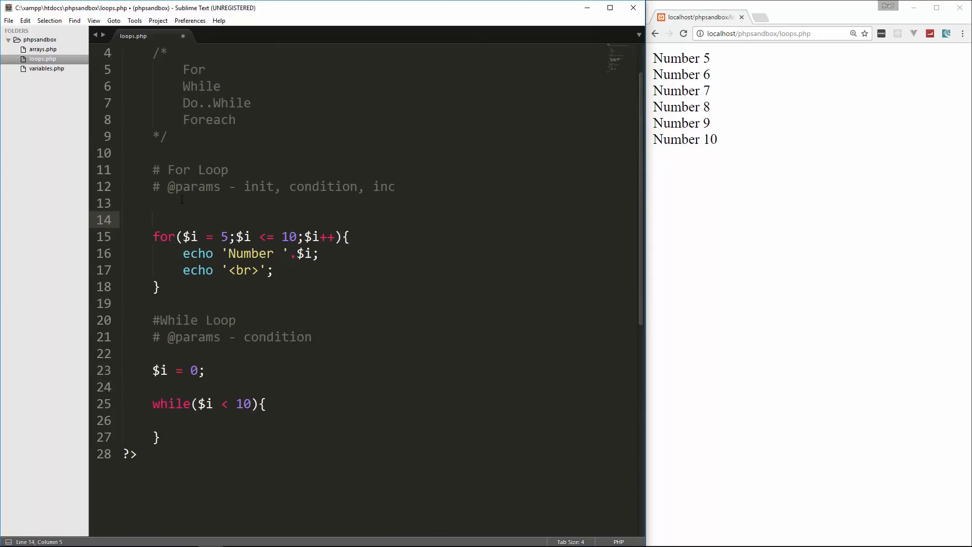
- Wrap the for loop in a /* */ block comment
{"action": "type", "text": "/*"}
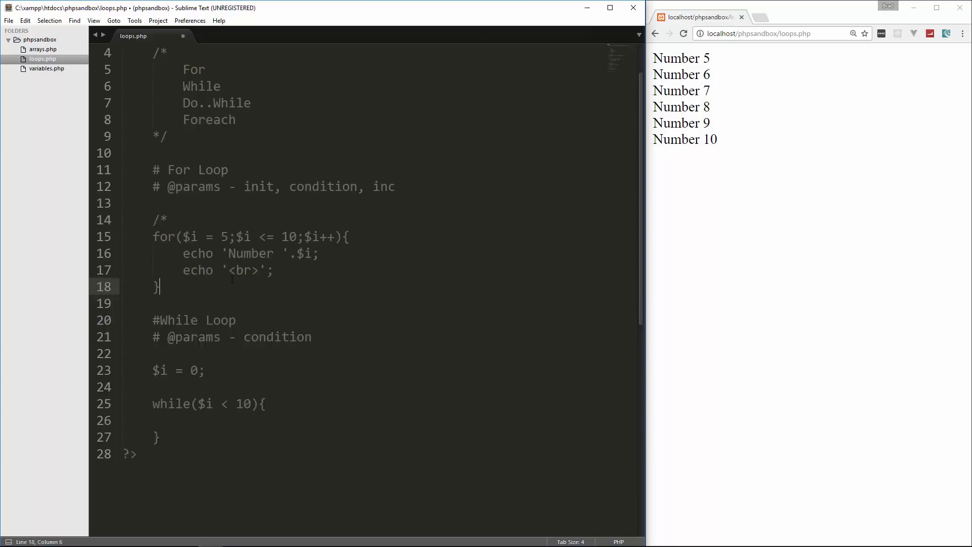
{"action": "type", "text": "*/"}
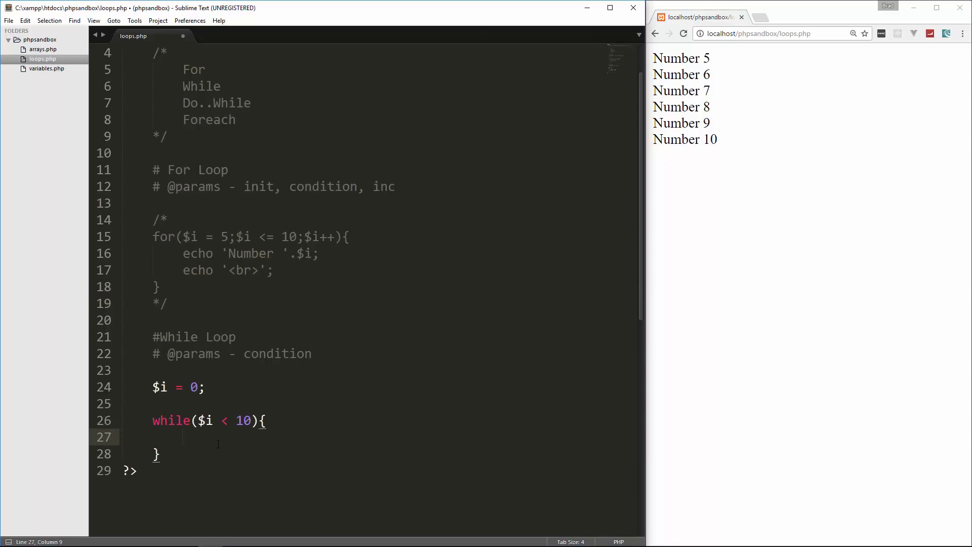
- Inside the while loop, echo $i, echo '<br>', and increment with $i++
{"action": "type", "text": "echo $i;"}
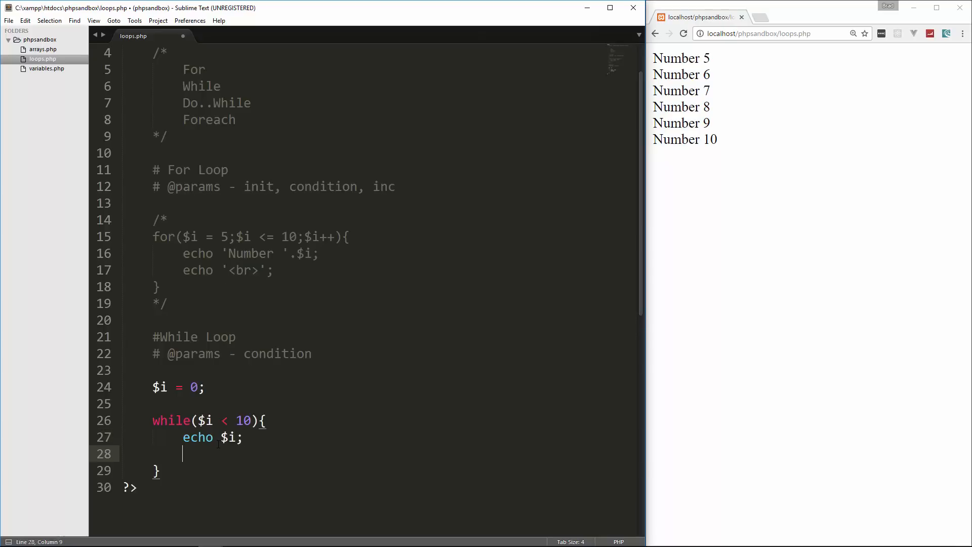
{"action": "type", "text": "echo ''"}
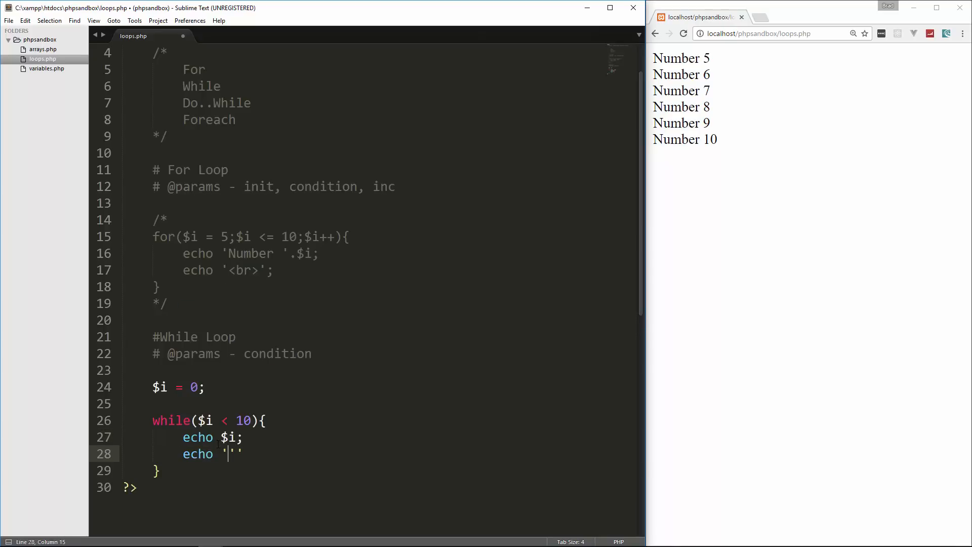
{"action": "type", "text": "br>"}
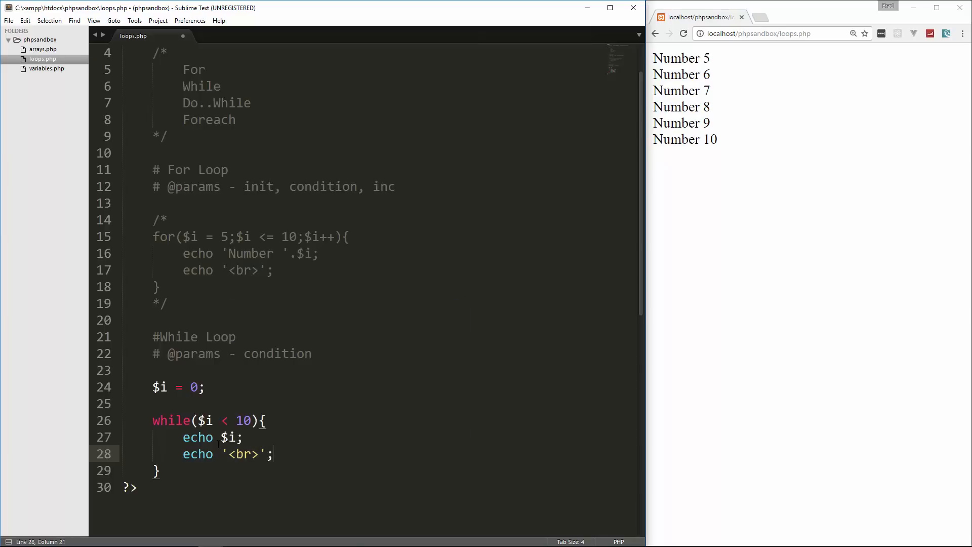
{"action": "type", "text": "$i"}
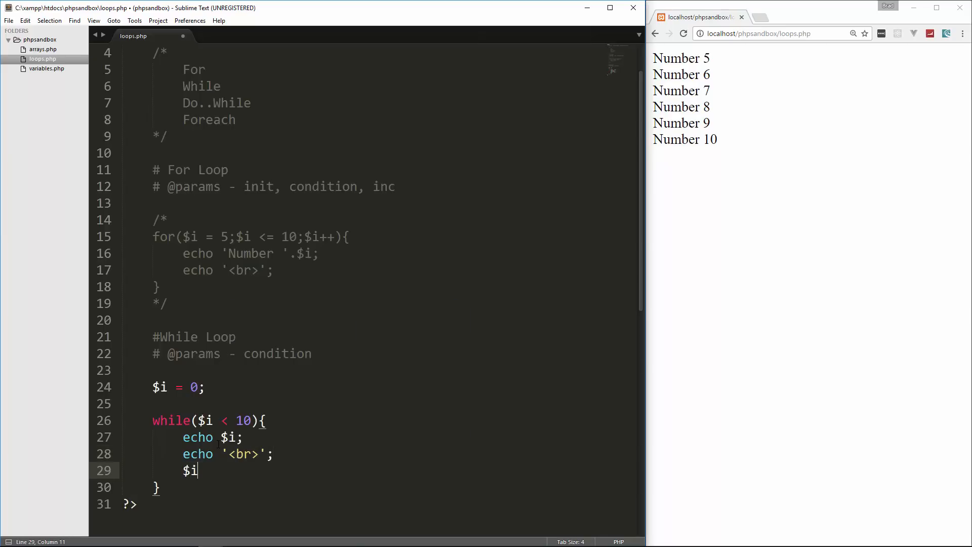
{"action": "type", "text": "++;"}
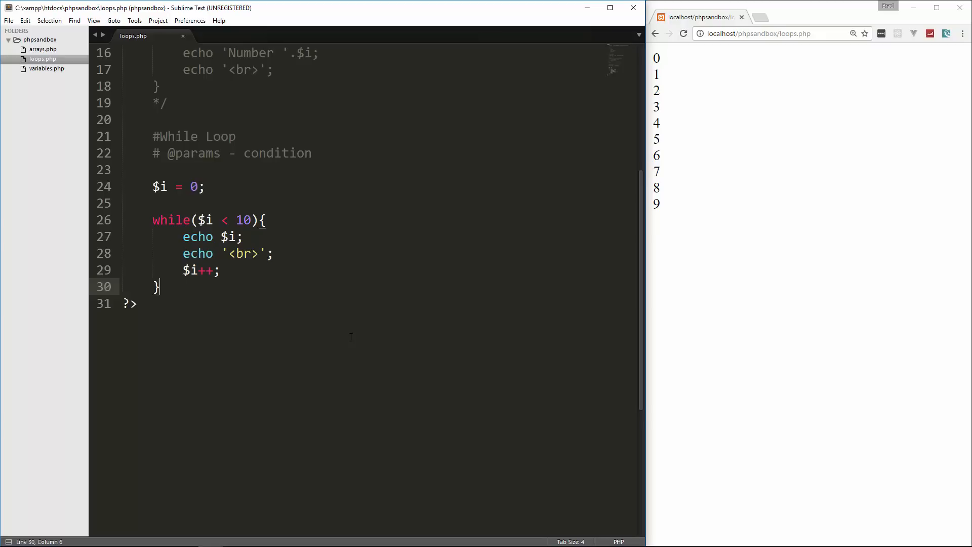
{"action": "key", "text": "Enter"}
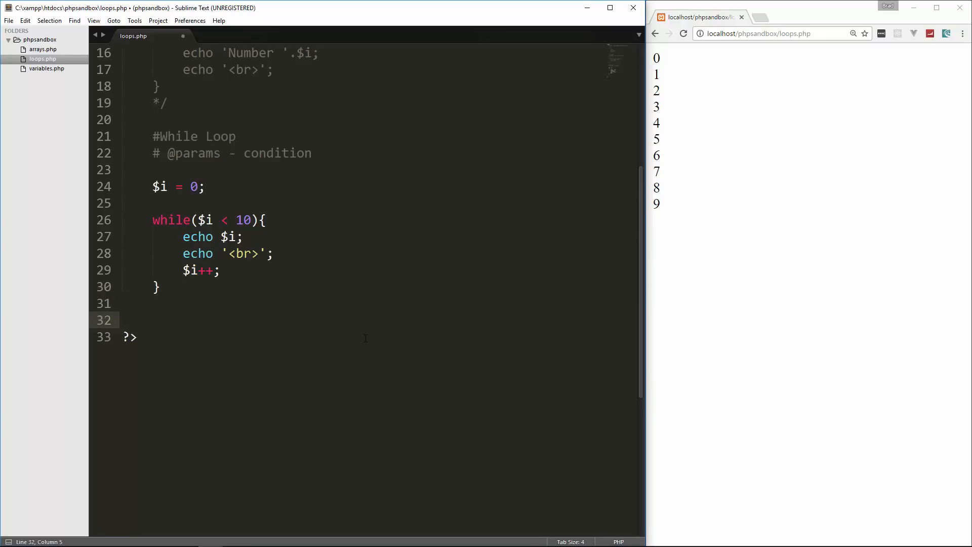
{"action": "type", "text": "# W"}
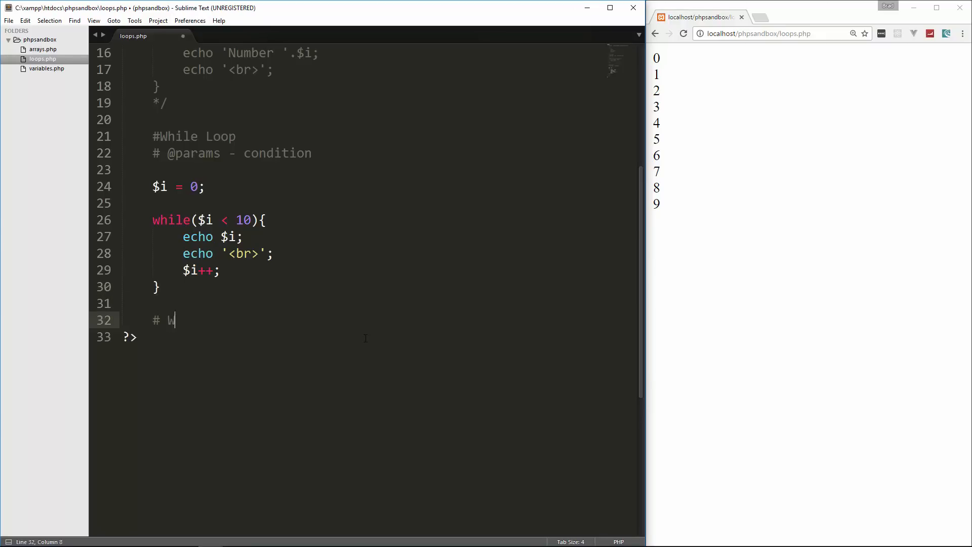
{"action": "type", "text": "hile"}
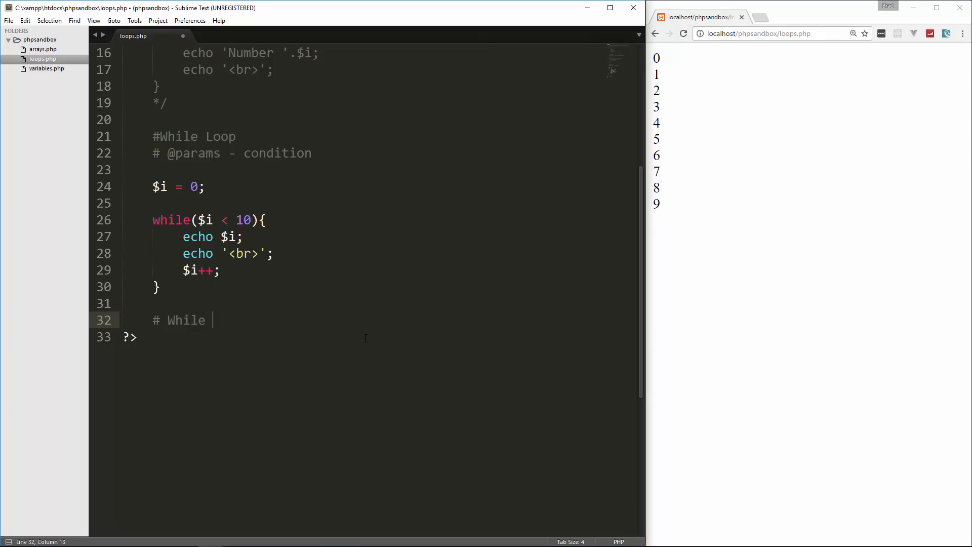
{"action": "type", "text": "do"}
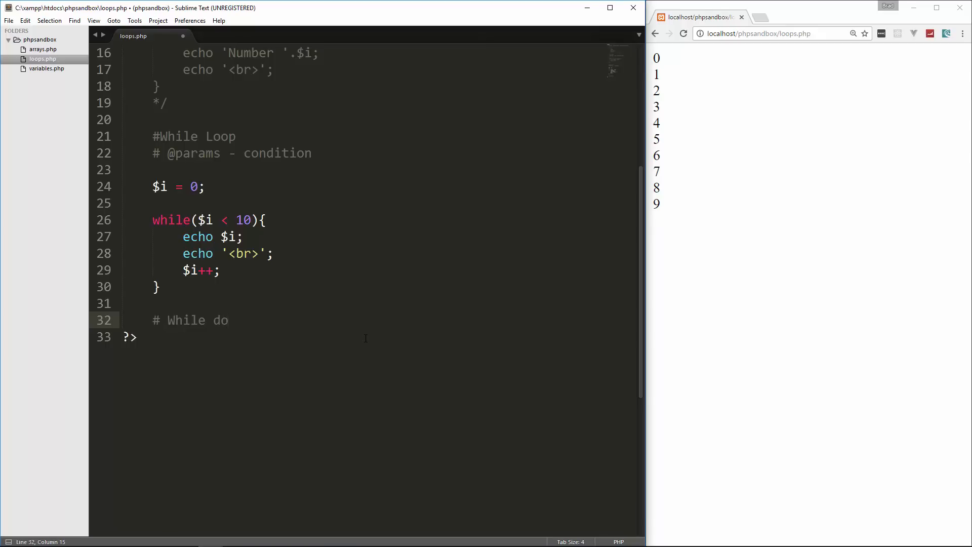
{"action": "type", "text": "..while"}
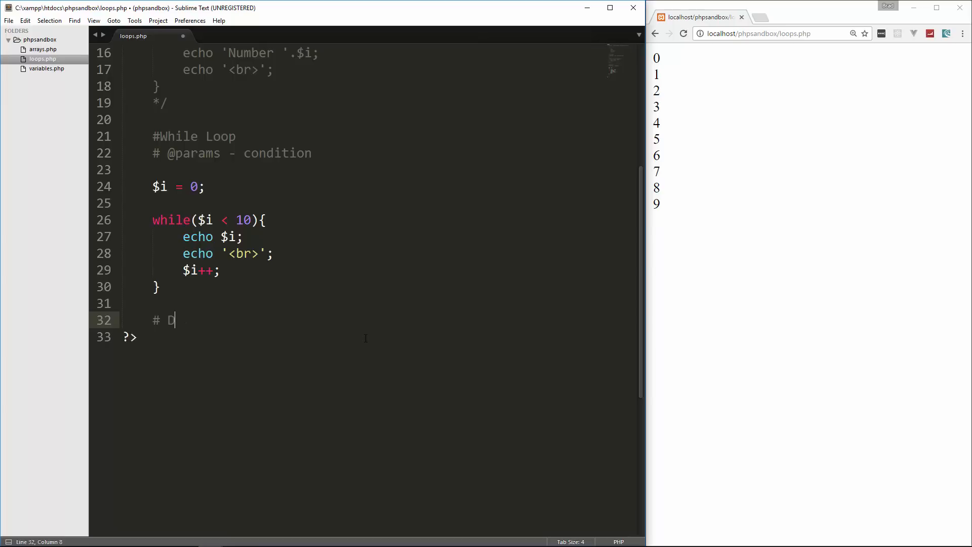
{"action": "type", "text": "o...While"}
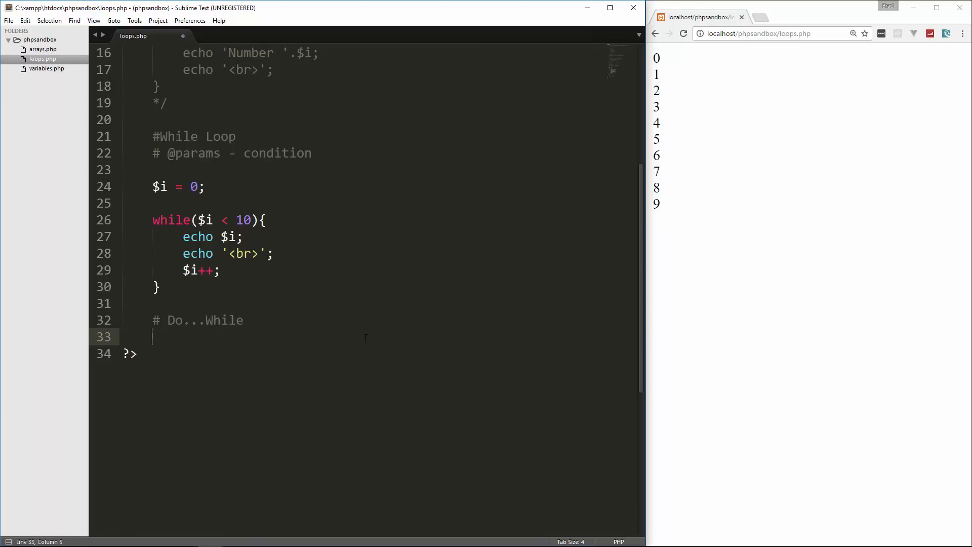
{"action": "type", "text": "@params -"}
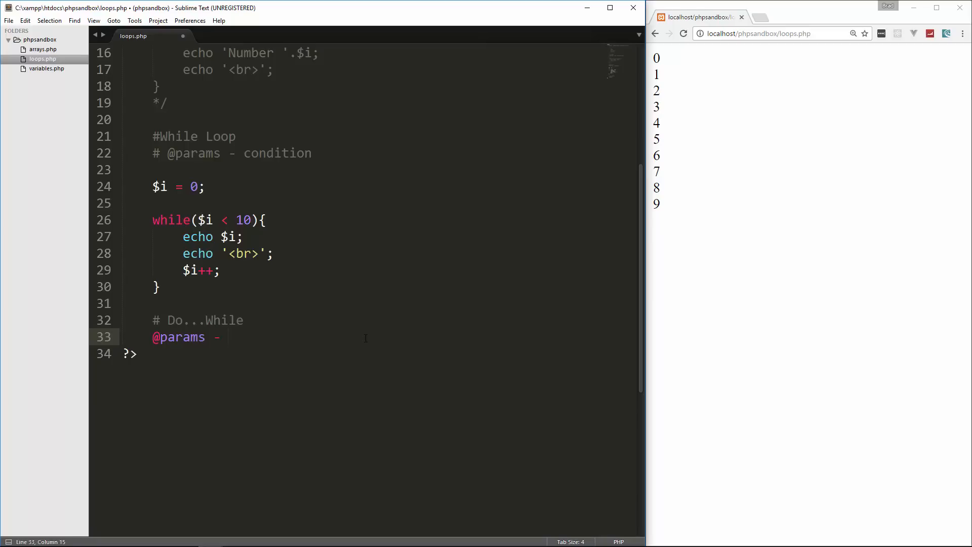
{"action": "type", "text": "c"}
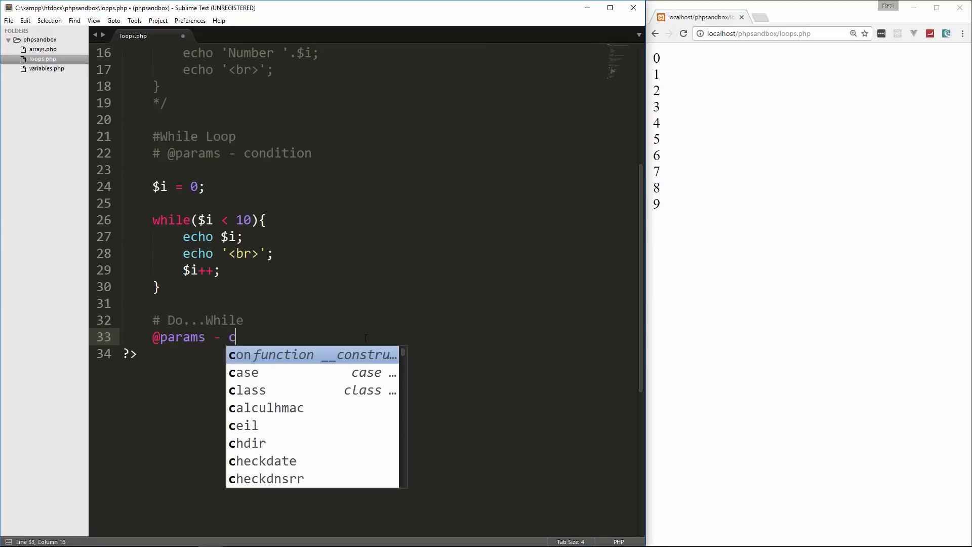
{"action": "type", "text": "ondition"}
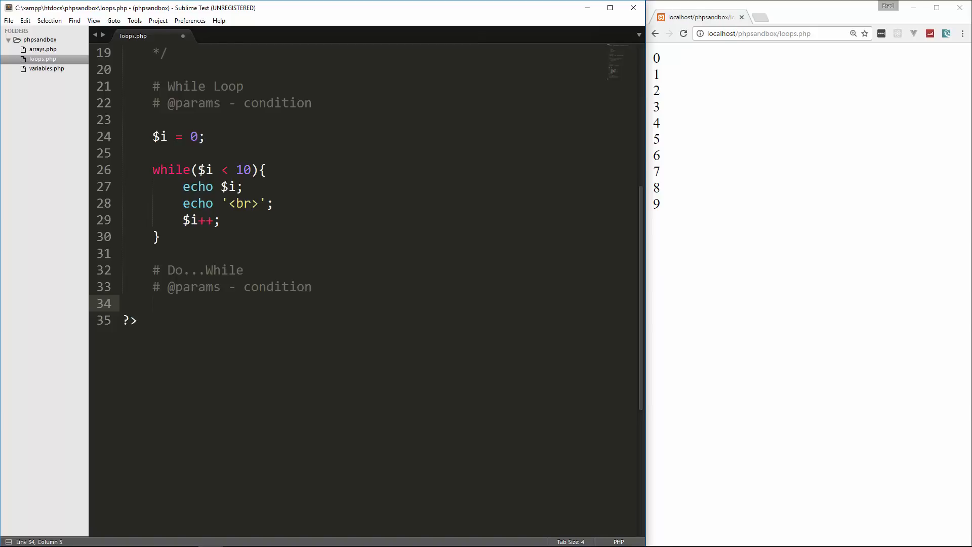
- Reset the counter with $i = 0 for the do-while loop
{"action": "type", "text": "$i = 0;"}
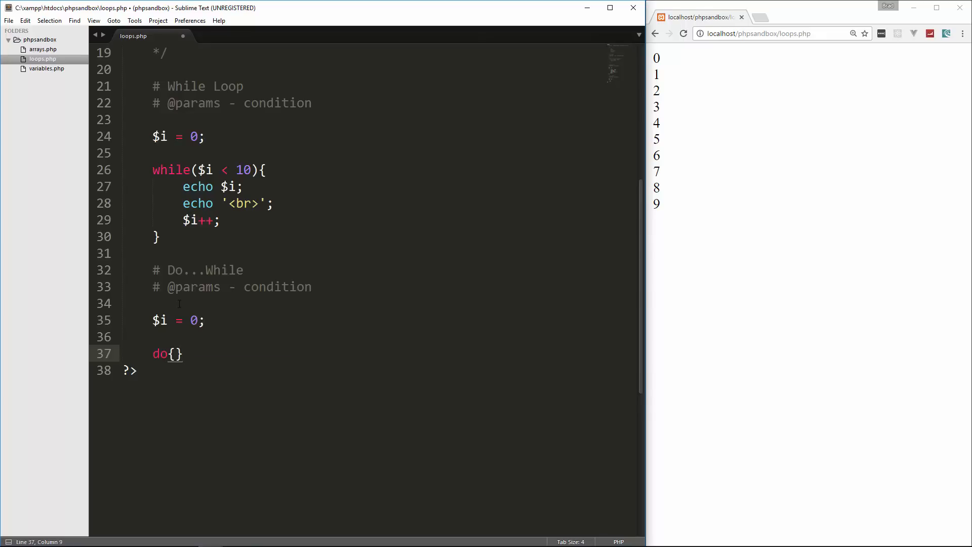
- Fill the do block with echo $i, echo '<br>' and $i++
{"action": "key", "text": "enter"}
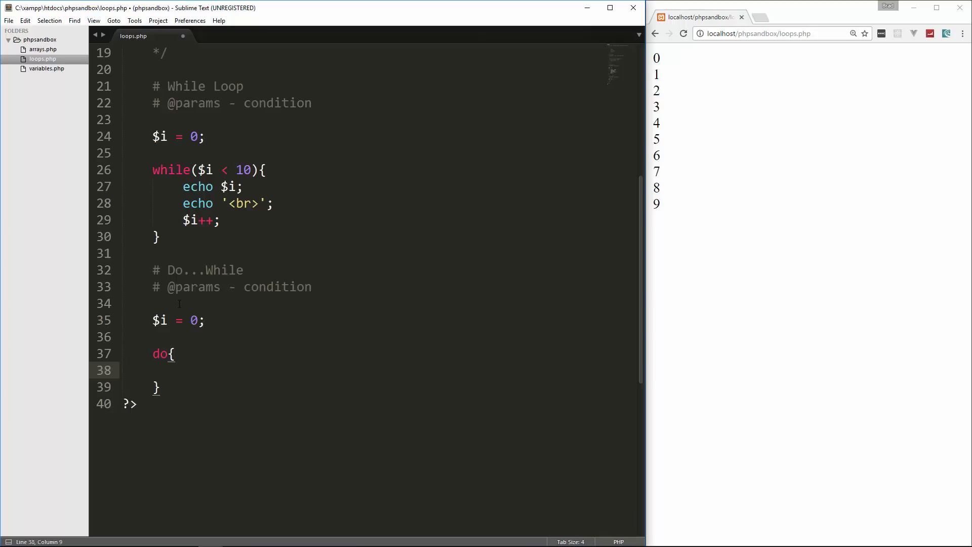
{"action": "type", "text": "echo $i;"}
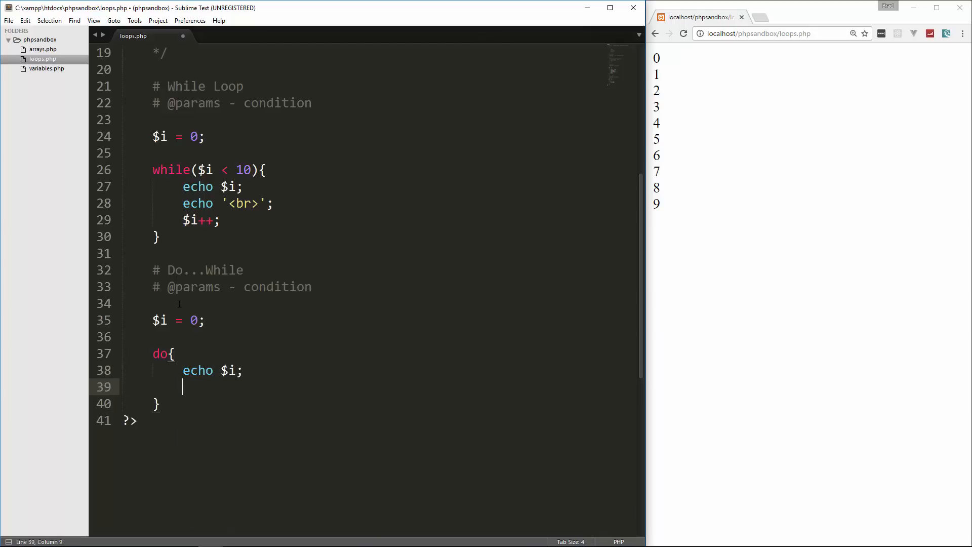
{"action": "type", "text": "echo"}
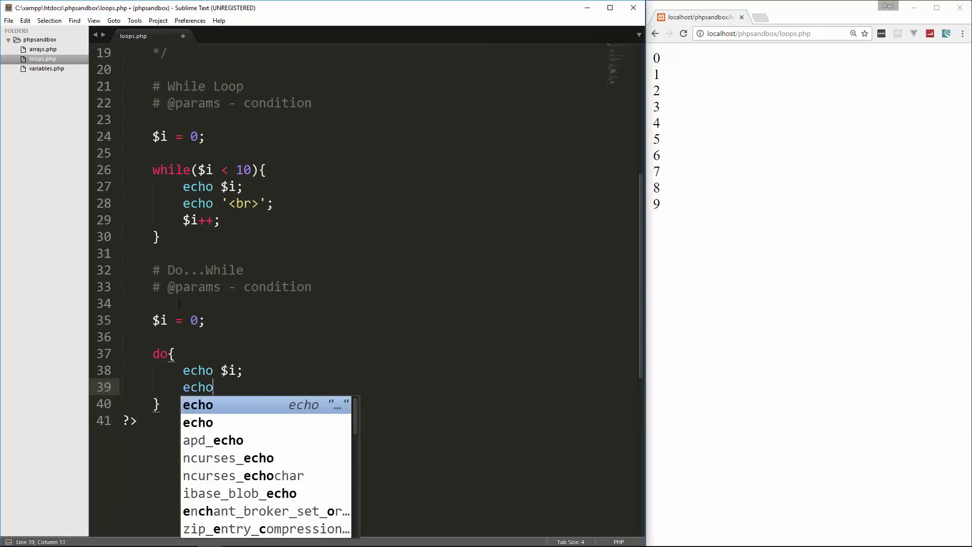
{"action": "type", "text": "'<';"}
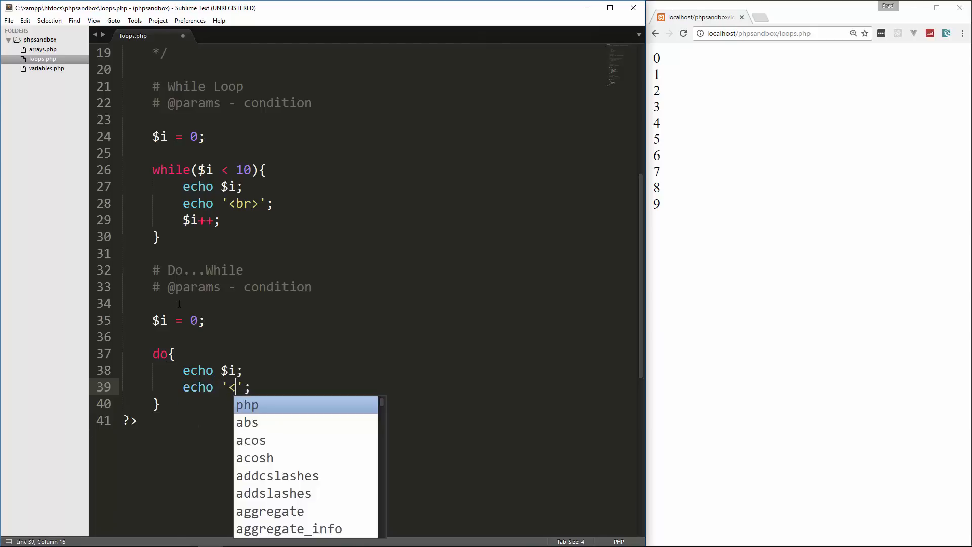
{"action": "type", "text": "br>"}
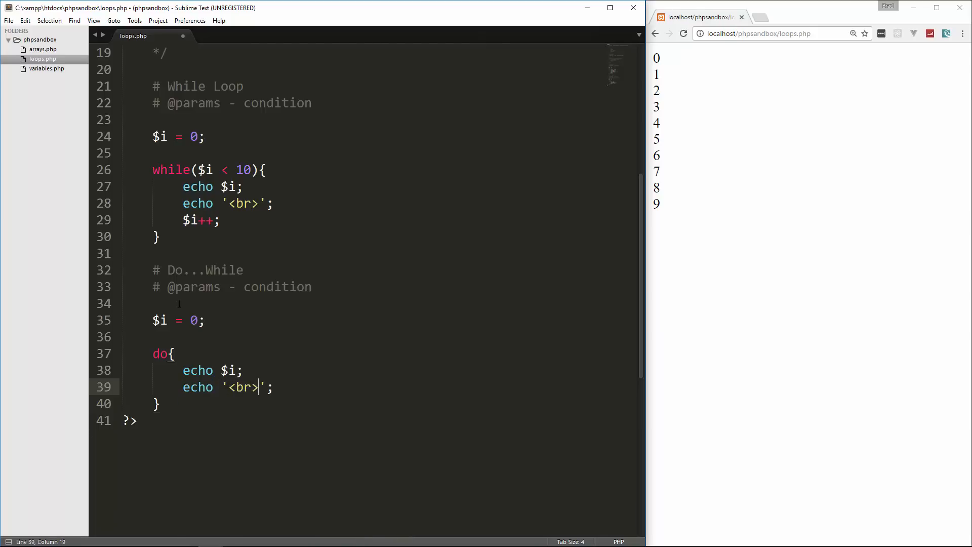
{"action": "type", "text": "$"}
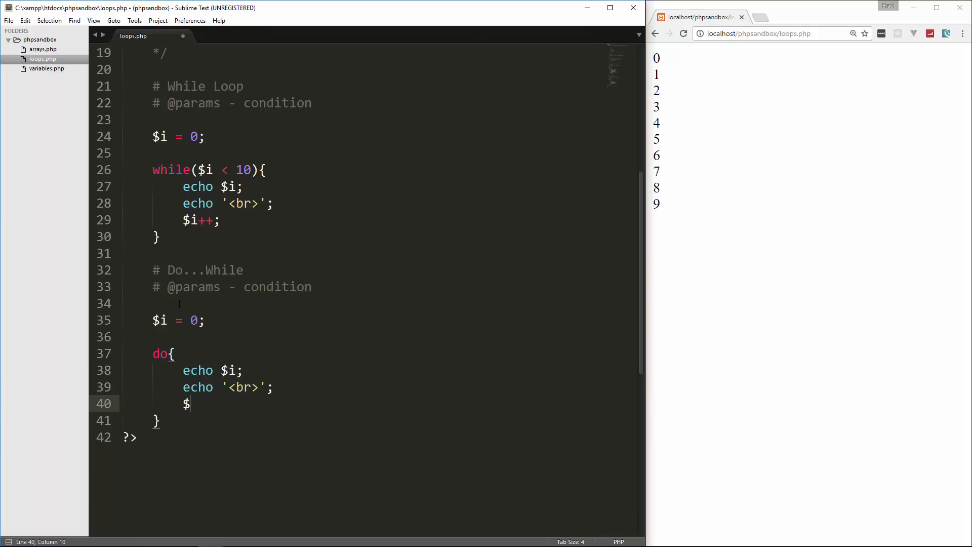
{"action": "type", "text": "i++;"}
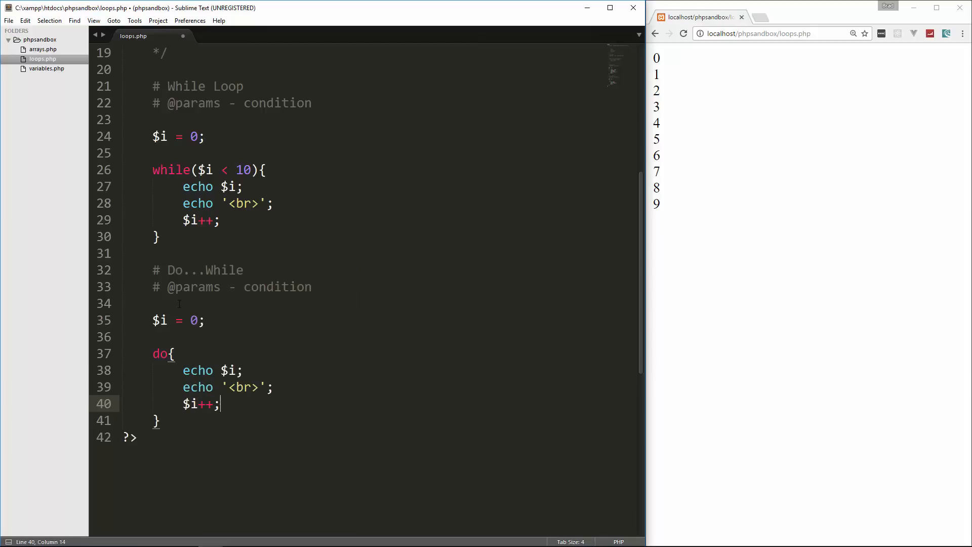
- Close the do block with while($i < 10); below it
{"action": "key", "text": "enter"}
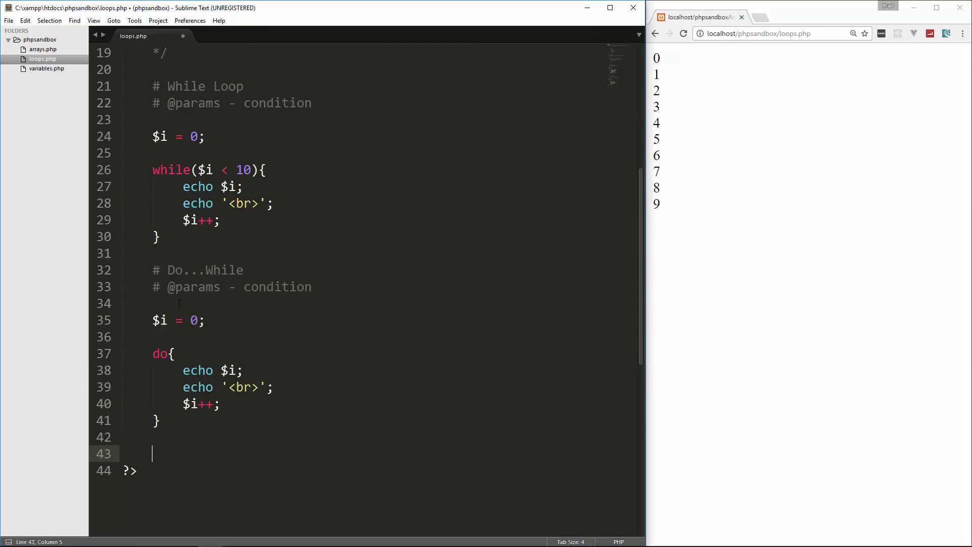
{"action": "type", "text": "while();"}
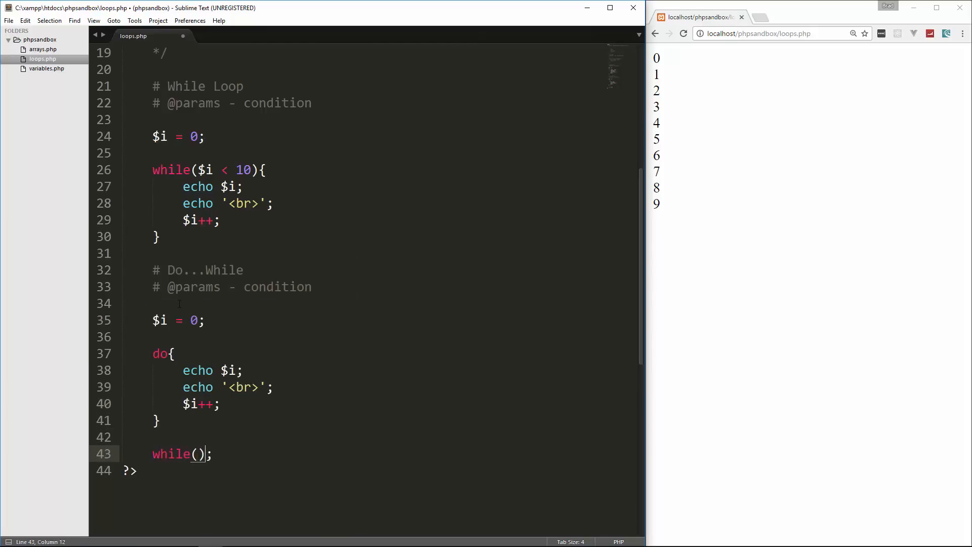
{"action": "type", "text": "$"}
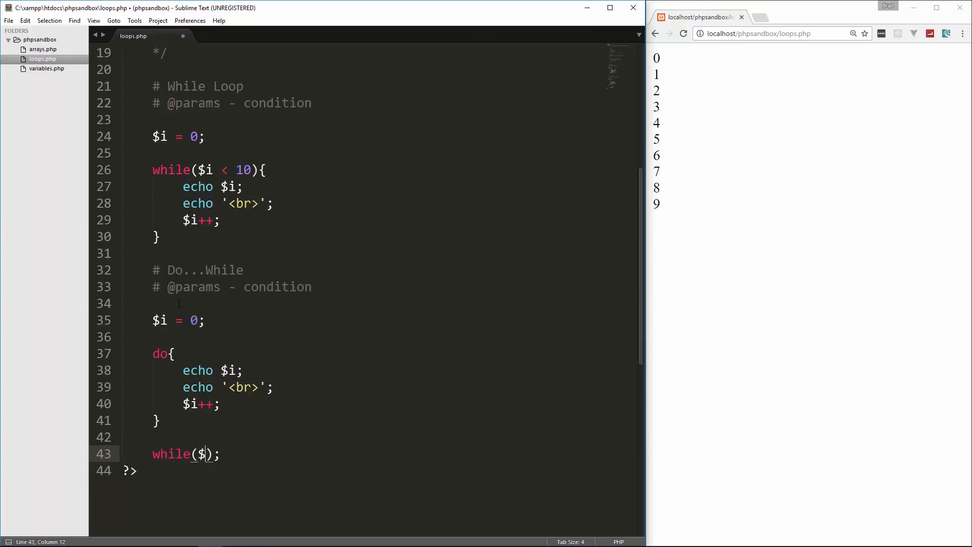
{"action": "type", "text": "i"}
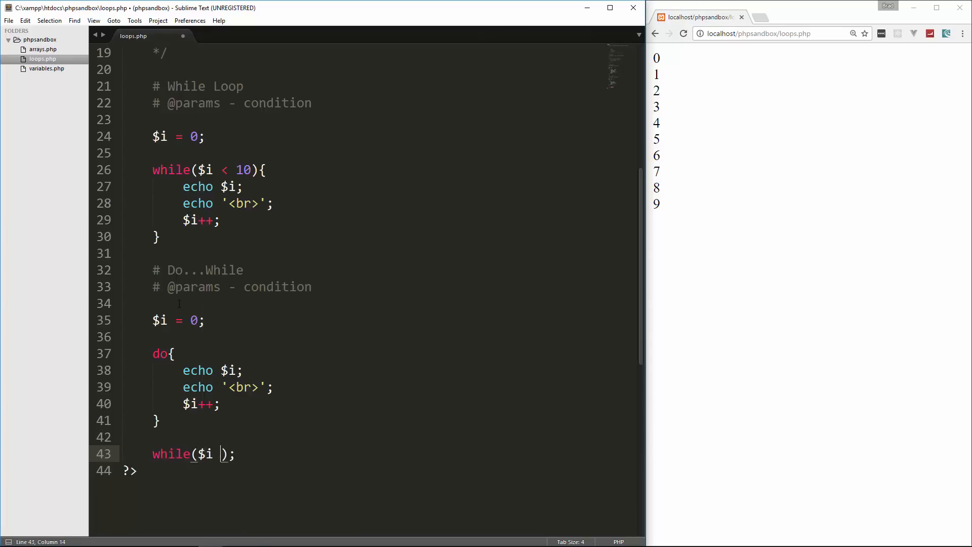
{"action": "type", "text": "< 10"}
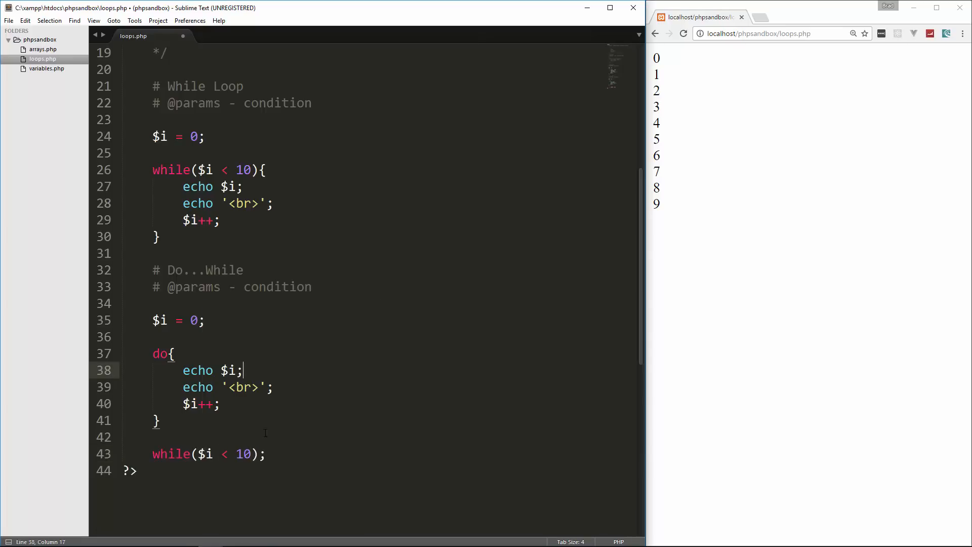
{"action": "left_click", "coordinate": [266, 454]}
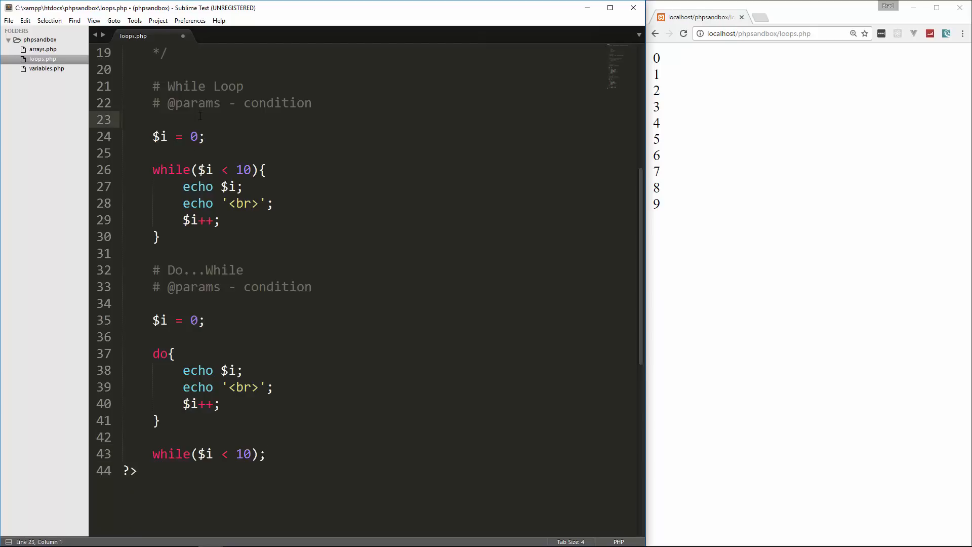
- Wrap the while loop in /* */ and start a /* comment before the do-while
{"action": "type", "text": "/*"}
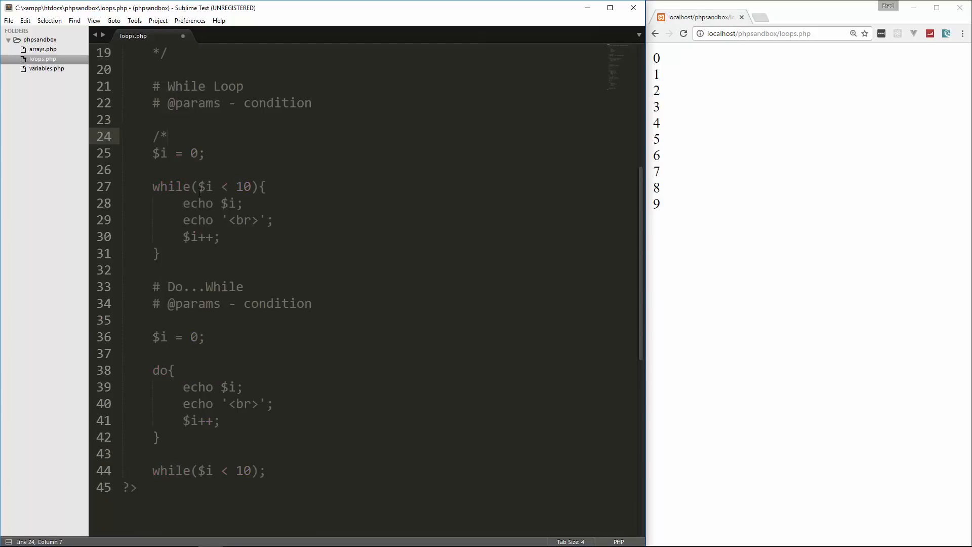
{"action": "type", "text": "*/"}
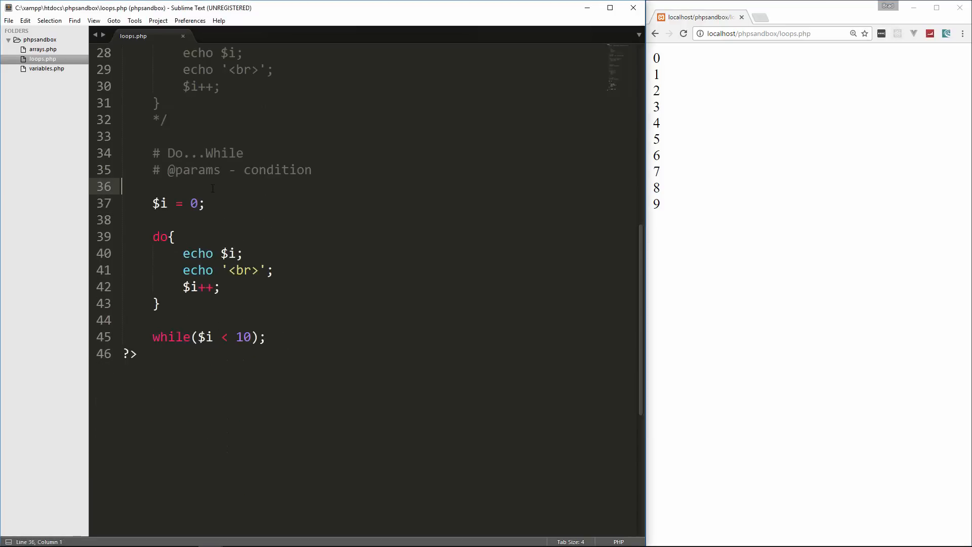
{"action": "type", "text": "/*"}
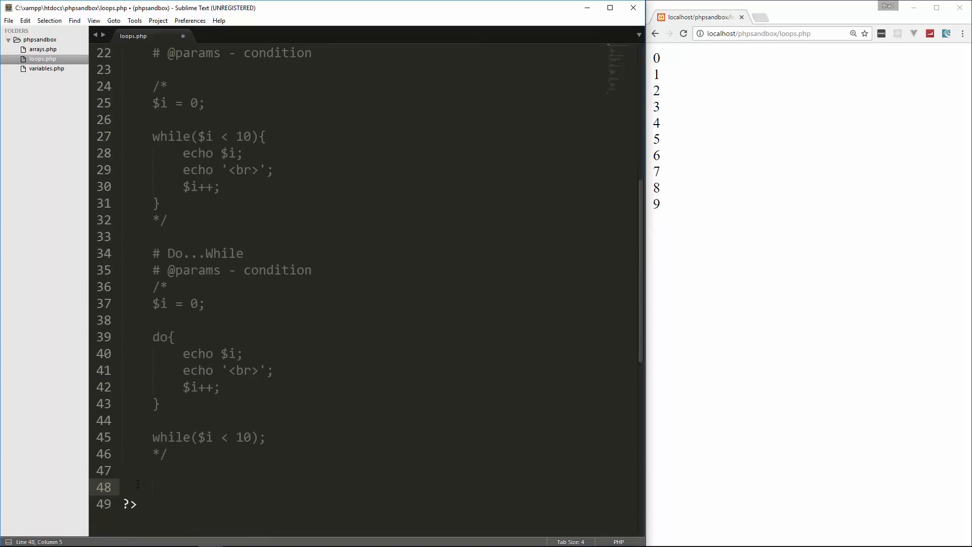
- Define $people = array('Brad', 'Jose', 'William'); below the commented loops
{"action": "type", "text": "$peo"}
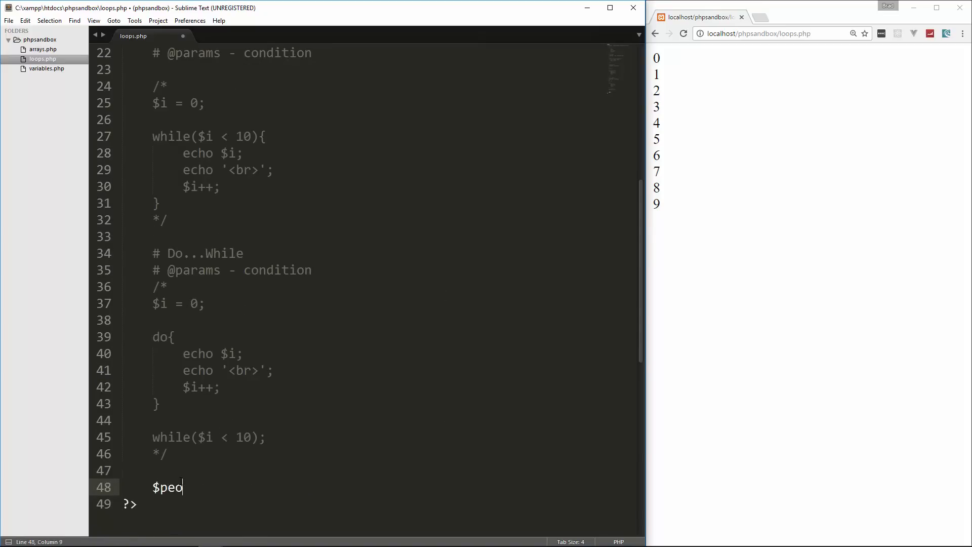
{"action": "type", "text": "ple -"}
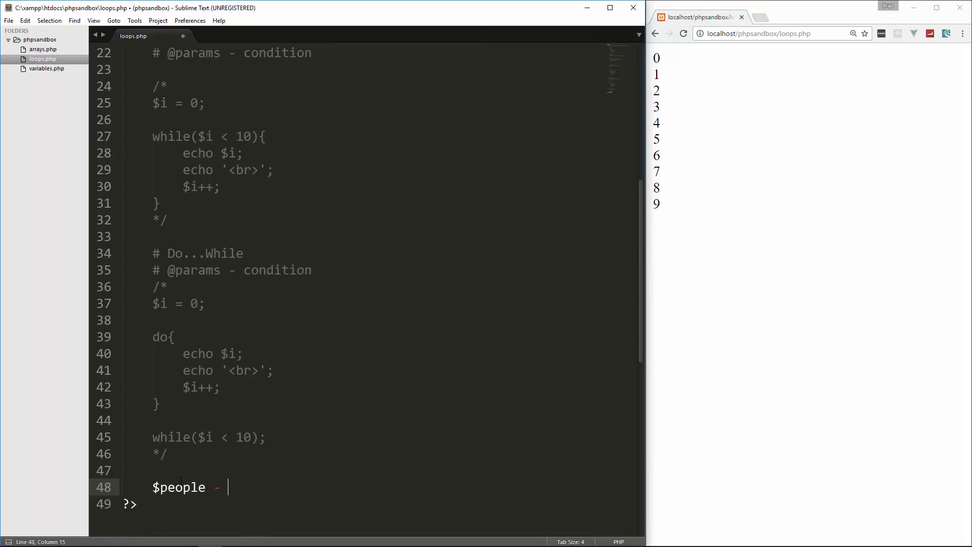
{"action": "type", "text": "= array('Brad');"}
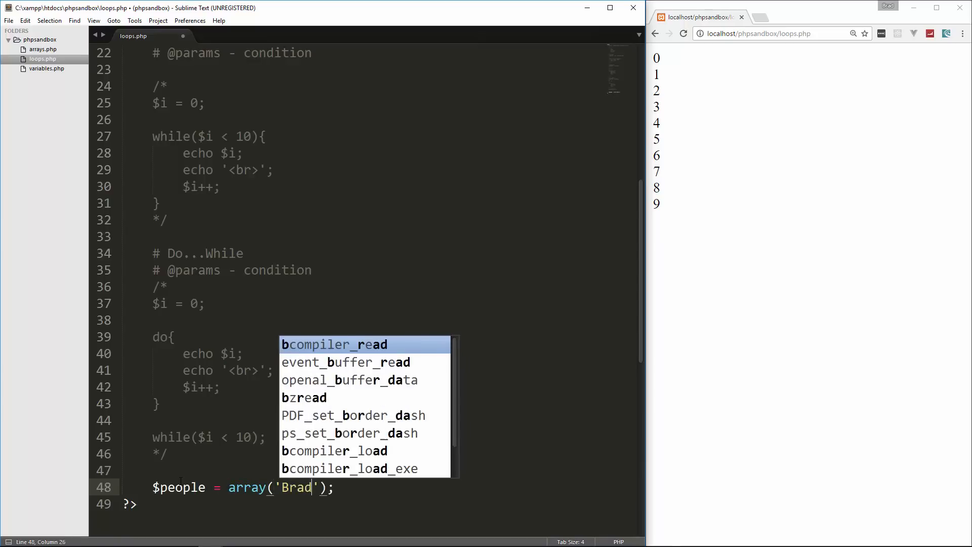
{"action": "type", "text": ", ''"}
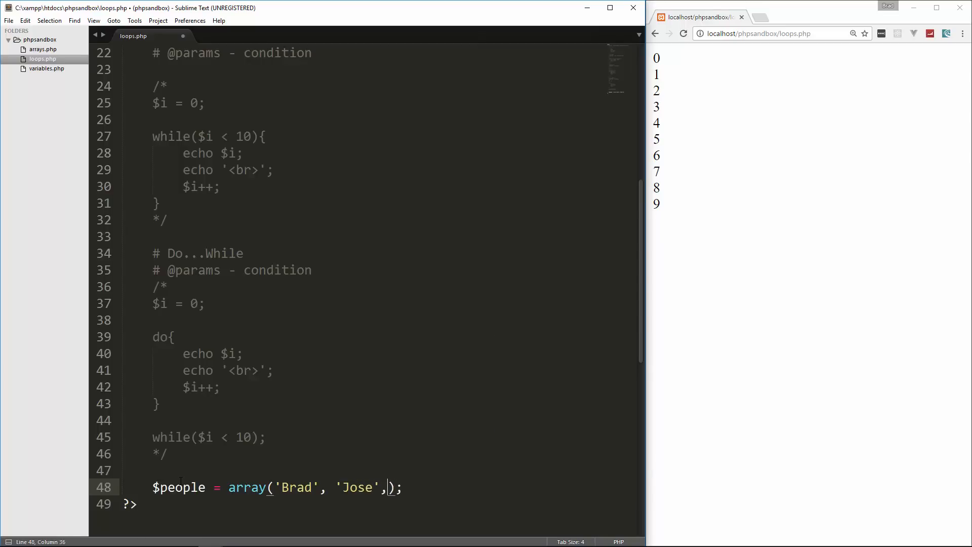
{"action": "type", "text": "'Will"}
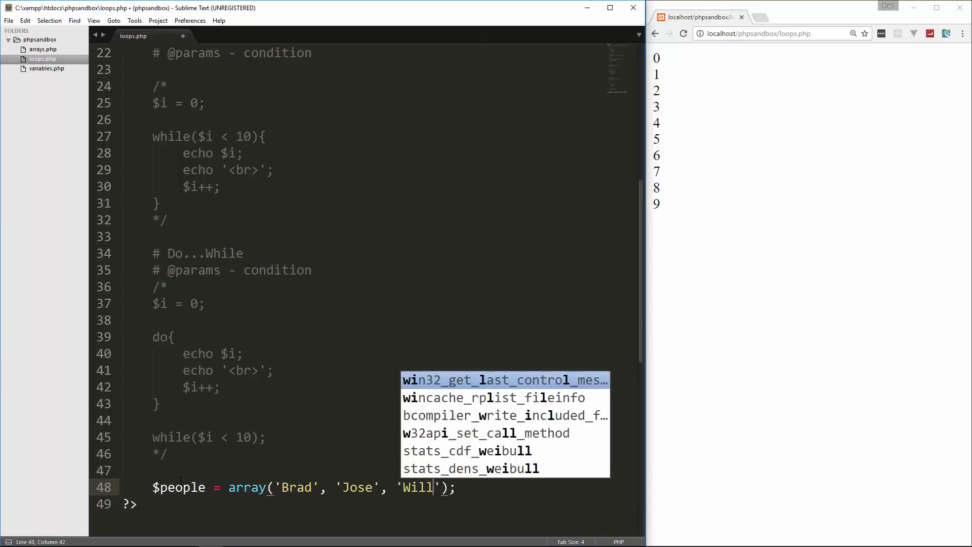
{"action": "type", "text": "iam"}
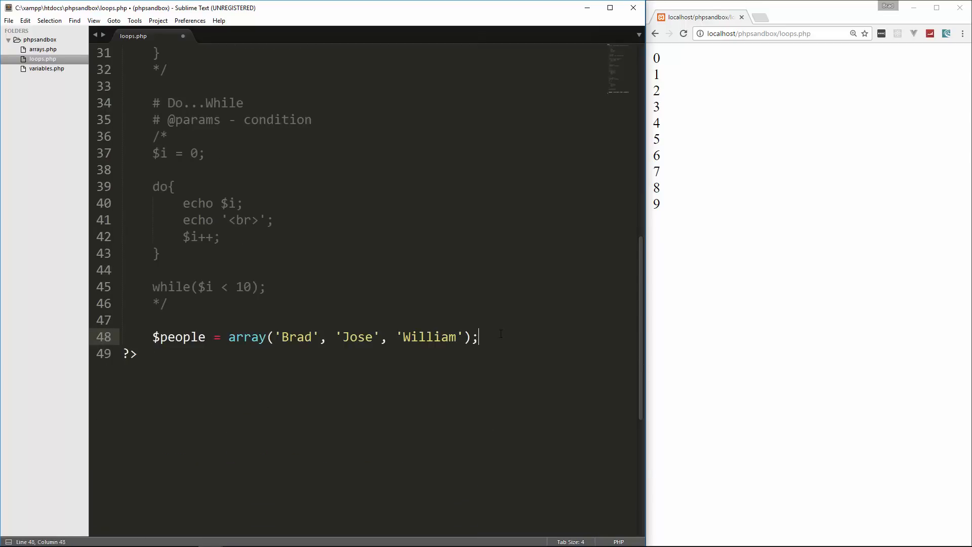
{"action": "key", "text": "enter"}
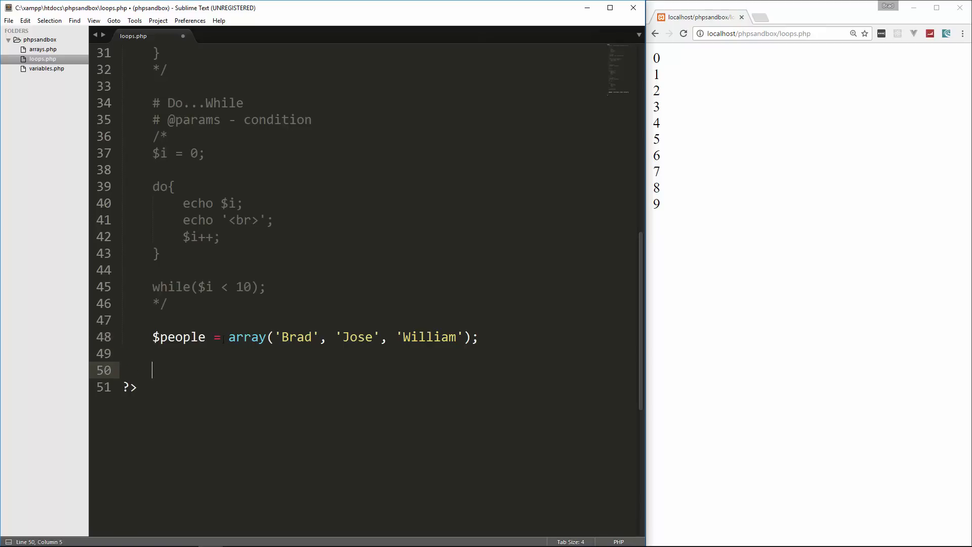
- Add a # Foreach Loop comment and write foreach($people as $person){ }
{"action": "type", "text": "fore"}
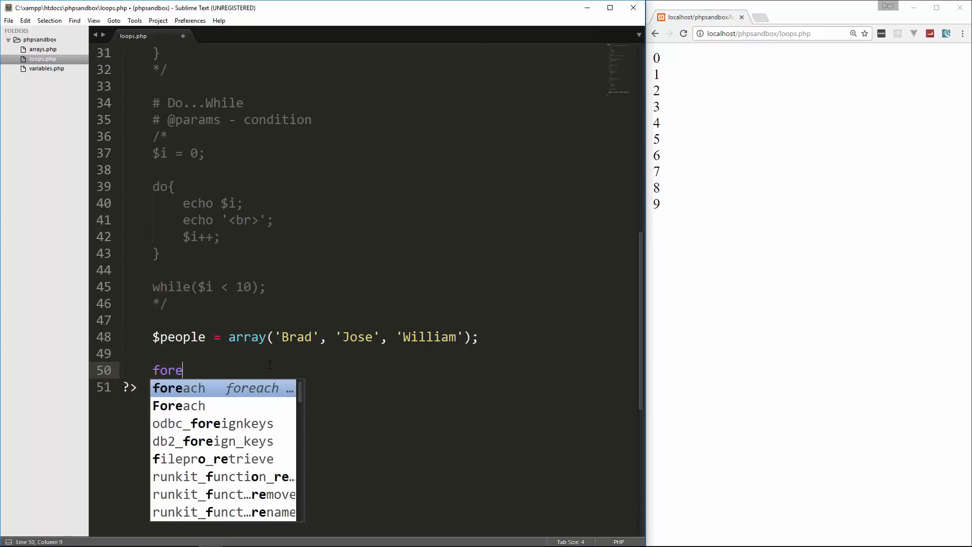
{"action": "key", "text": "tab"}
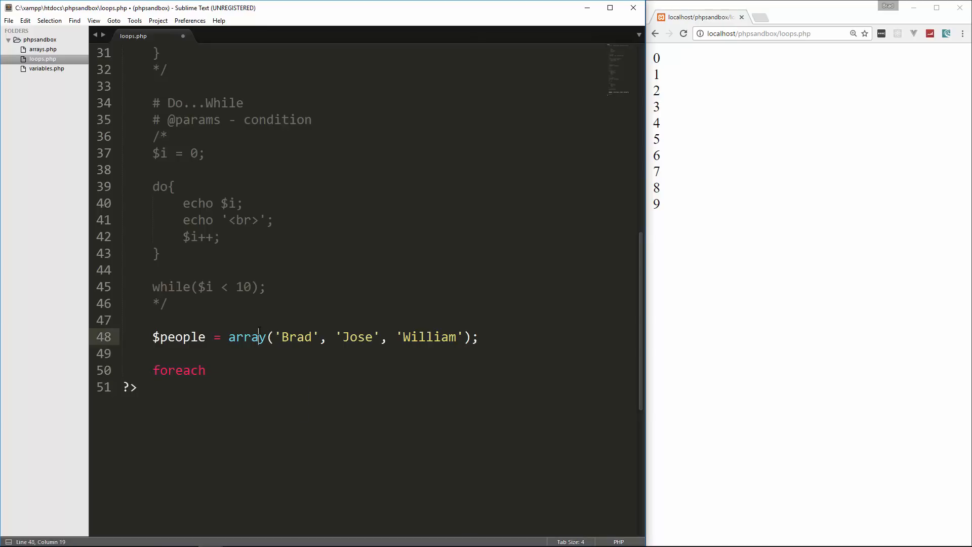
{"action": "key", "text": "Return"}
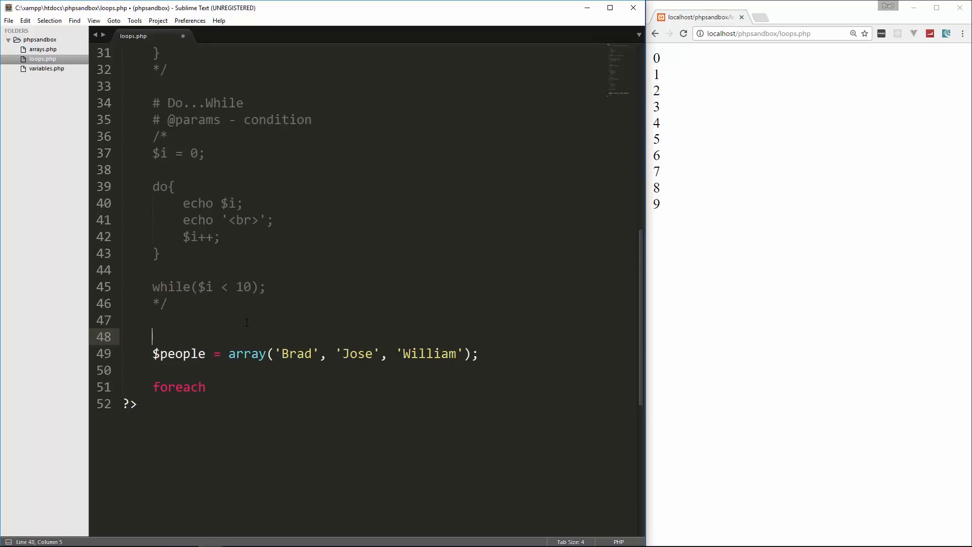
{"action": "type", "text": "# Forea"}
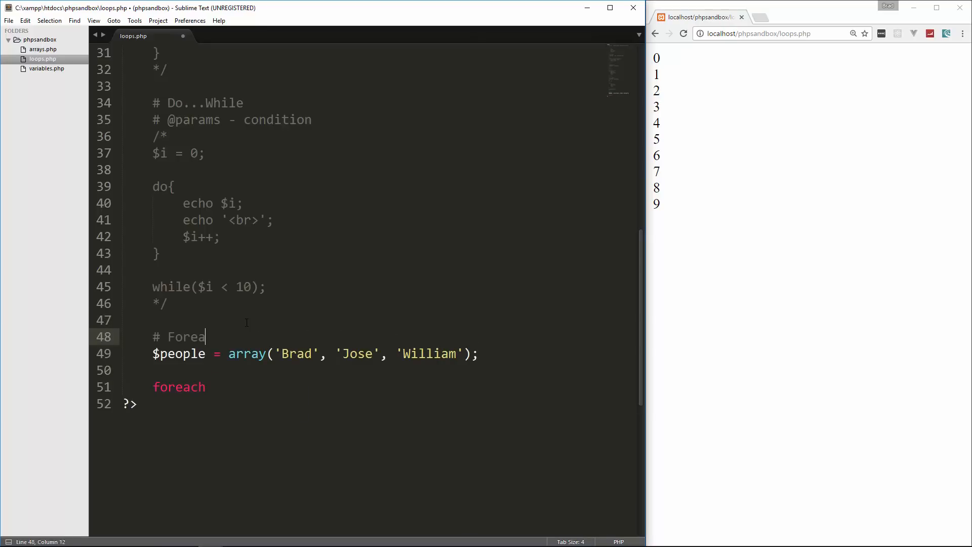
{"action": "type", "text": "ch Loop - For"}
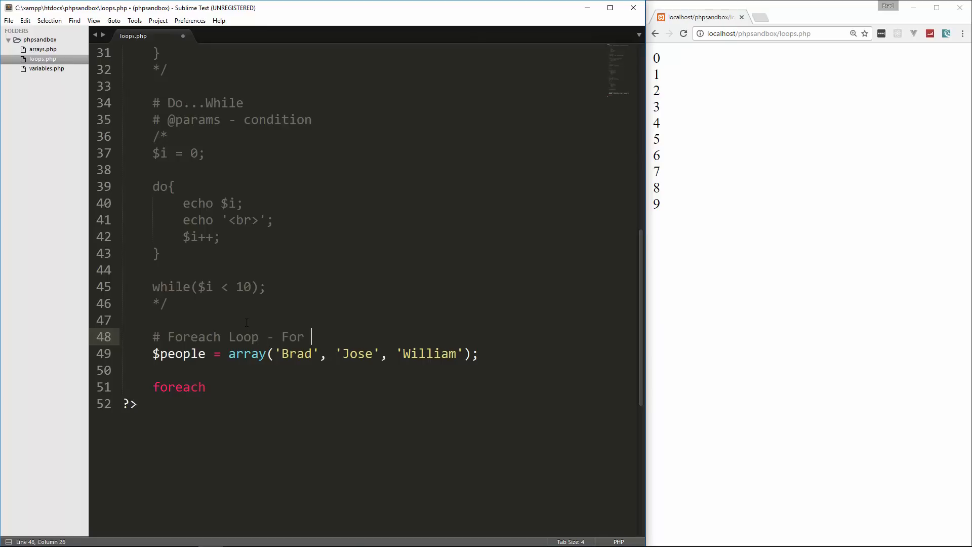
{"action": "type", "text": "arra"}
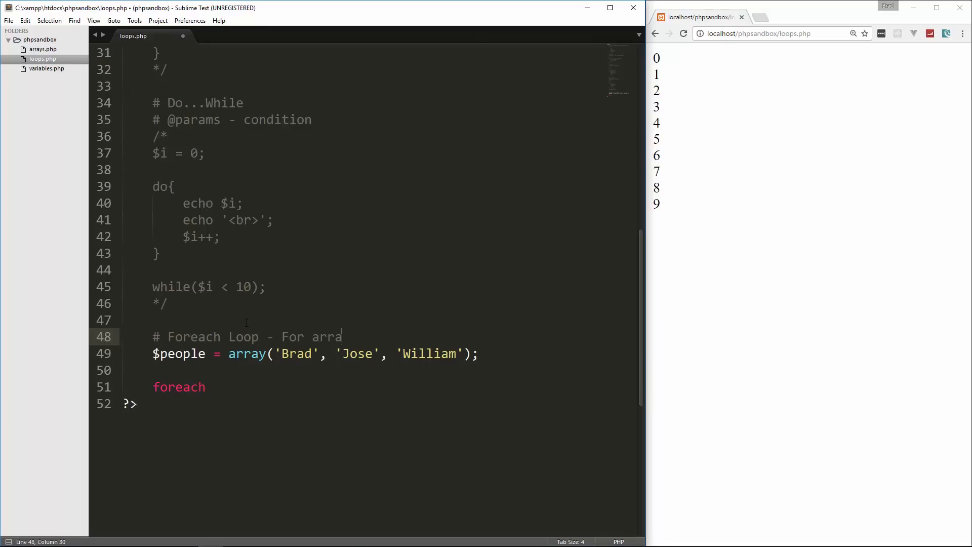
{"action": "type", "text": "()"}
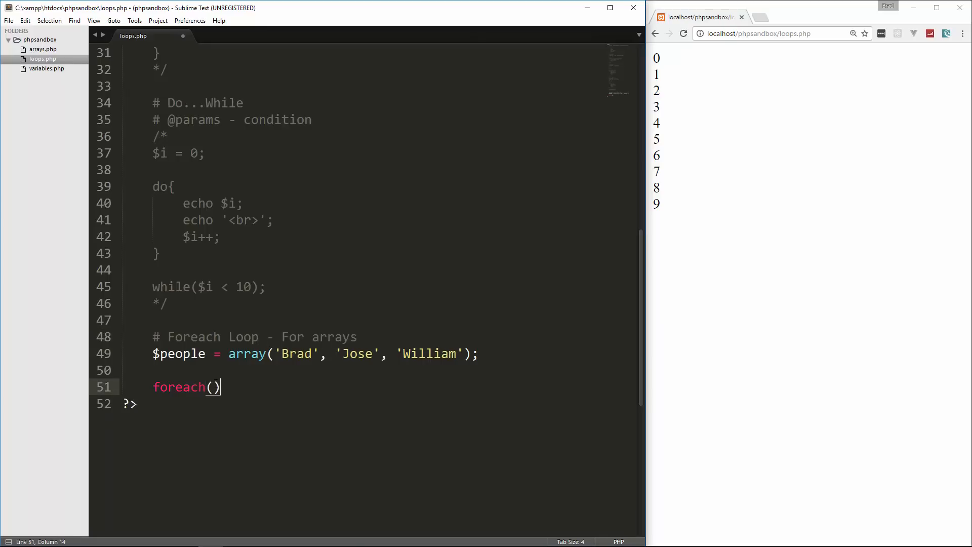
{"action": "type", "text": "{"}
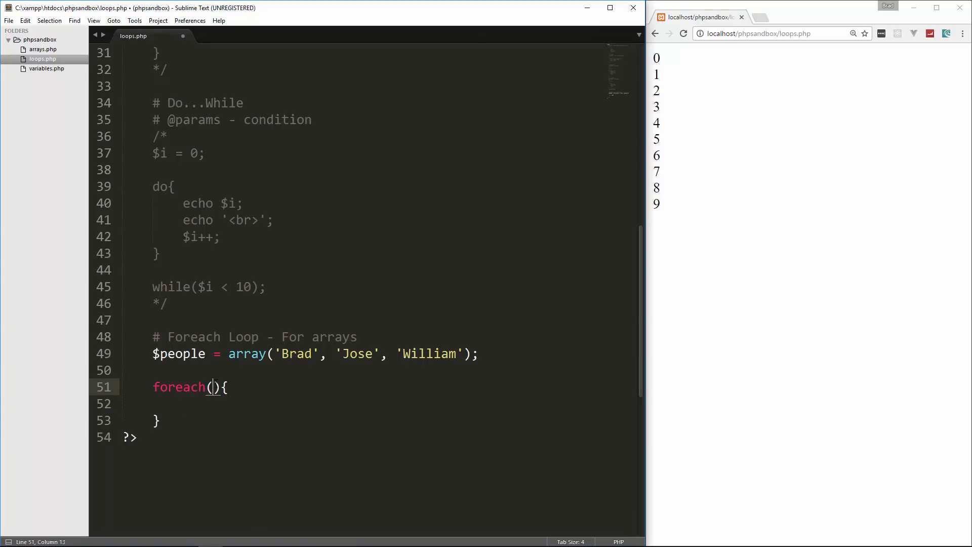
{"action": "type", "text": "$people"}
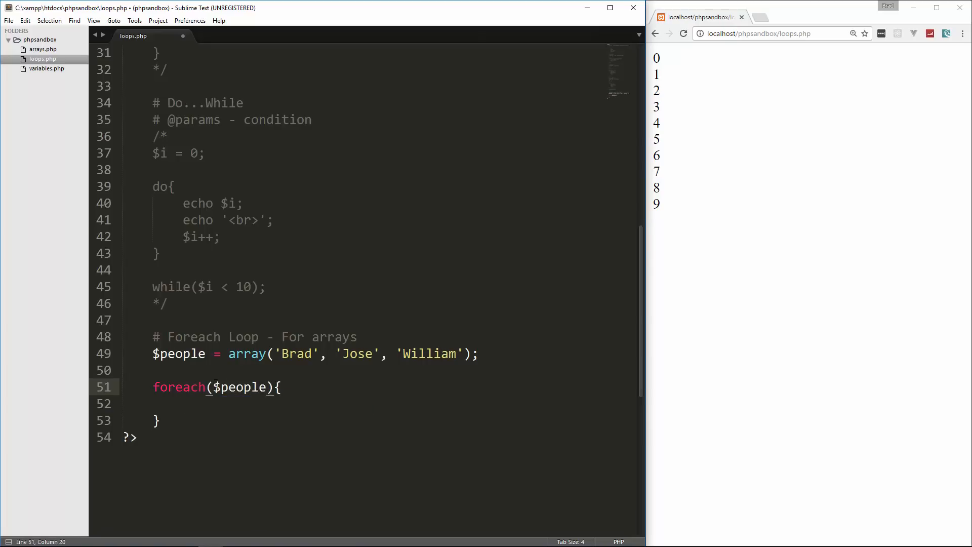
{"action": "type", "text": "as"}
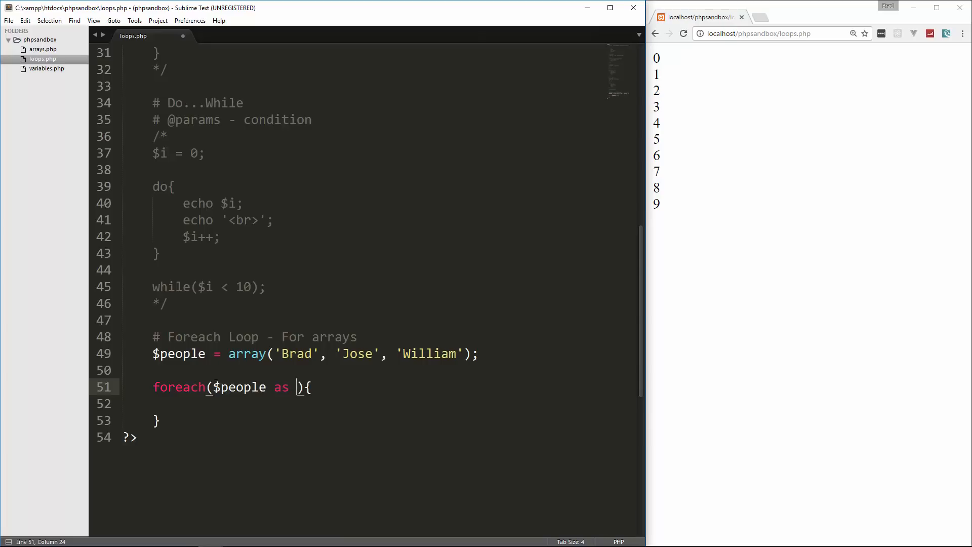
{"action": "type", "text": "$p"}
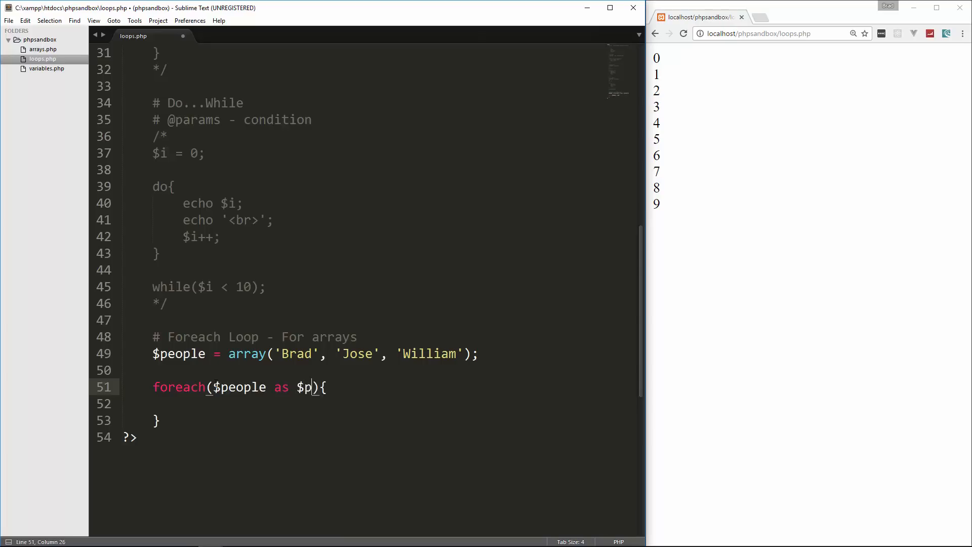
{"action": "type", "text": "erson"}
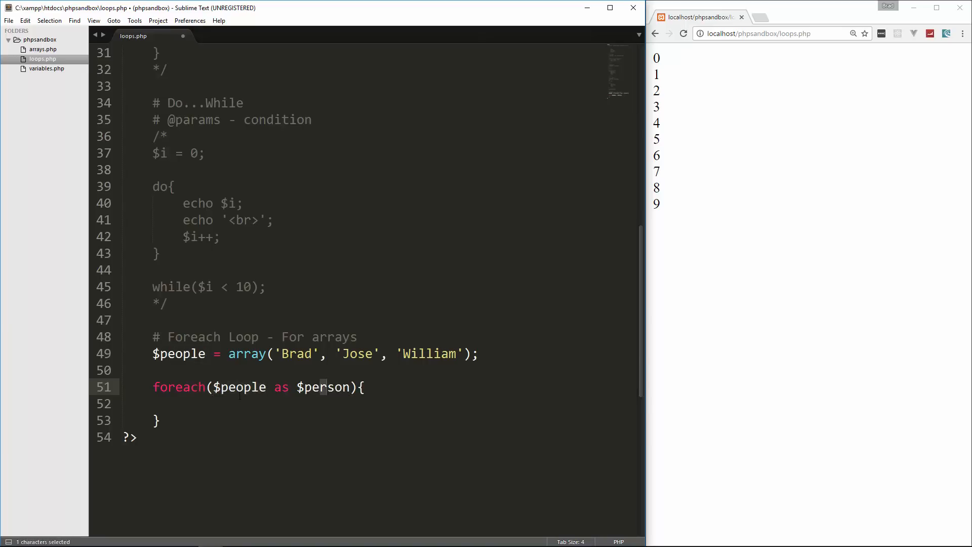
- Inside the foreach, echo $person followed by echo '<br>'
{"action": "left_click", "coordinate": [226, 404]}
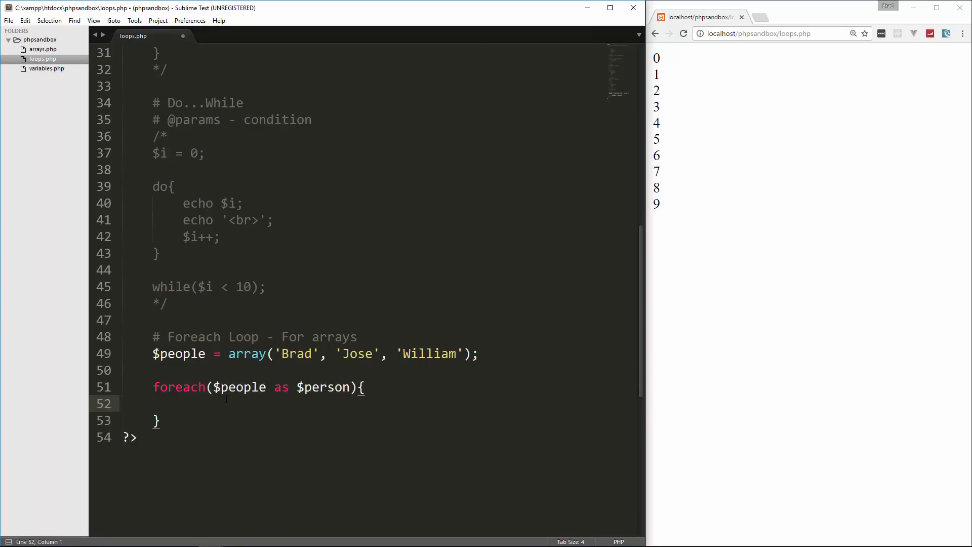
{"action": "type", "text": "echo"}
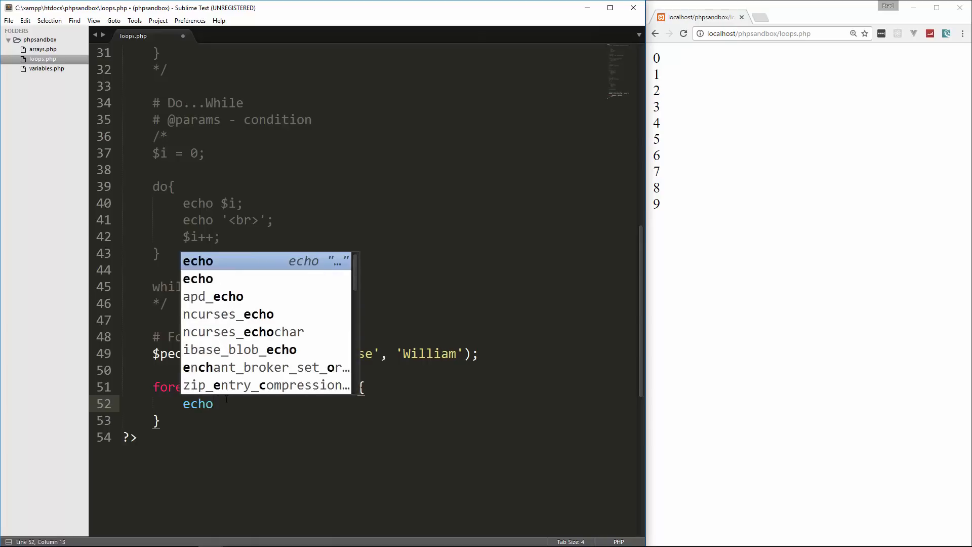
{"action": "type", "text": "$person"}
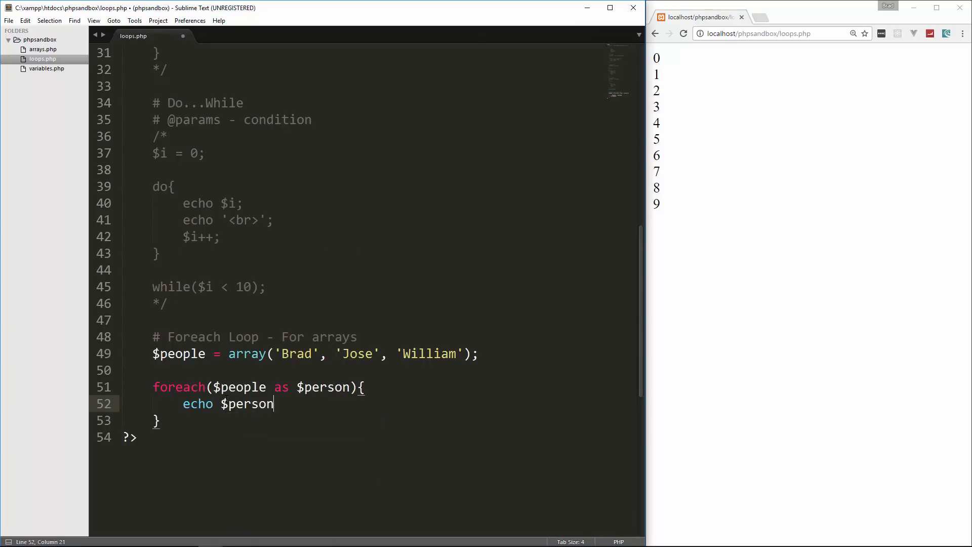
{"action": "type", "text": "echo '';"}
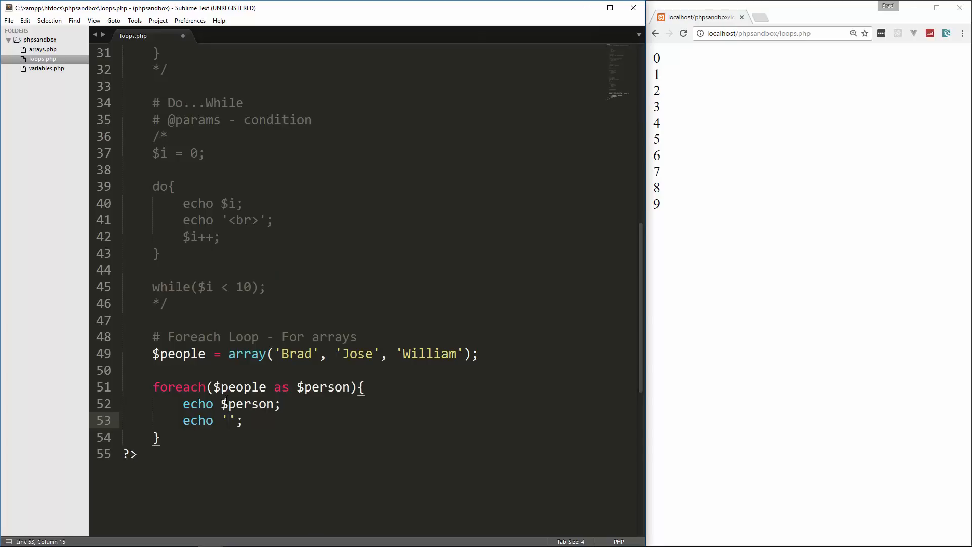
{"action": "type", "text": "<br>"}
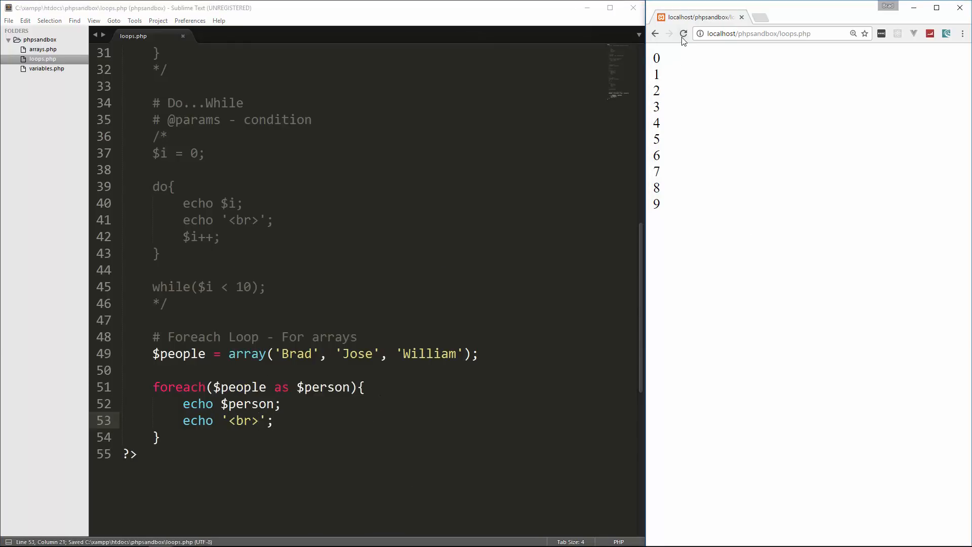
- Reload the Chrome page to show Brad, Jose and William listed from the foreach
{"action": "left_click", "coordinate": [684, 34]}
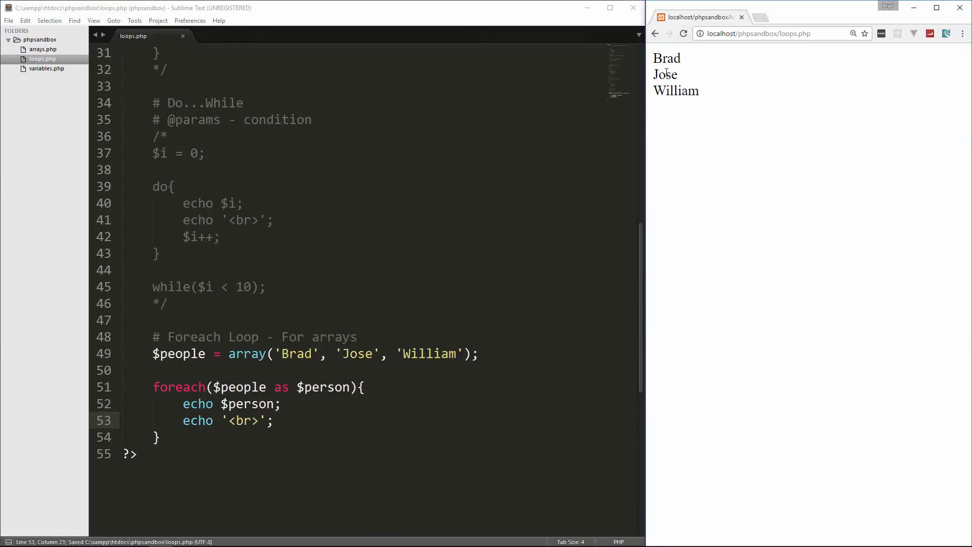
{"action": "double_click", "coordinate": [246, 404]}
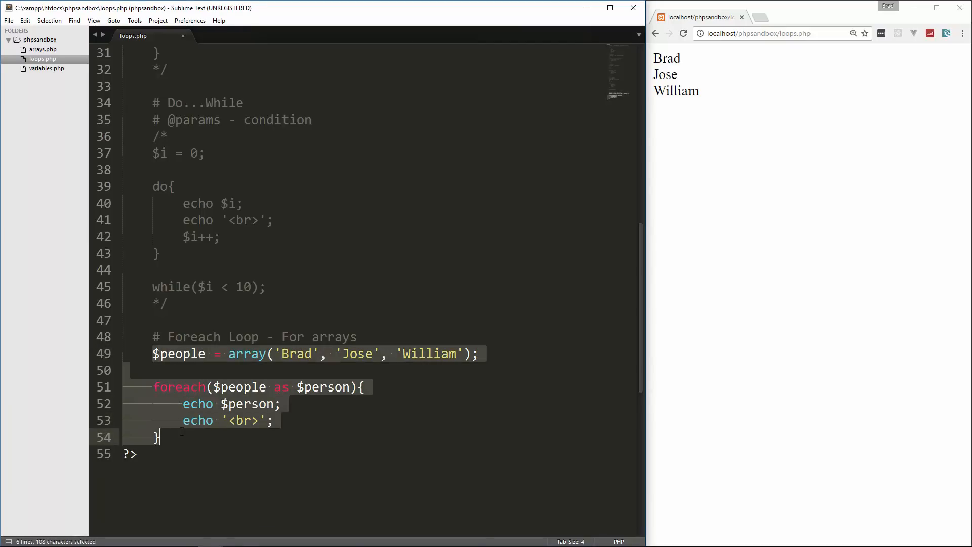
{"action": "left_click", "coordinate": [357, 336]}
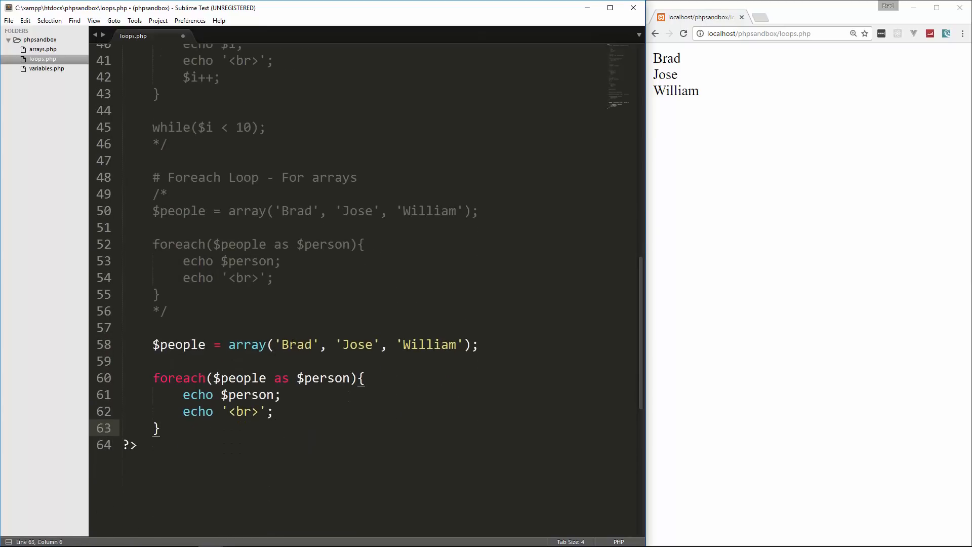
{"action": "left_click", "coordinate": [320, 344]}
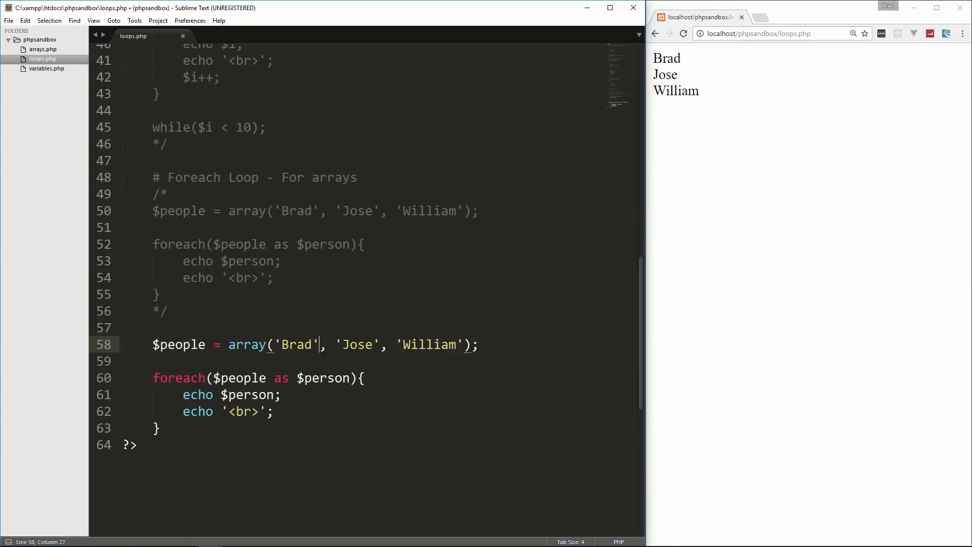
{"action": "type", "text": "=>"}
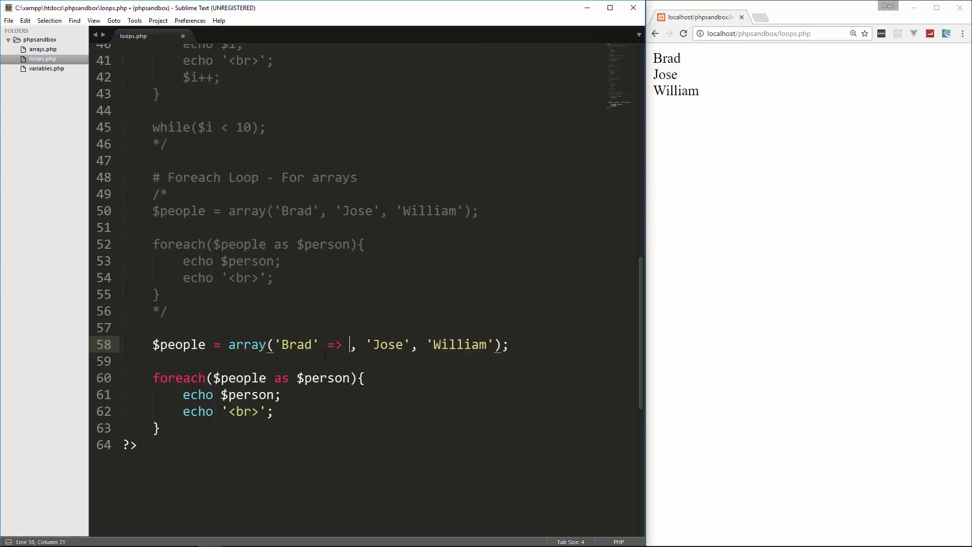
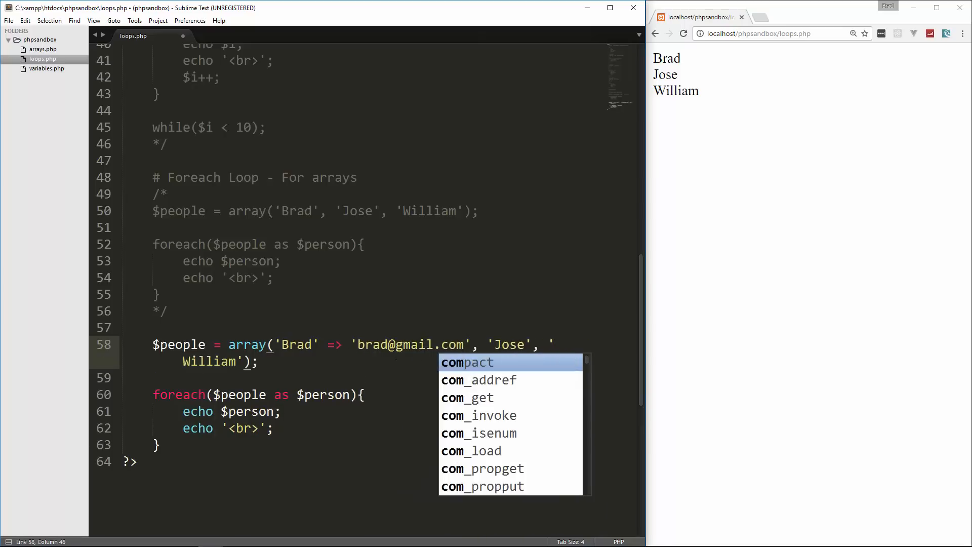
{"action": "left_click", "coordinate": [533, 344]}
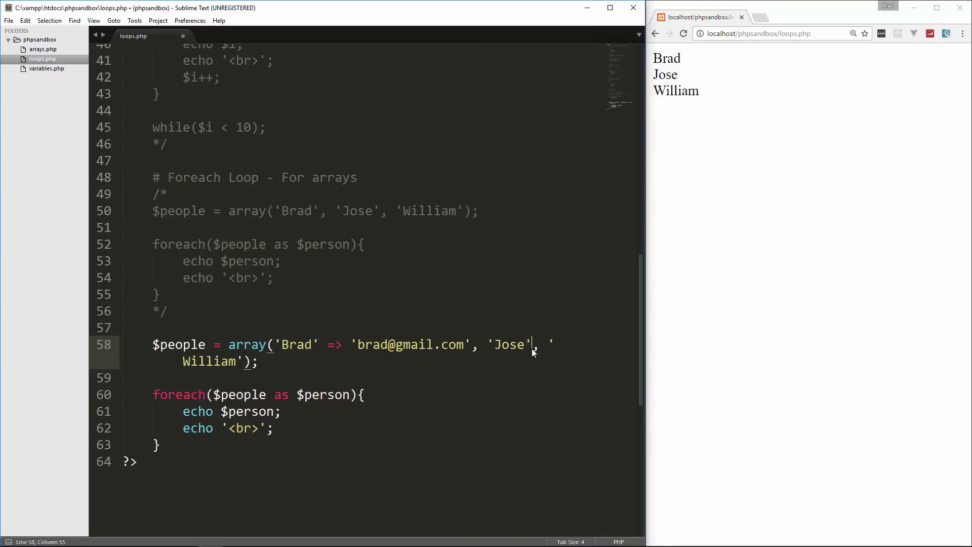
{"action": "type", "text": "=> ''"}
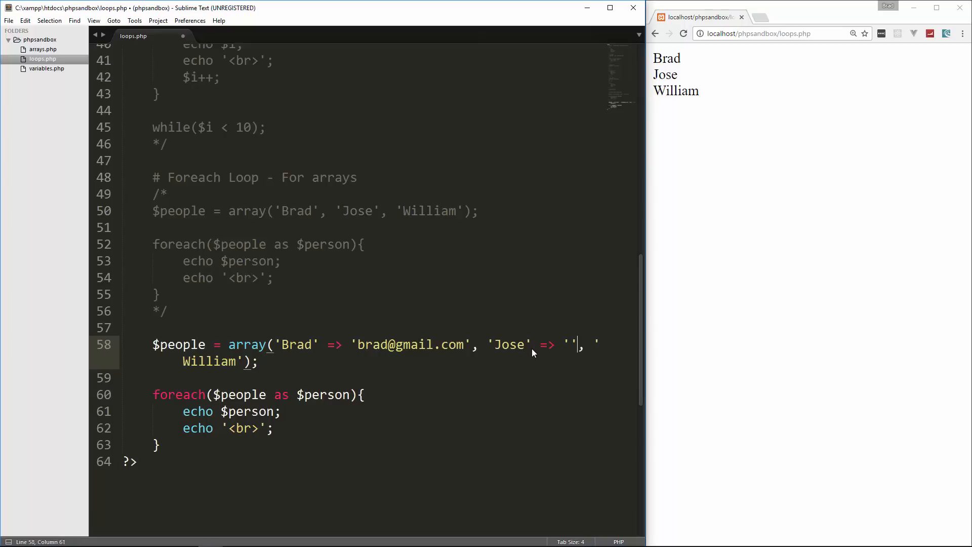
{"action": "type", "text": "jose"}
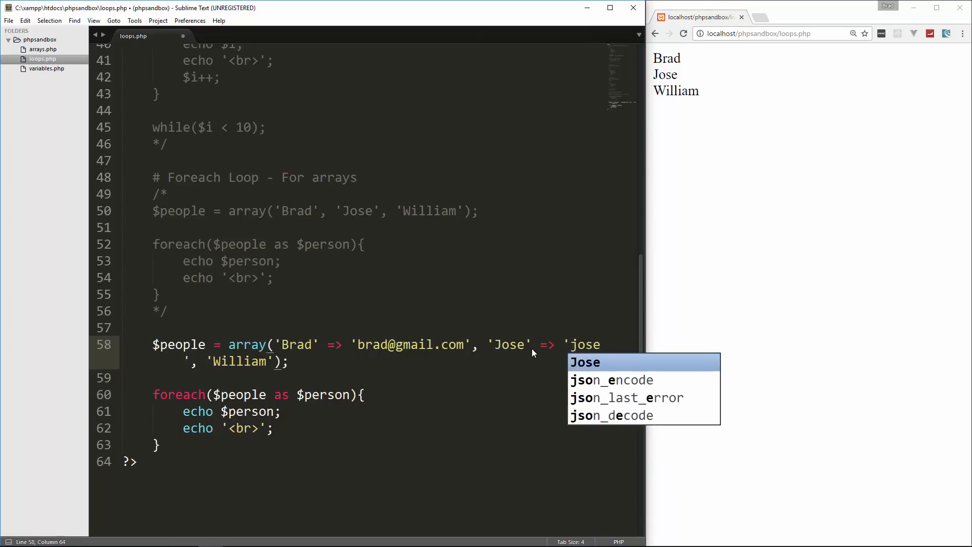
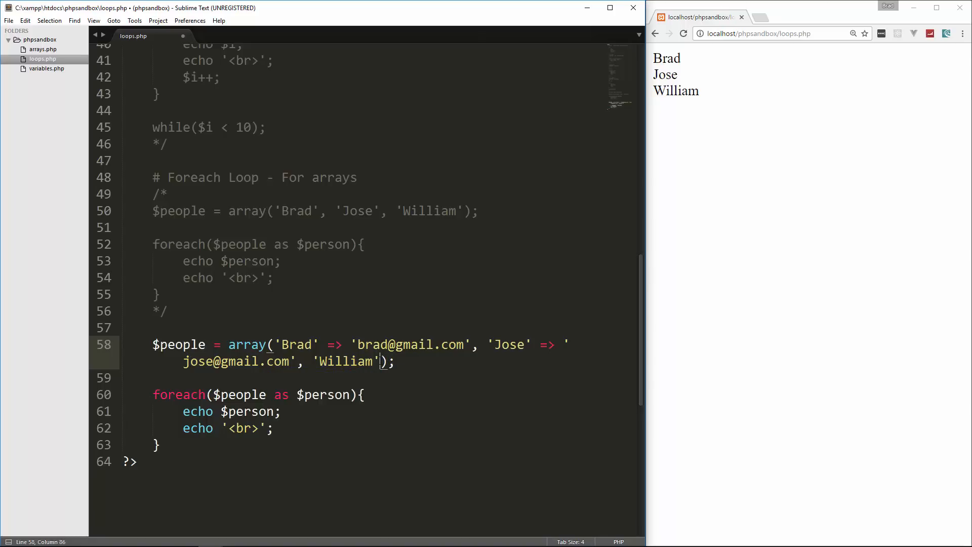
{"action": "type", "text": "=> ''"}
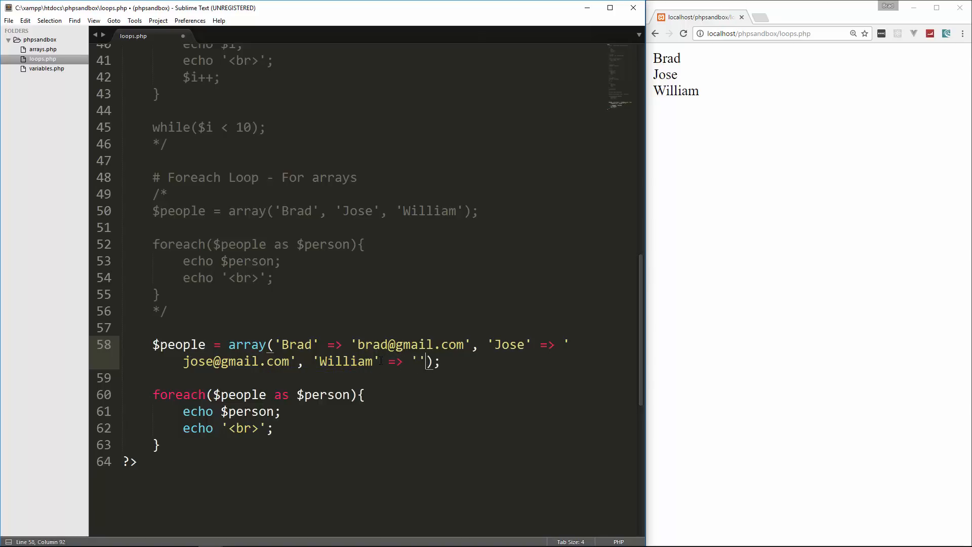
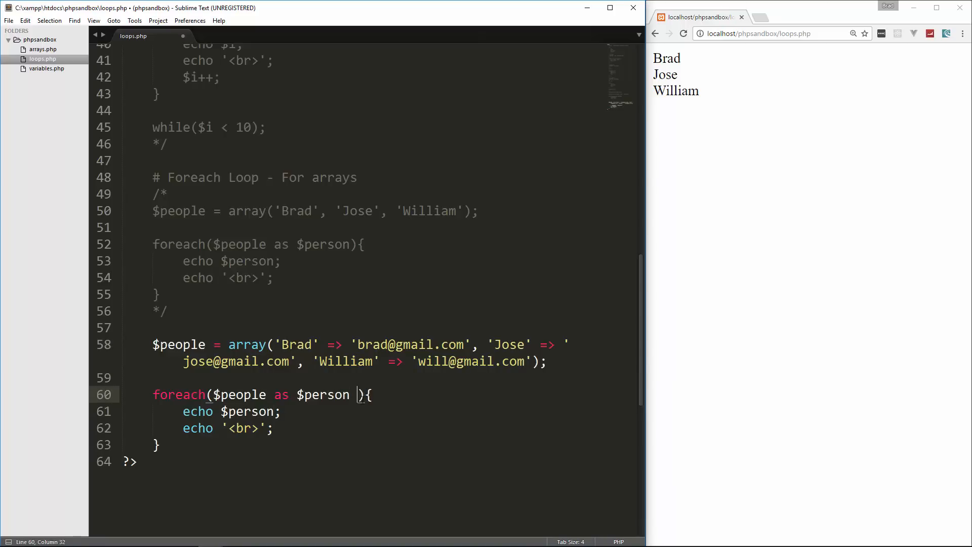
- Change the foreach header to $people as $person => $email
{"action": "type", "text": "=>"}
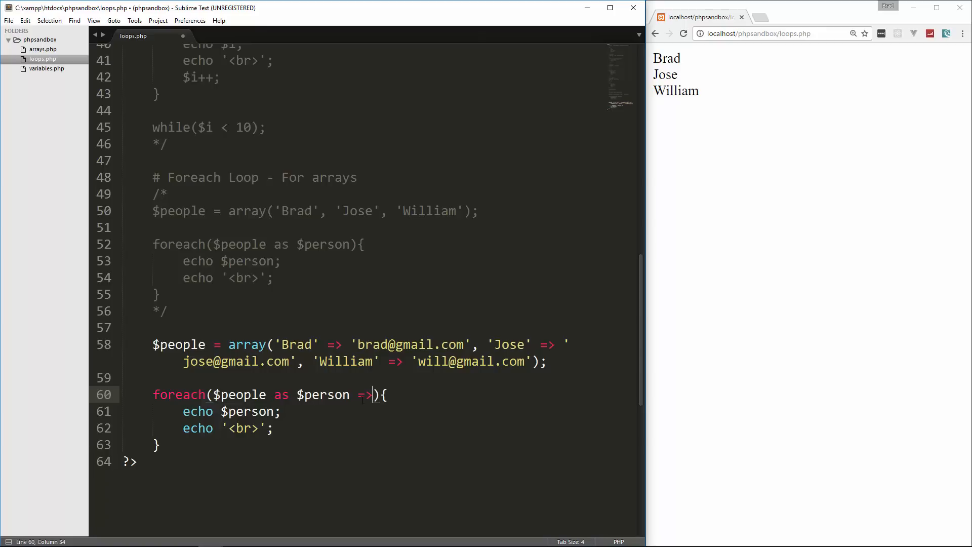
{"action": "double_click", "coordinate": [322, 395]}
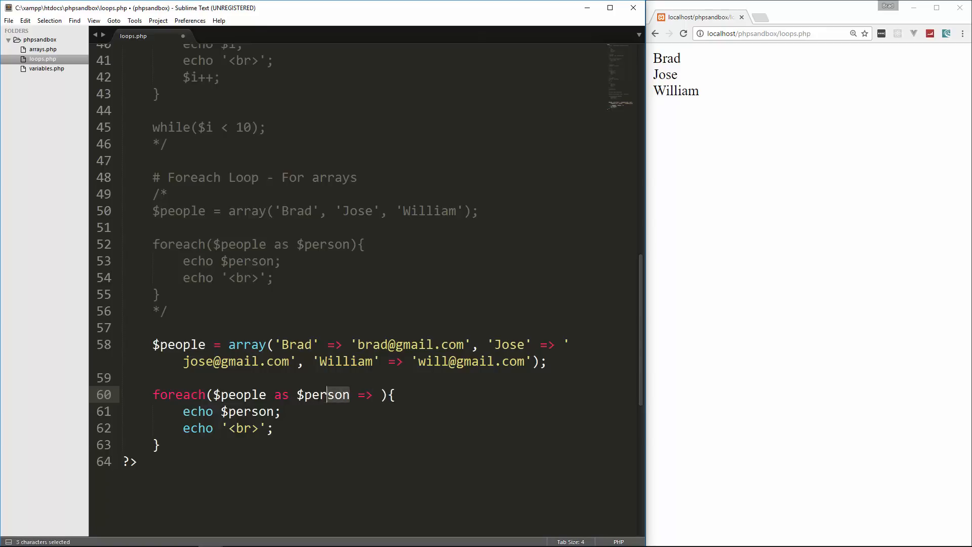
{"action": "left_click", "coordinate": [384, 395]}
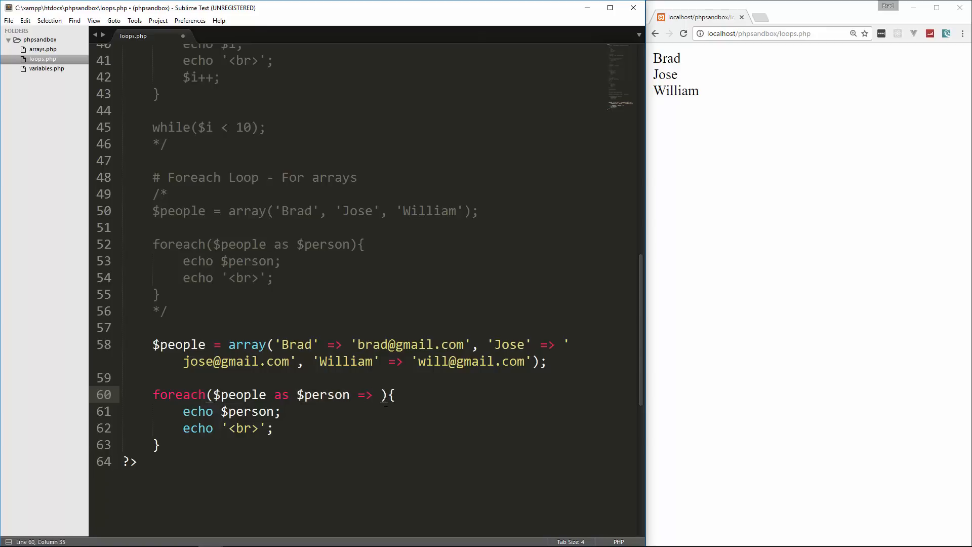
{"action": "type", "text": "$email"}
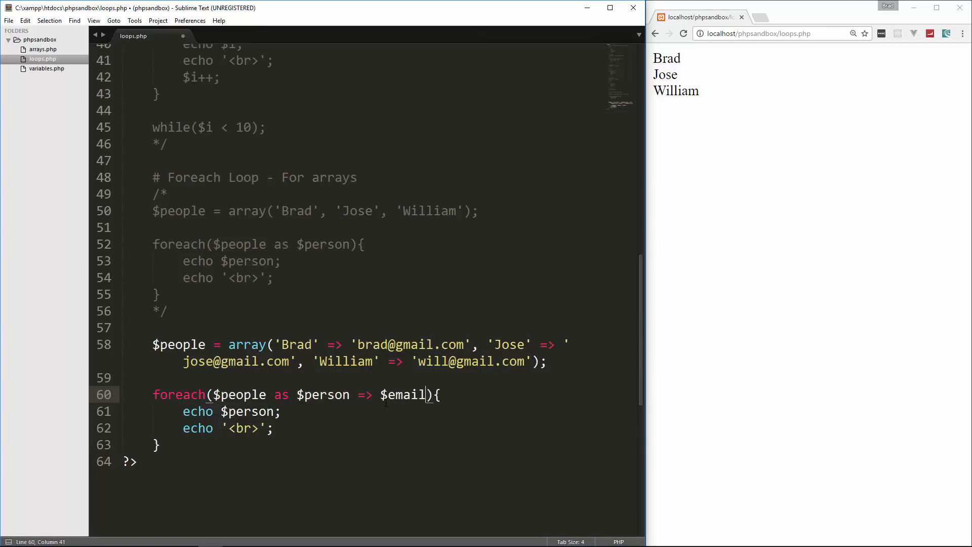
- Make the echo line output $person.': '.$email
{"action": "double_click", "coordinate": [322, 393]}
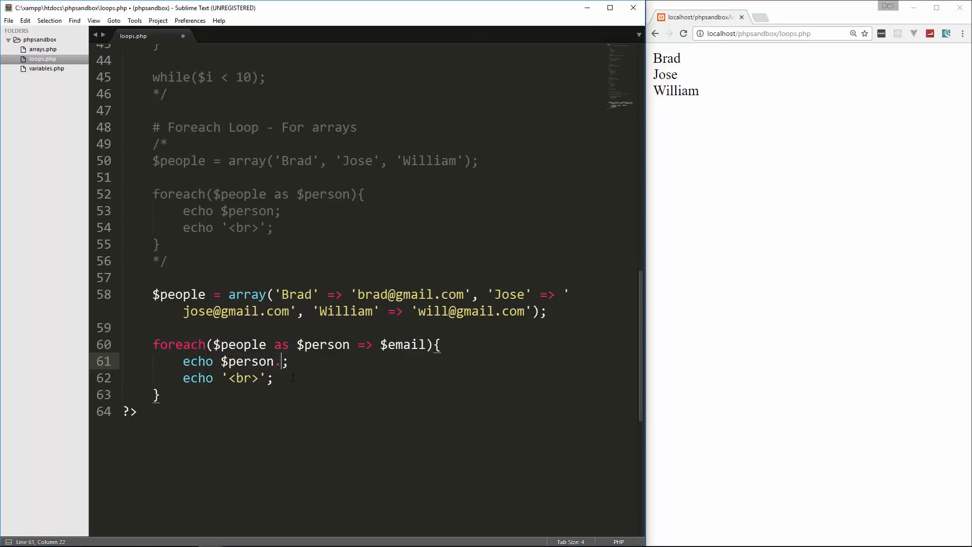
{"action": "type", "text": ".': '"}
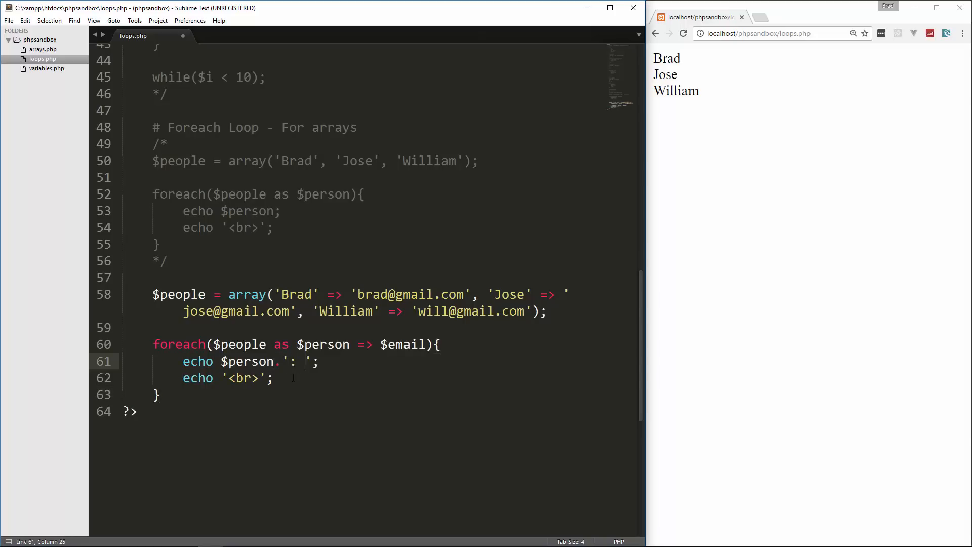
{"action": "type", "text": "."}
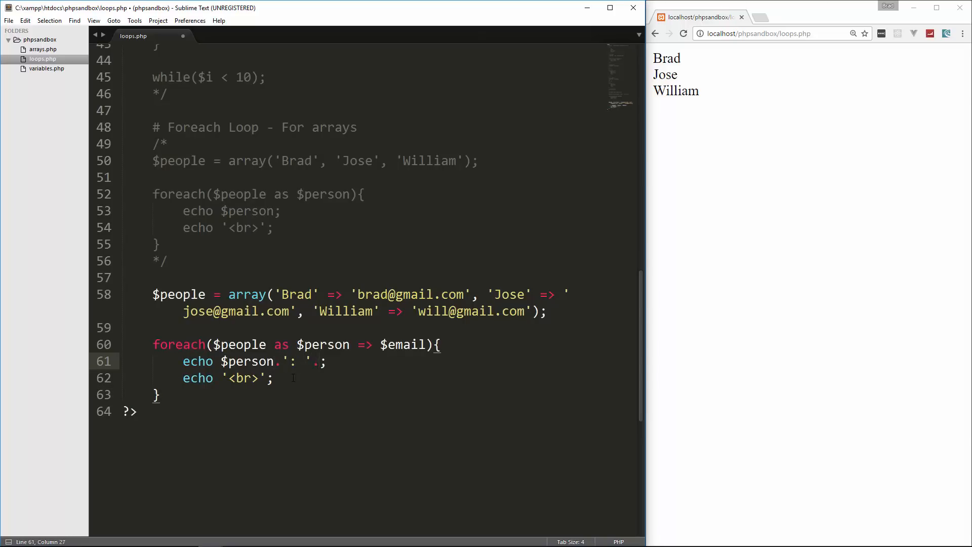
{"action": "type", "text": "$email"}
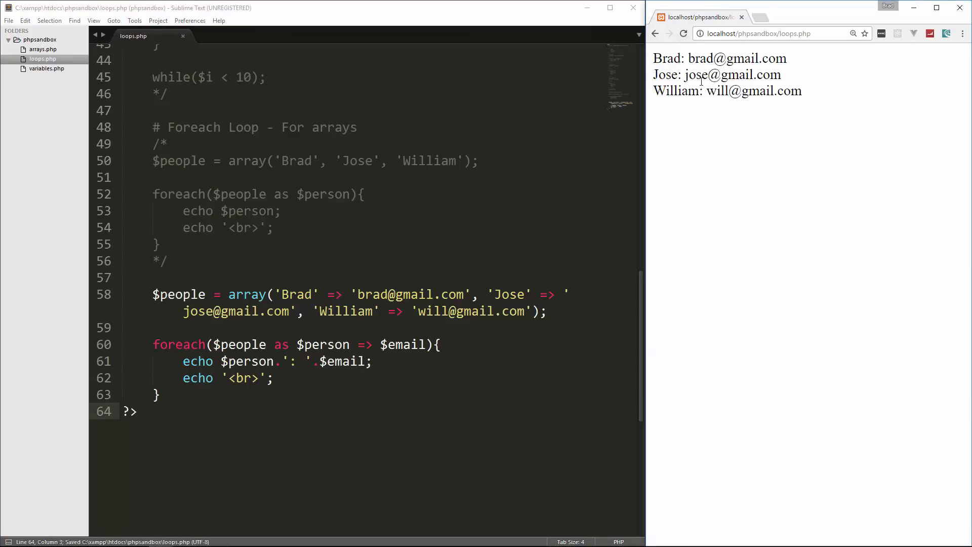
- Highlight the first name in the reloaded page showing name: email pairs
{"action": "double_click", "coordinate": [668, 59]}
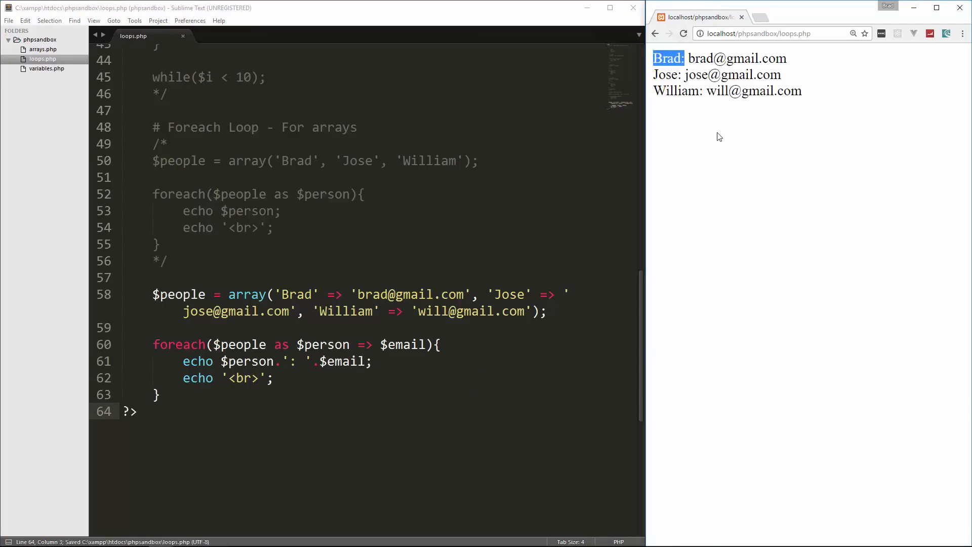